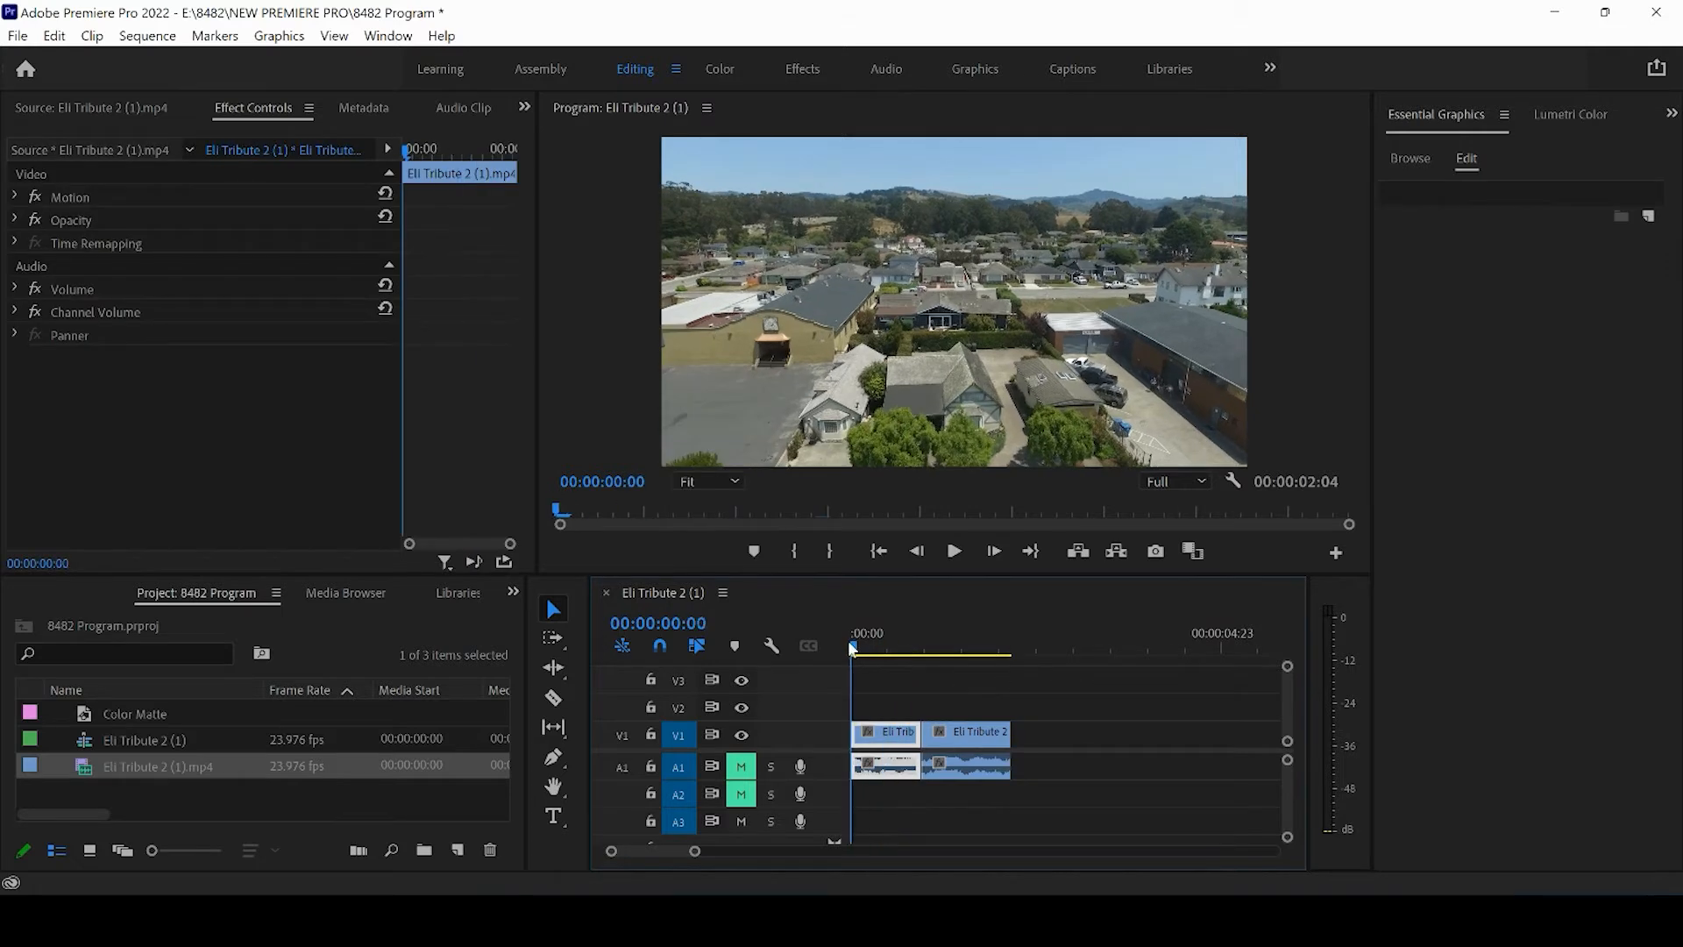
- Scrub the playhead through both drone clips to preview the footage
{"action": "left_click", "coordinate": [936, 642]}
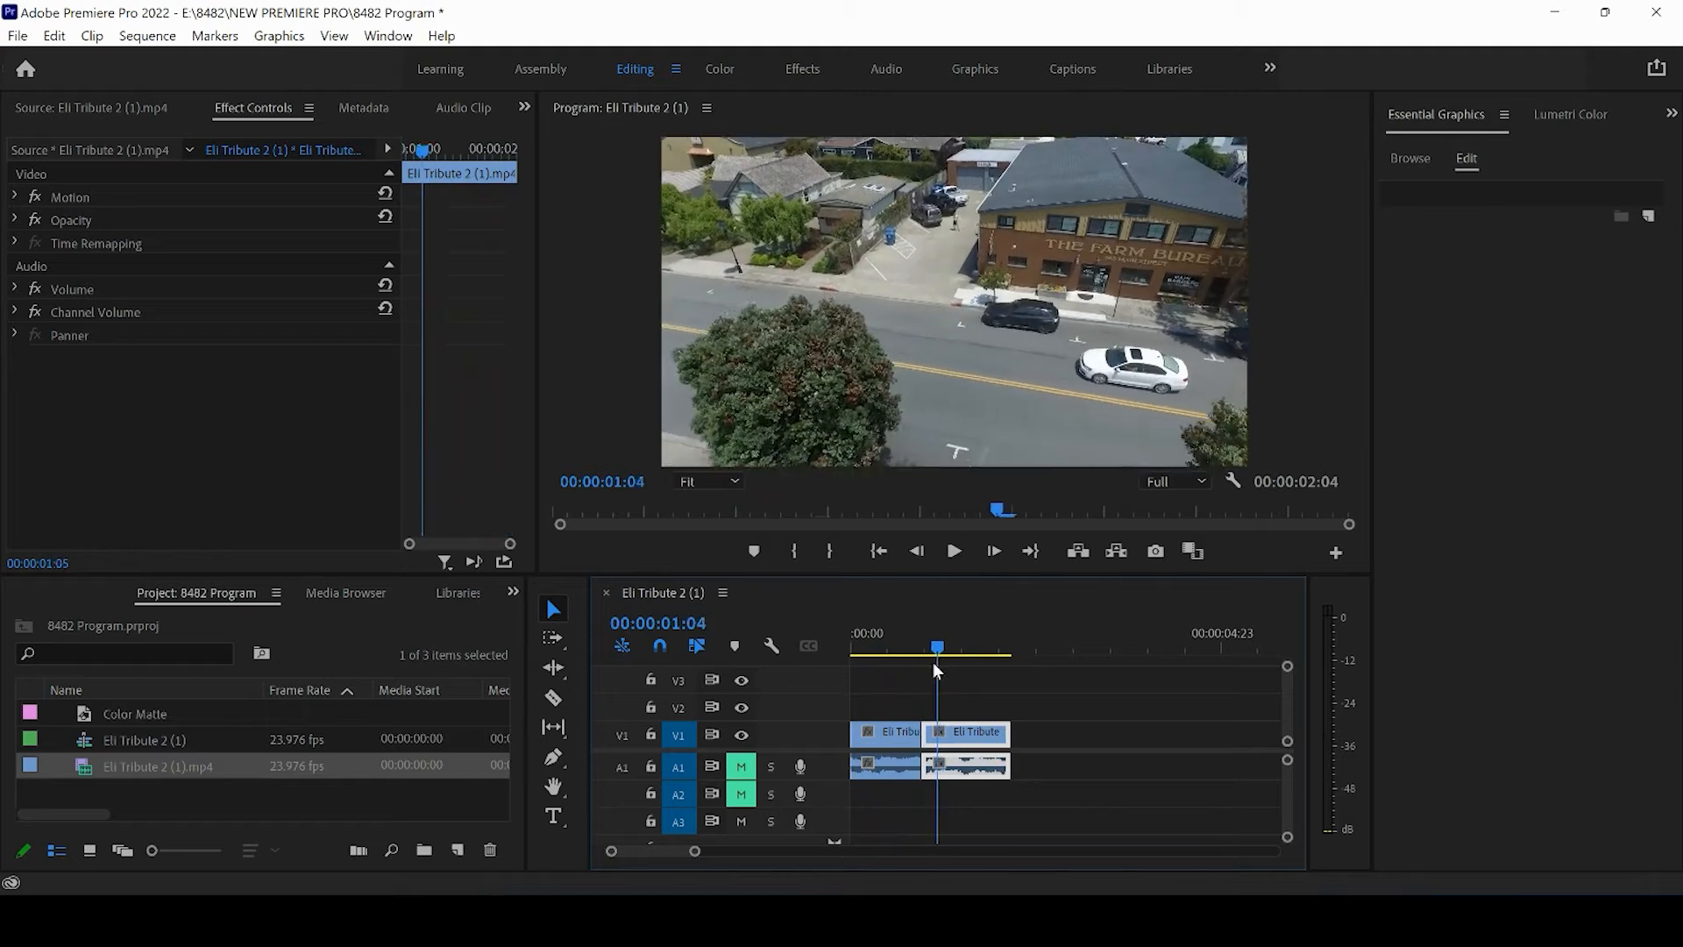
{"action": "left_click", "coordinate": [901, 645]}
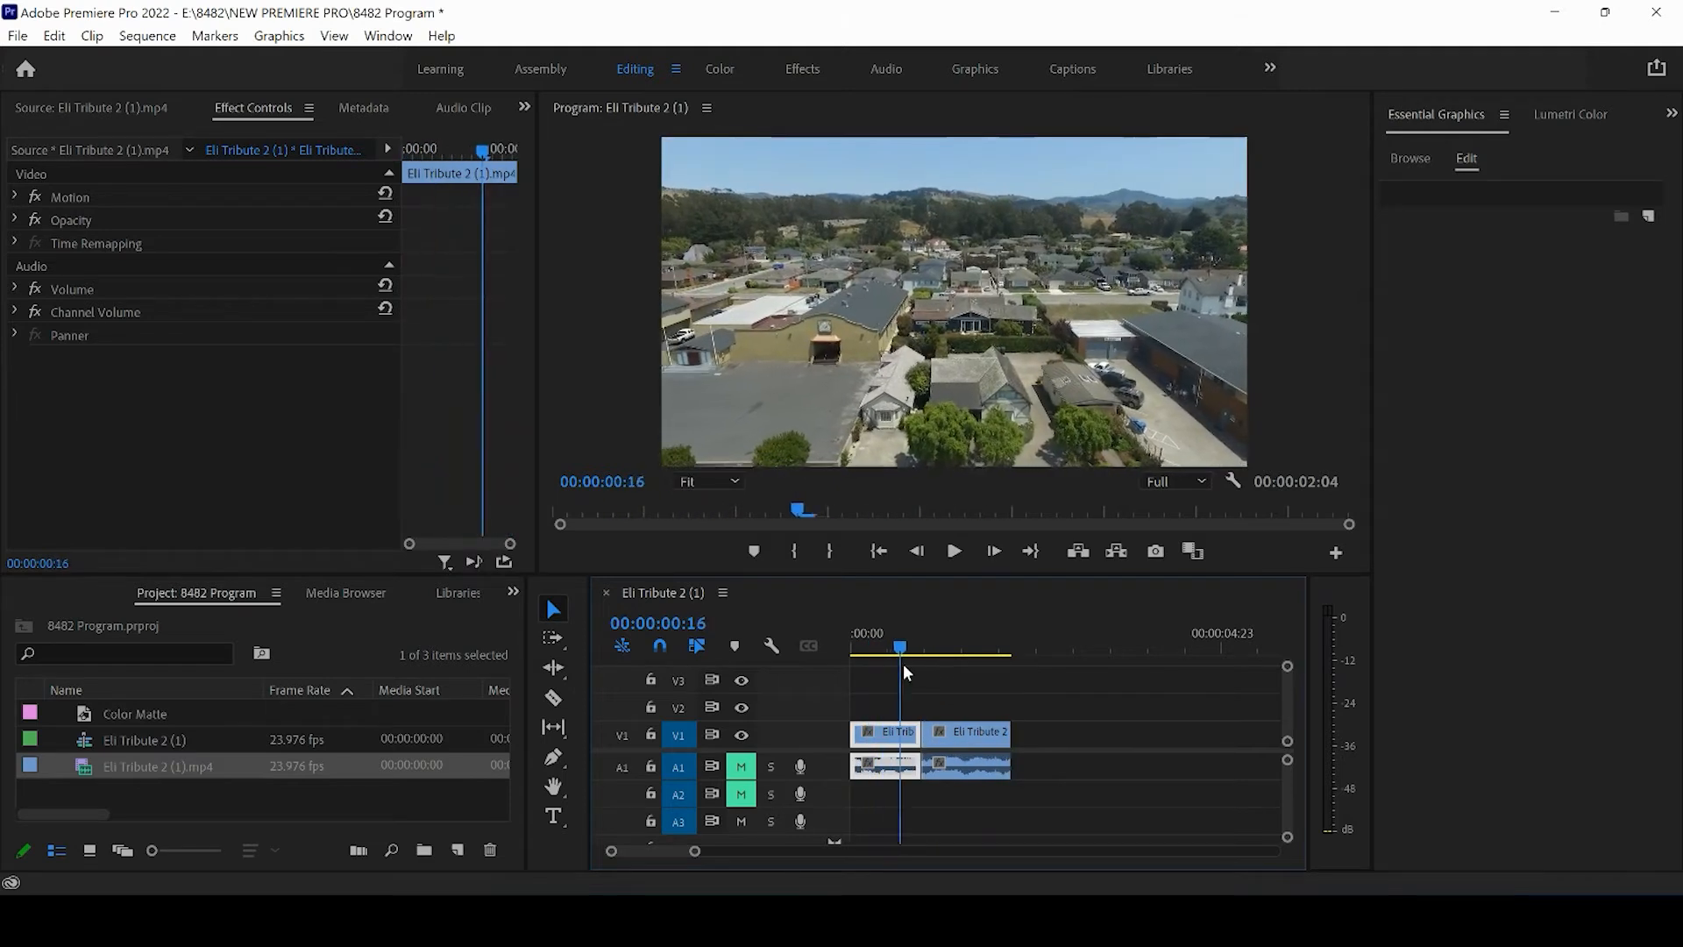
{"action": "left_click", "coordinate": [955, 645]}
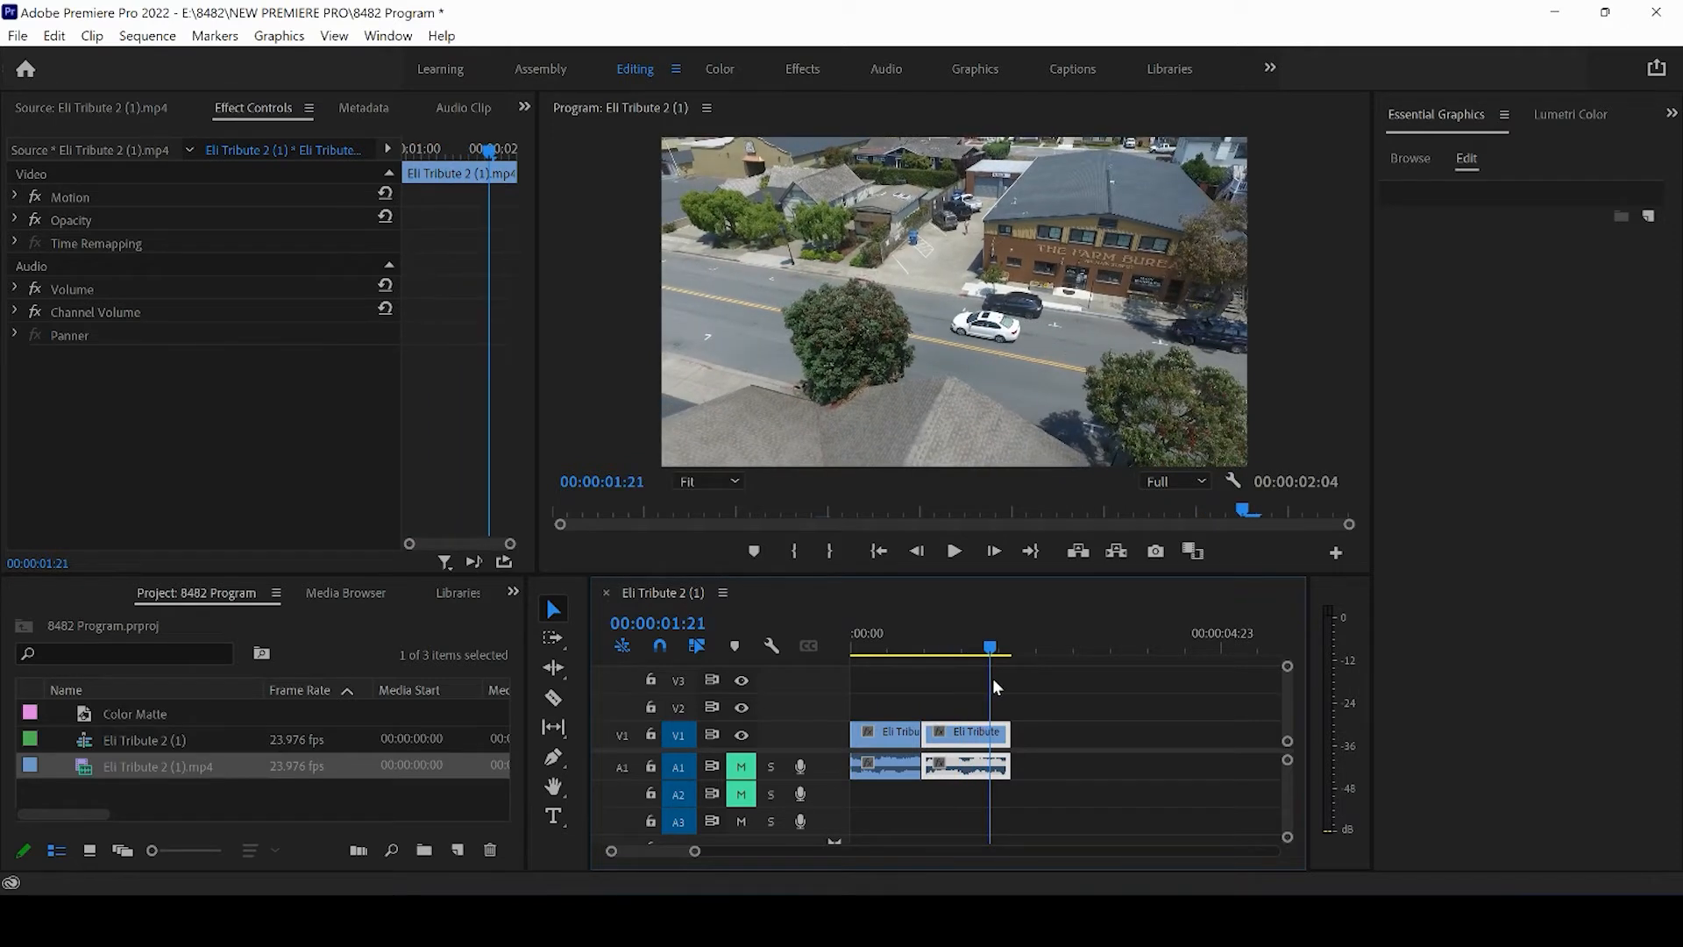
{"action": "left_click_drag", "start_coordinate": [988, 646], "coordinate": [929, 647]}
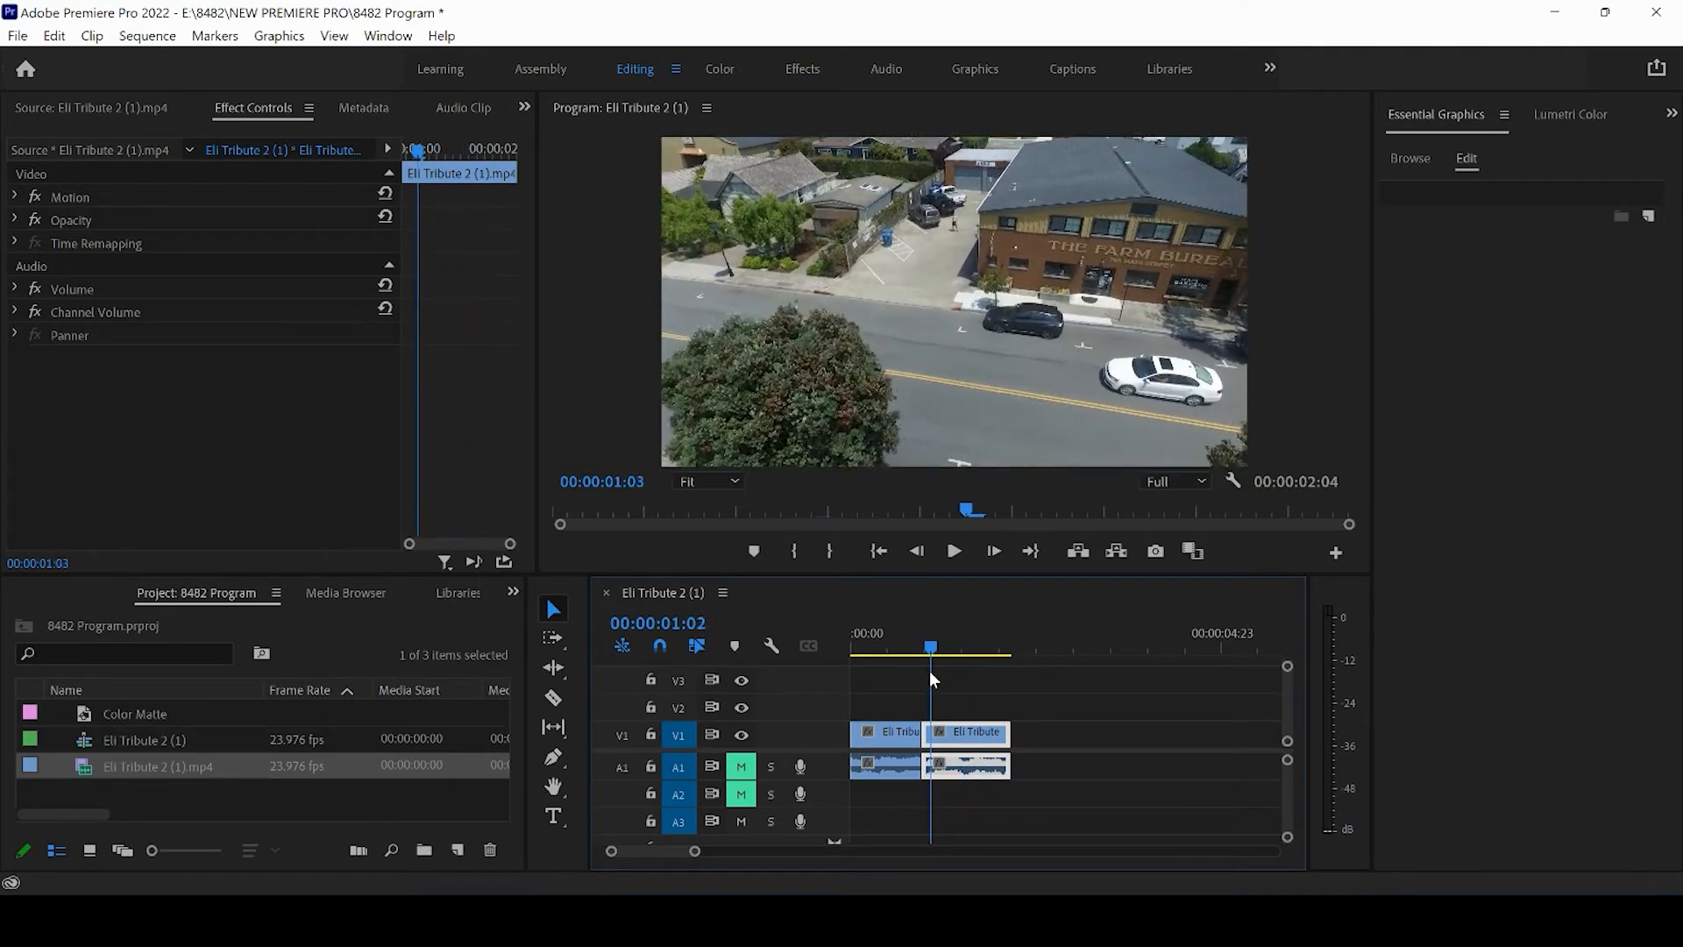
{"action": "left_click", "coordinate": [904, 643]}
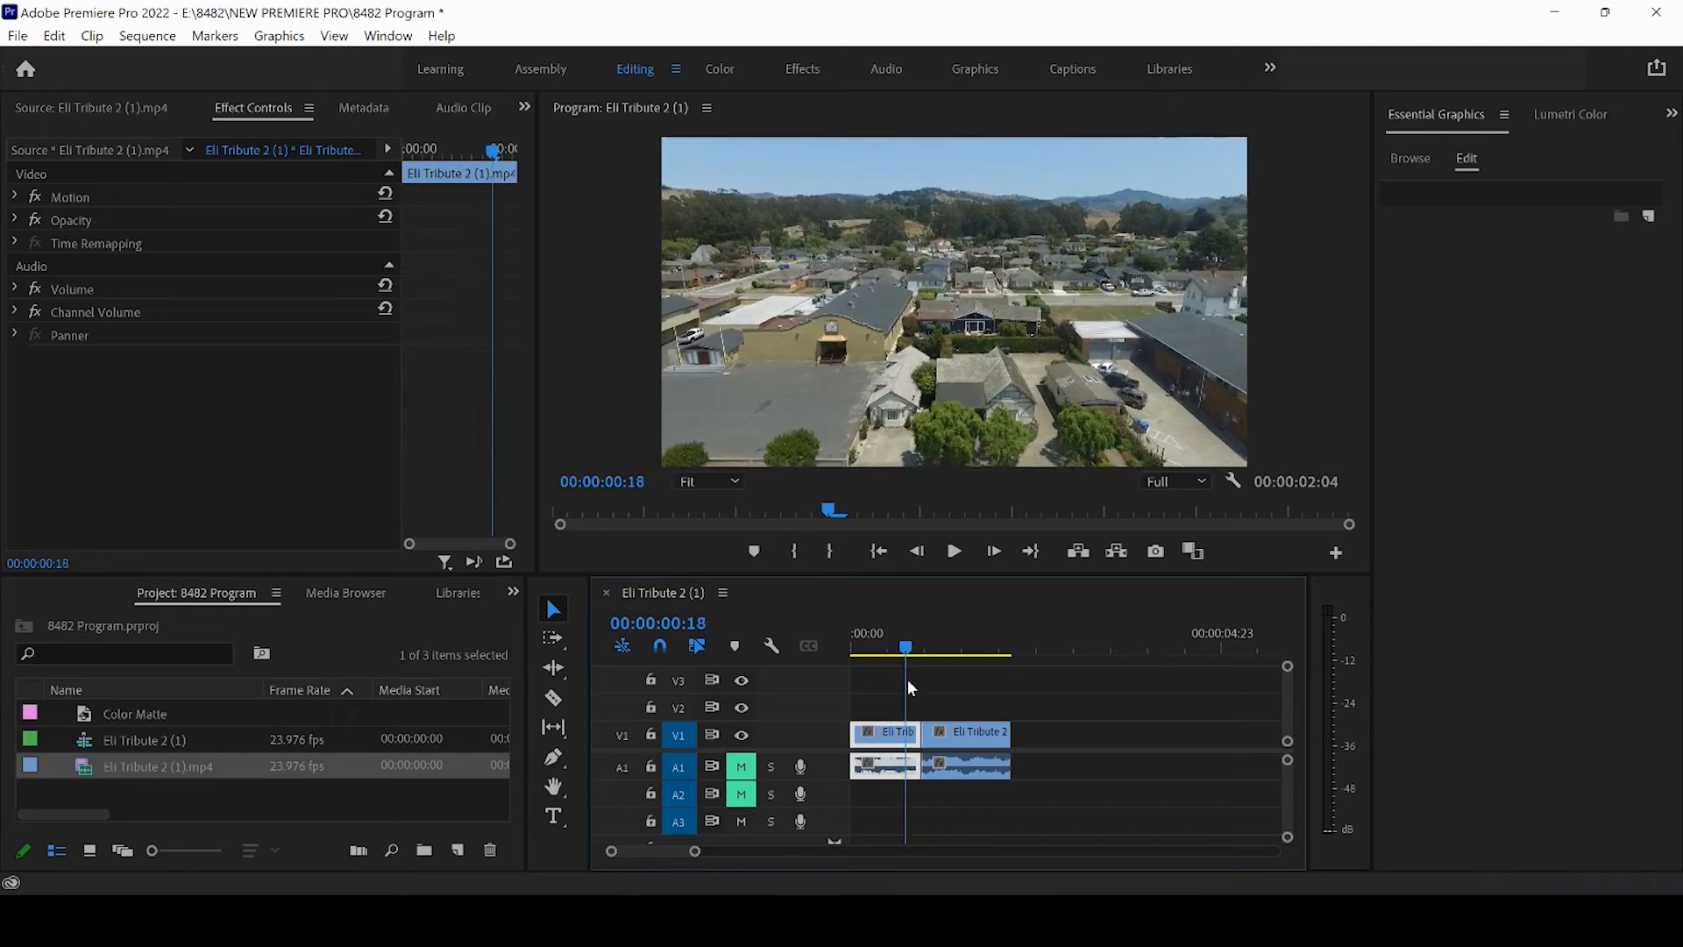
{"action": "left_click", "coordinate": [960, 645]}
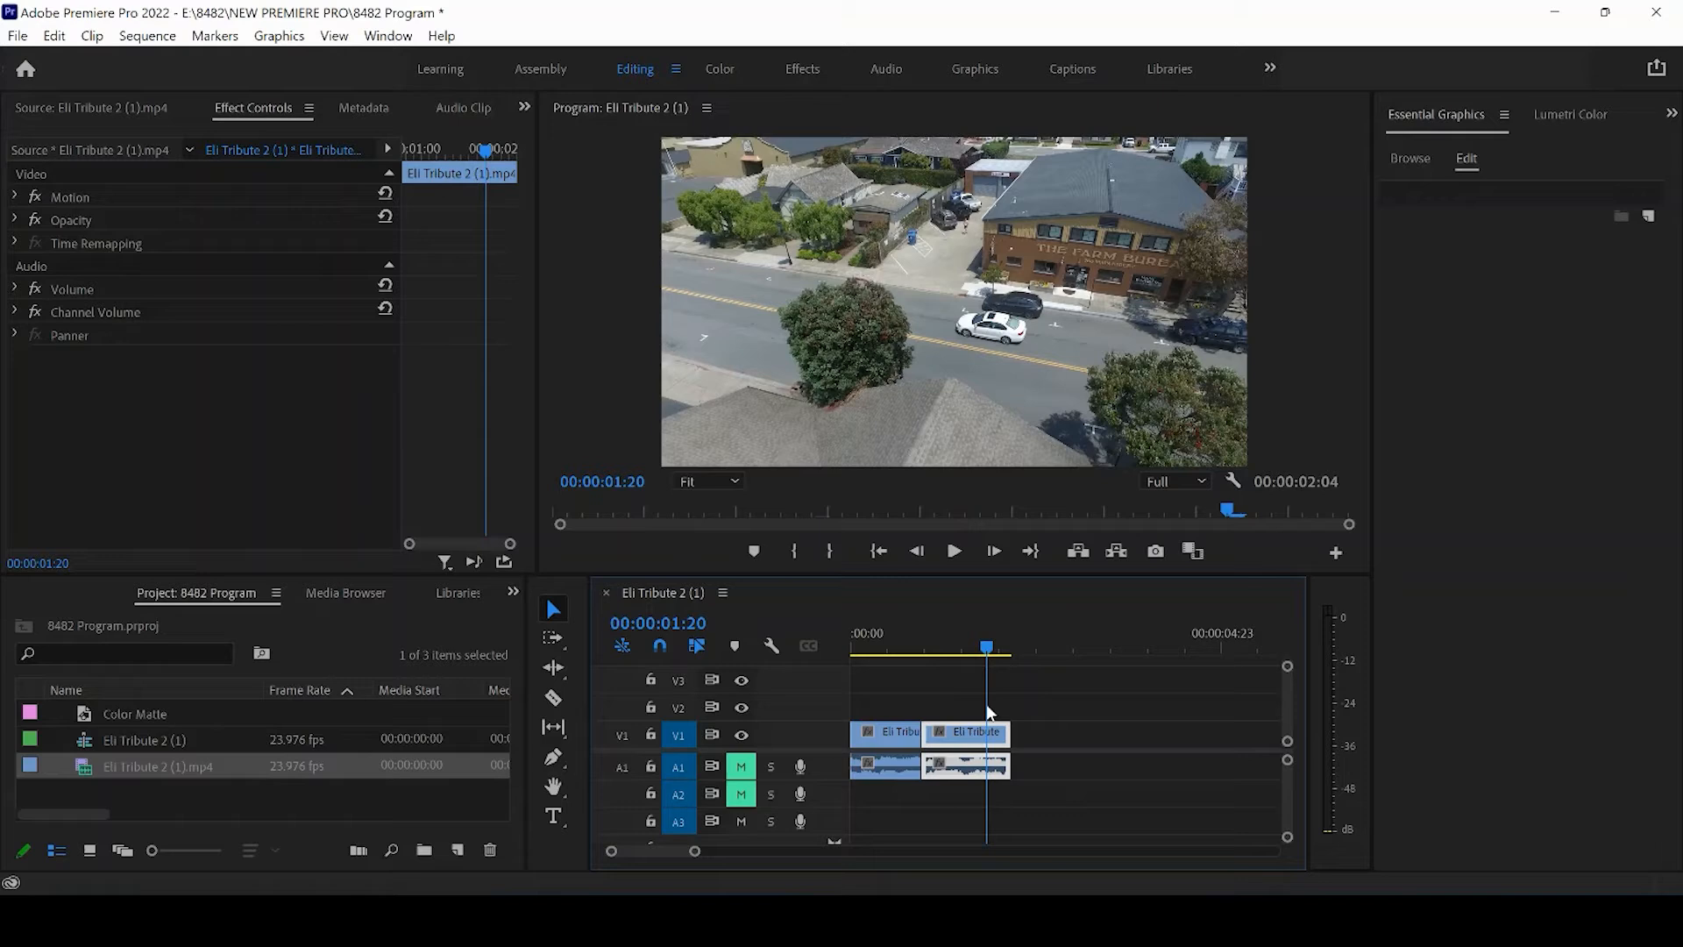
{"action": "left_click", "coordinate": [918, 642]}
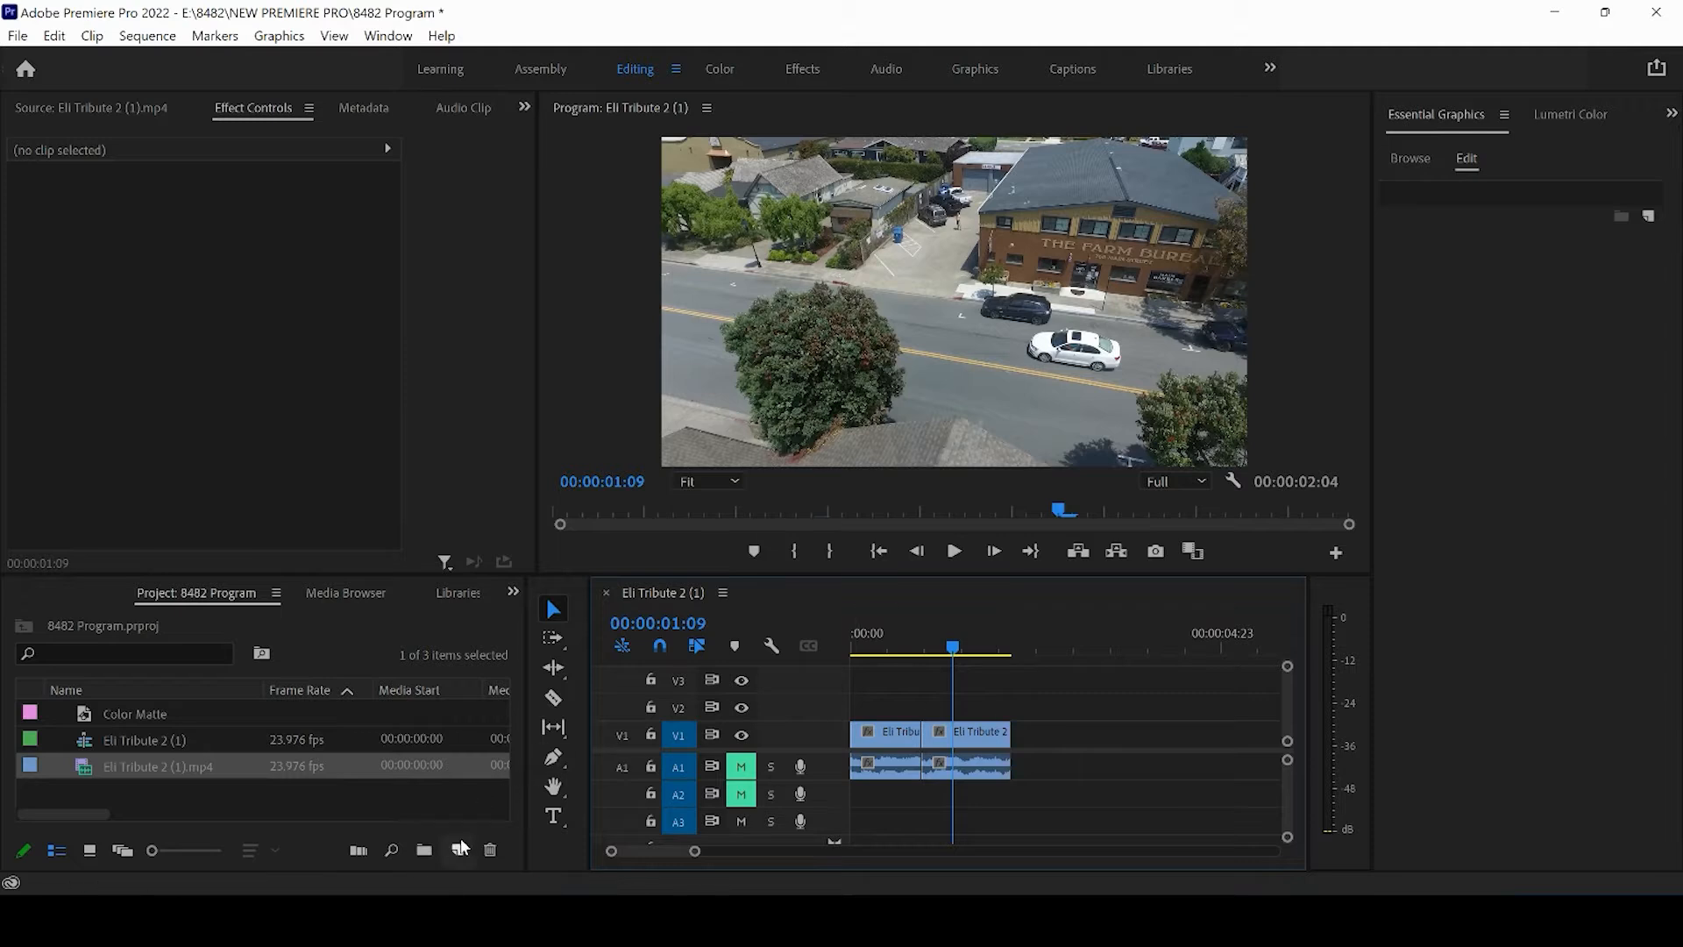
- Create a new adjustment layer, then browse the File > New and New Item menus
{"action": "left_click", "coordinate": [457, 850]}
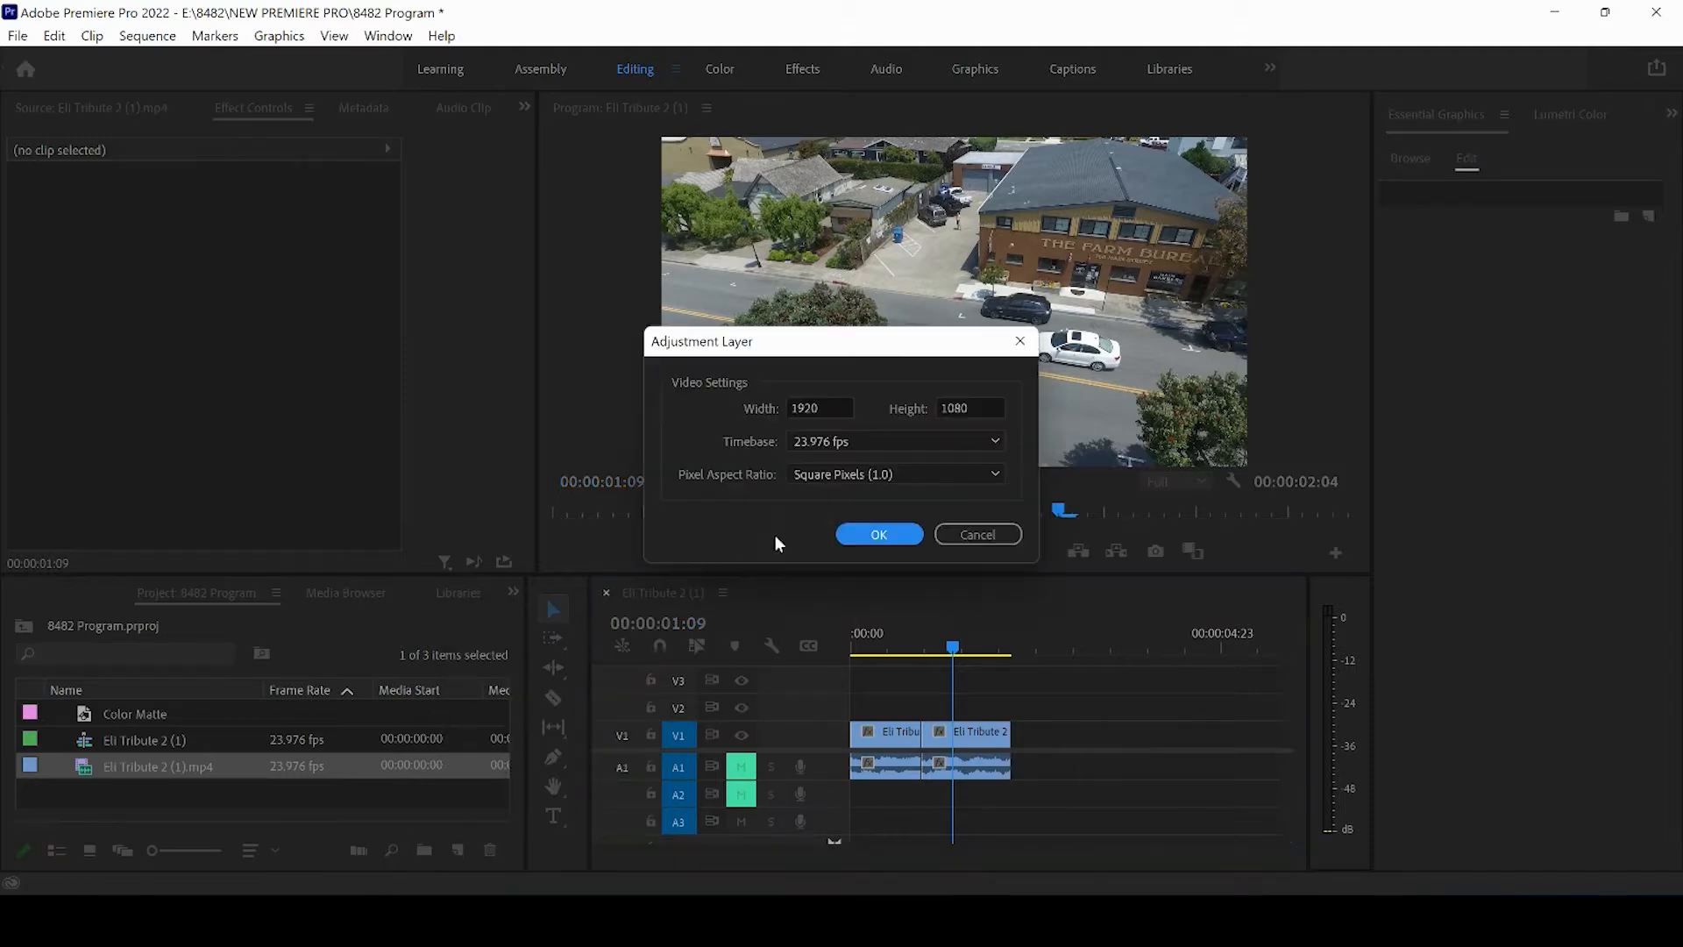
{"action": "left_click", "coordinate": [878, 533]}
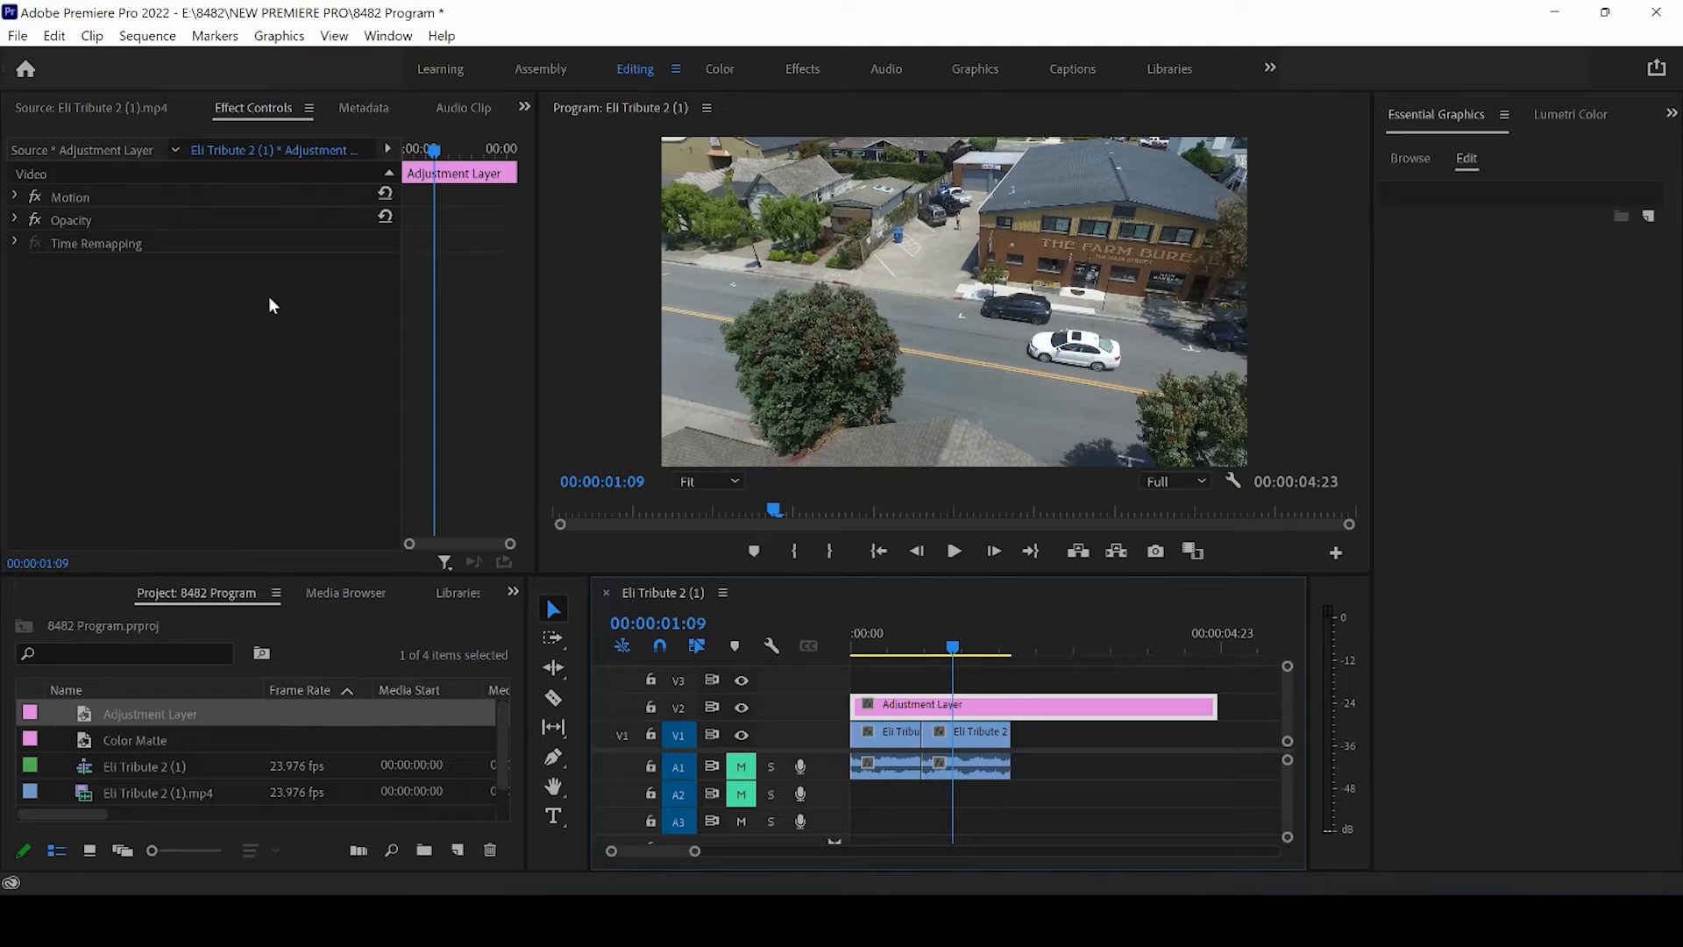
{"action": "left_click", "coordinate": [15, 35]}
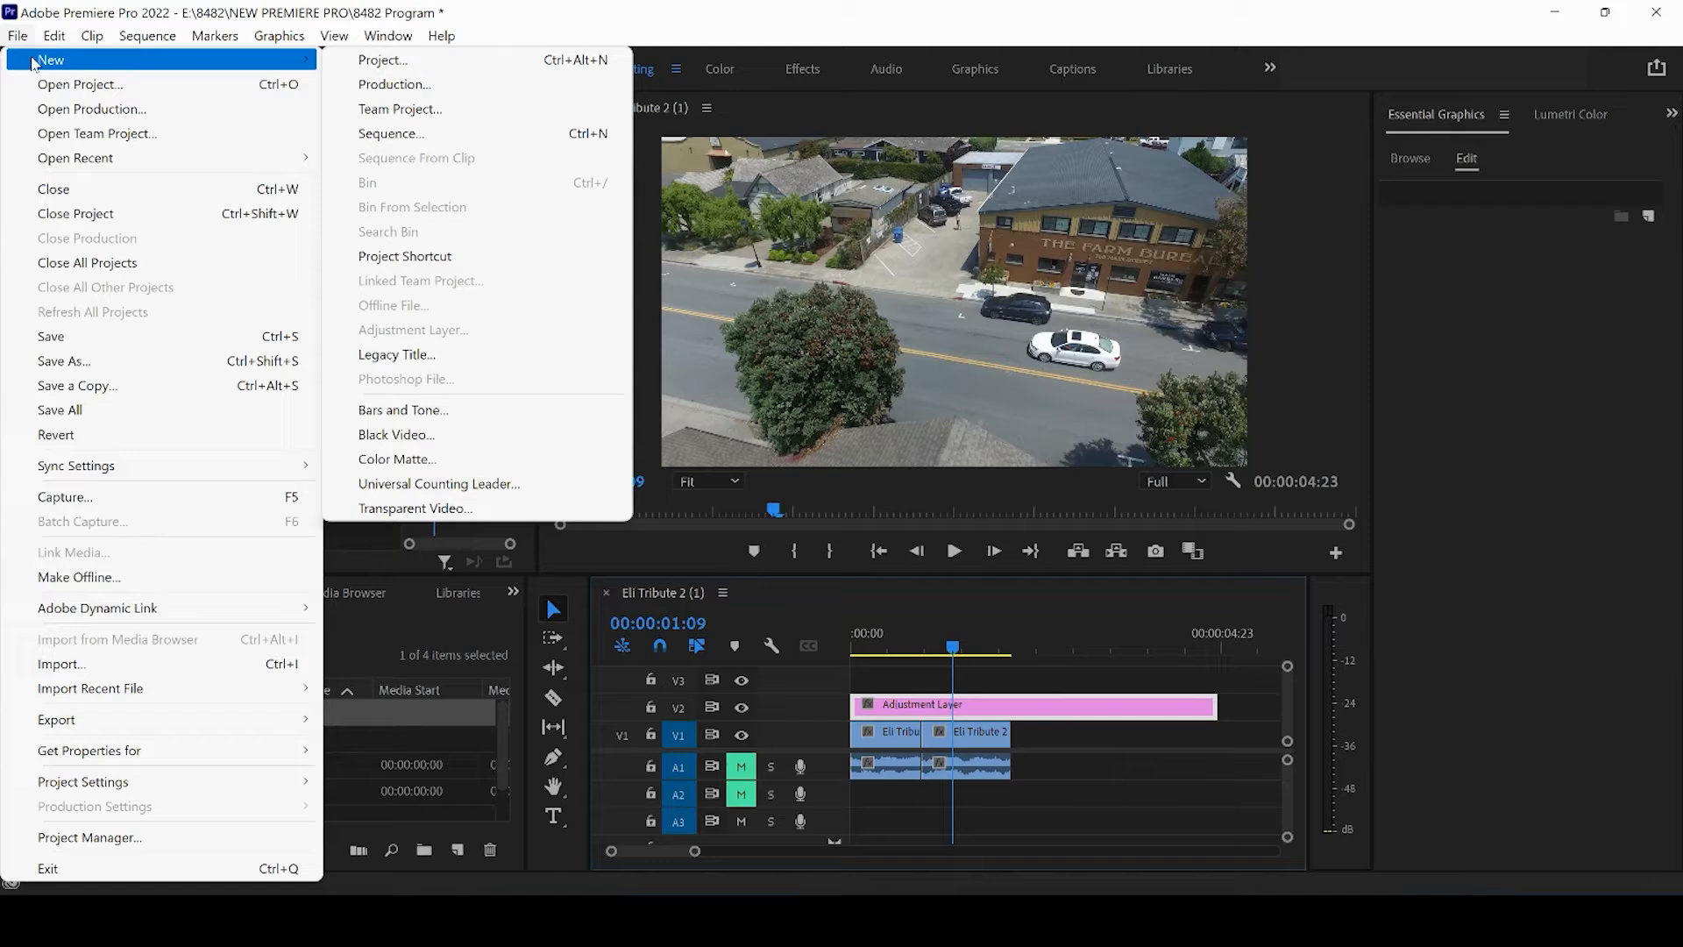
{"action": "mouse_move", "coordinate": [1078, 737]}
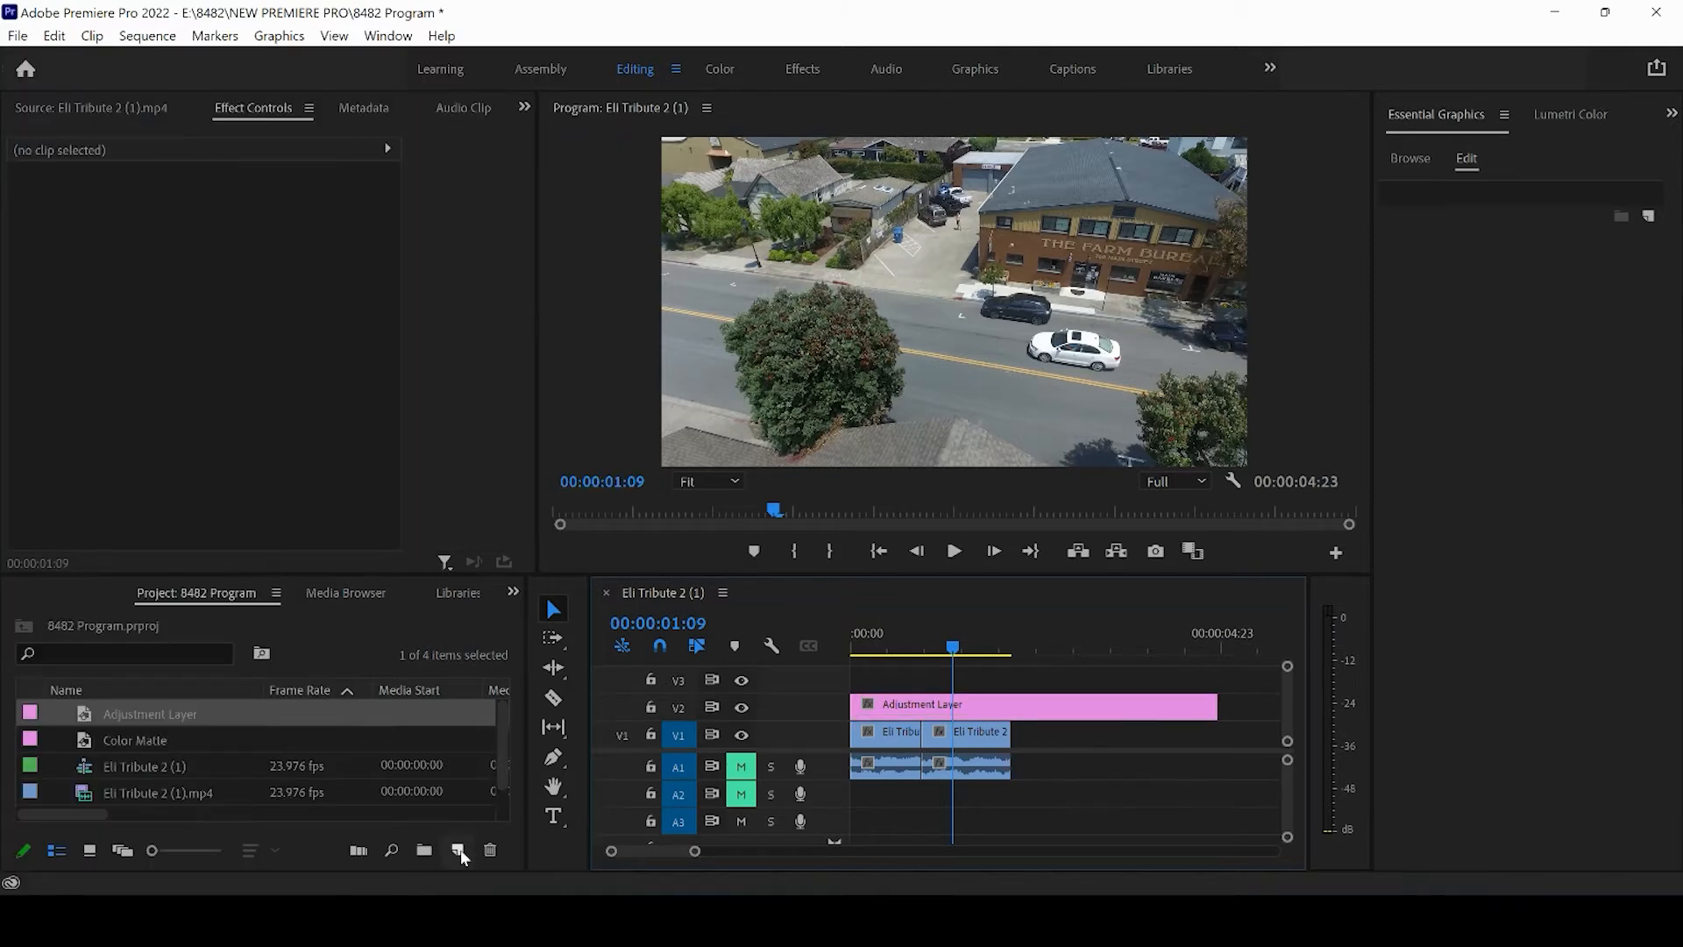
{"action": "left_click", "coordinate": [457, 849]}
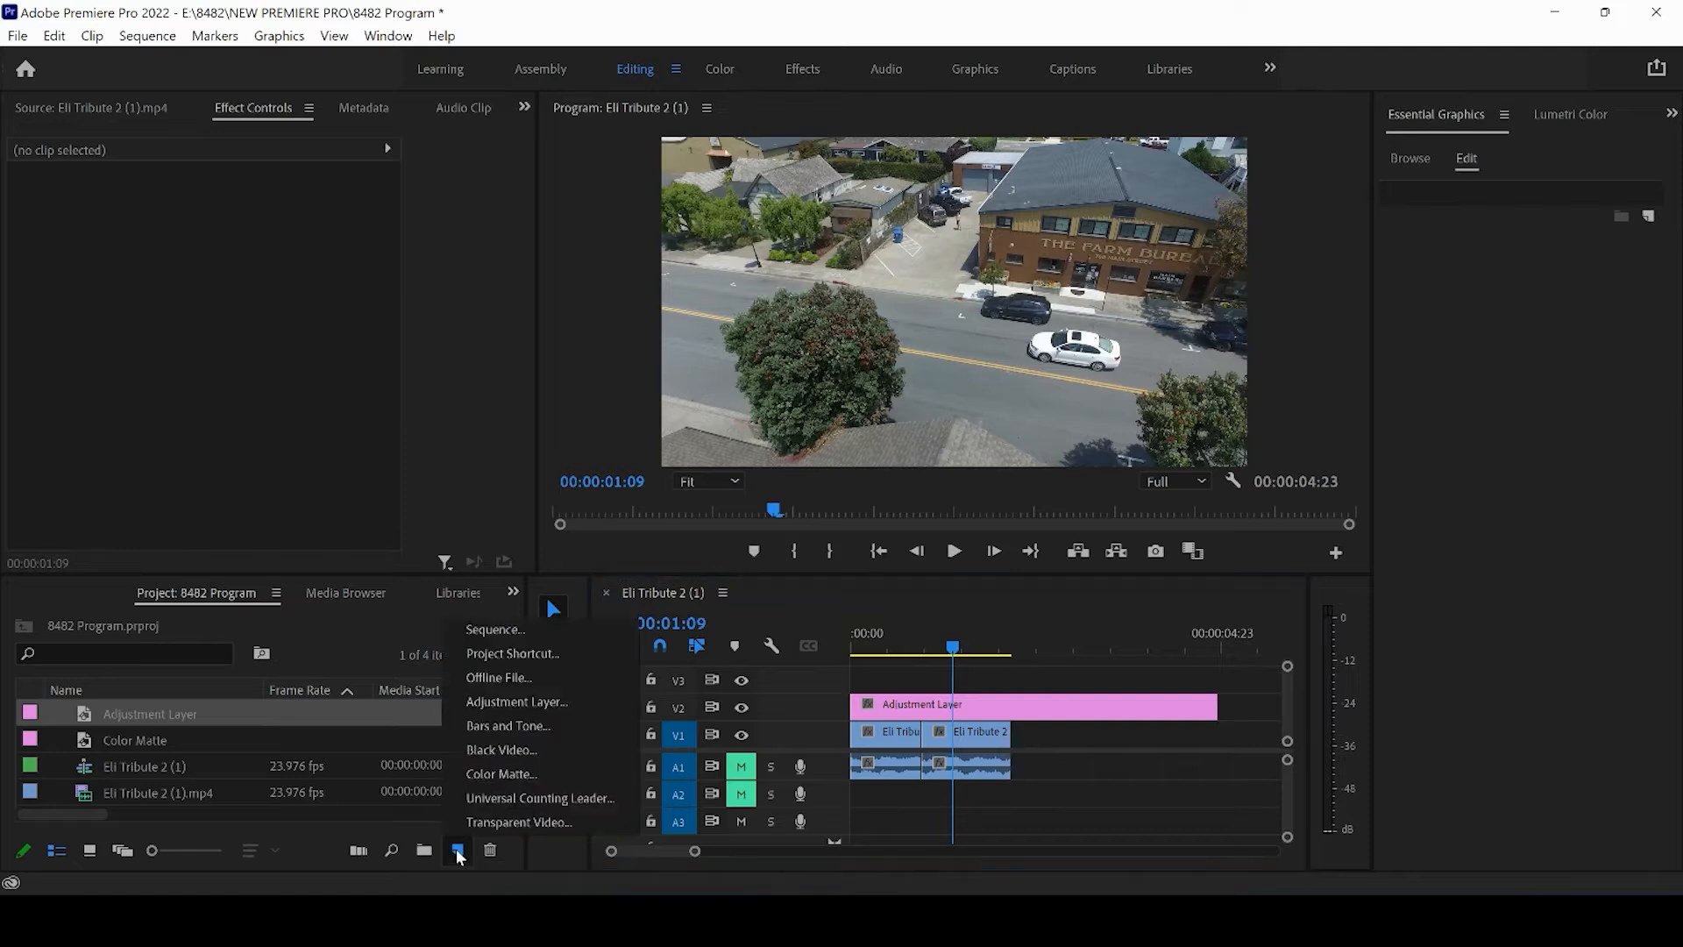
{"action": "mouse_move", "coordinate": [523, 701]}
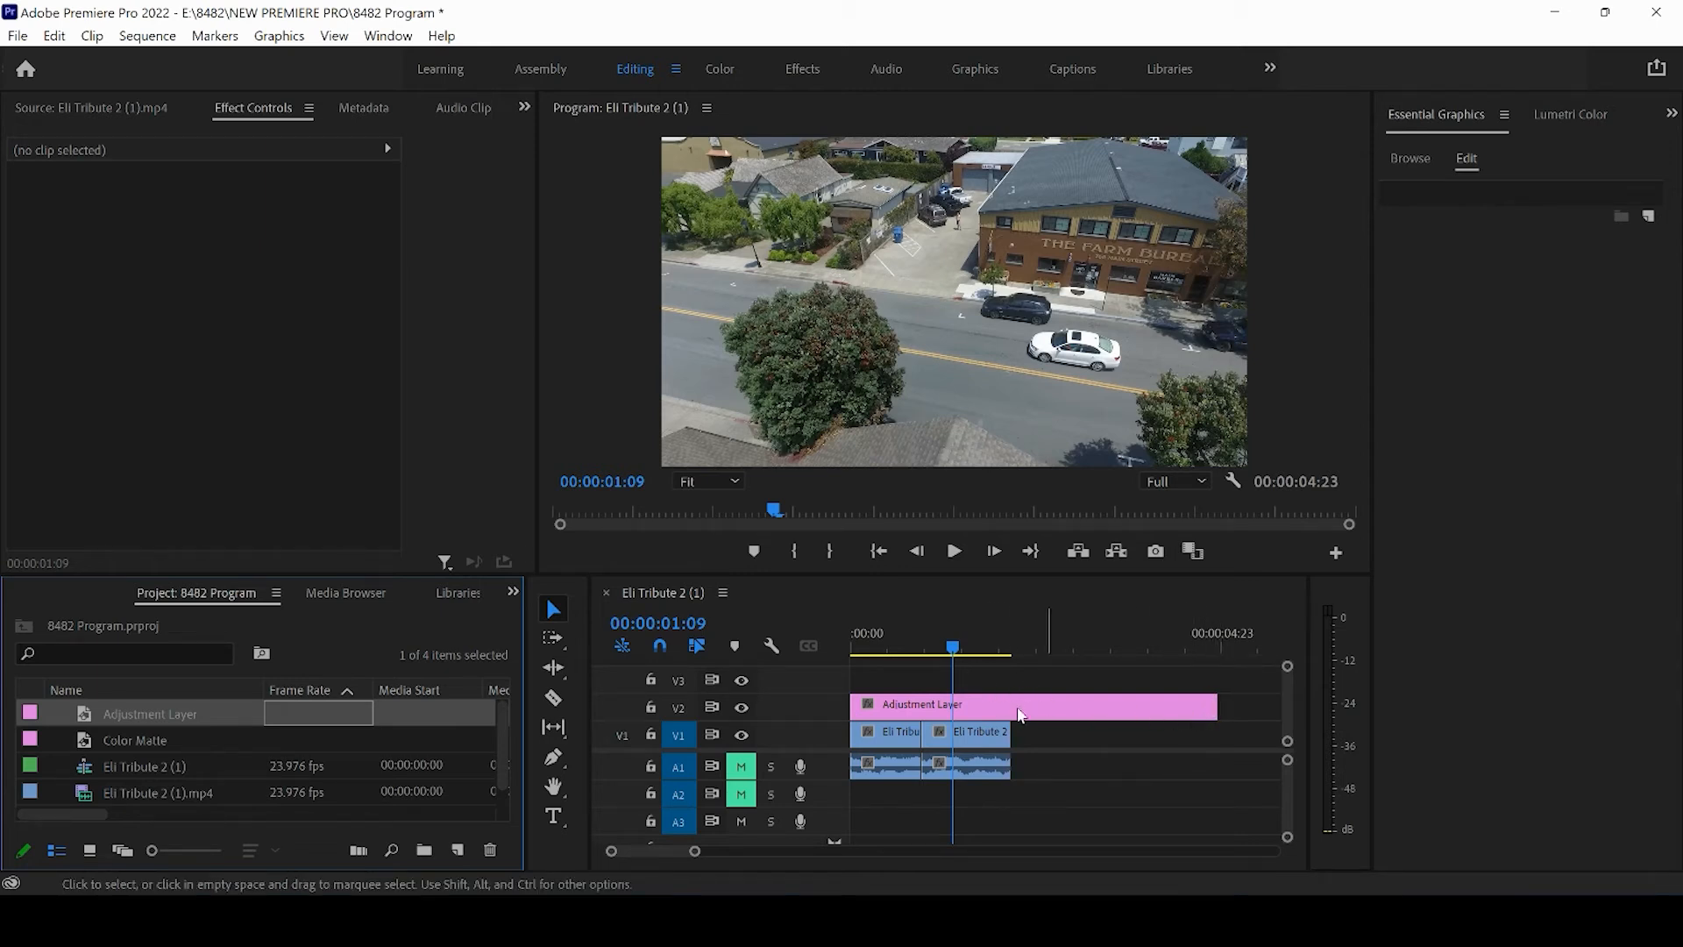
- Drag the V2 adjustment layer's end back to the end of the second drone clip
{"action": "left_click_drag", "start_coordinate": [1213, 704], "coordinate": [1062, 704]}
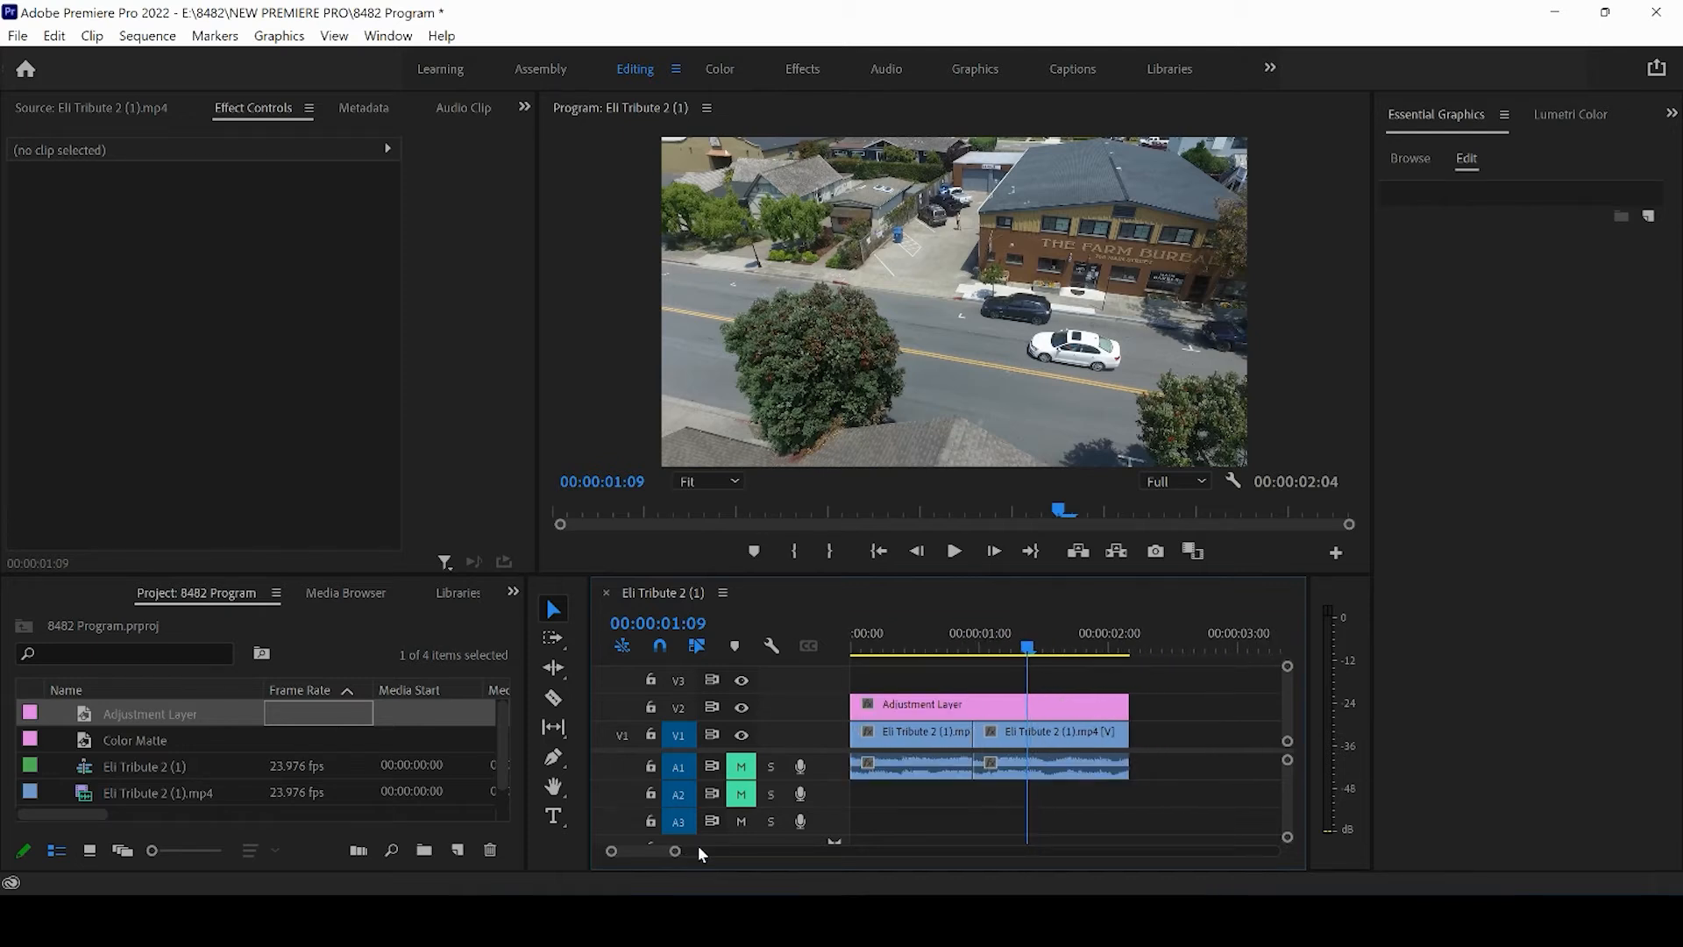
{"action": "mouse_move", "coordinate": [956, 677]}
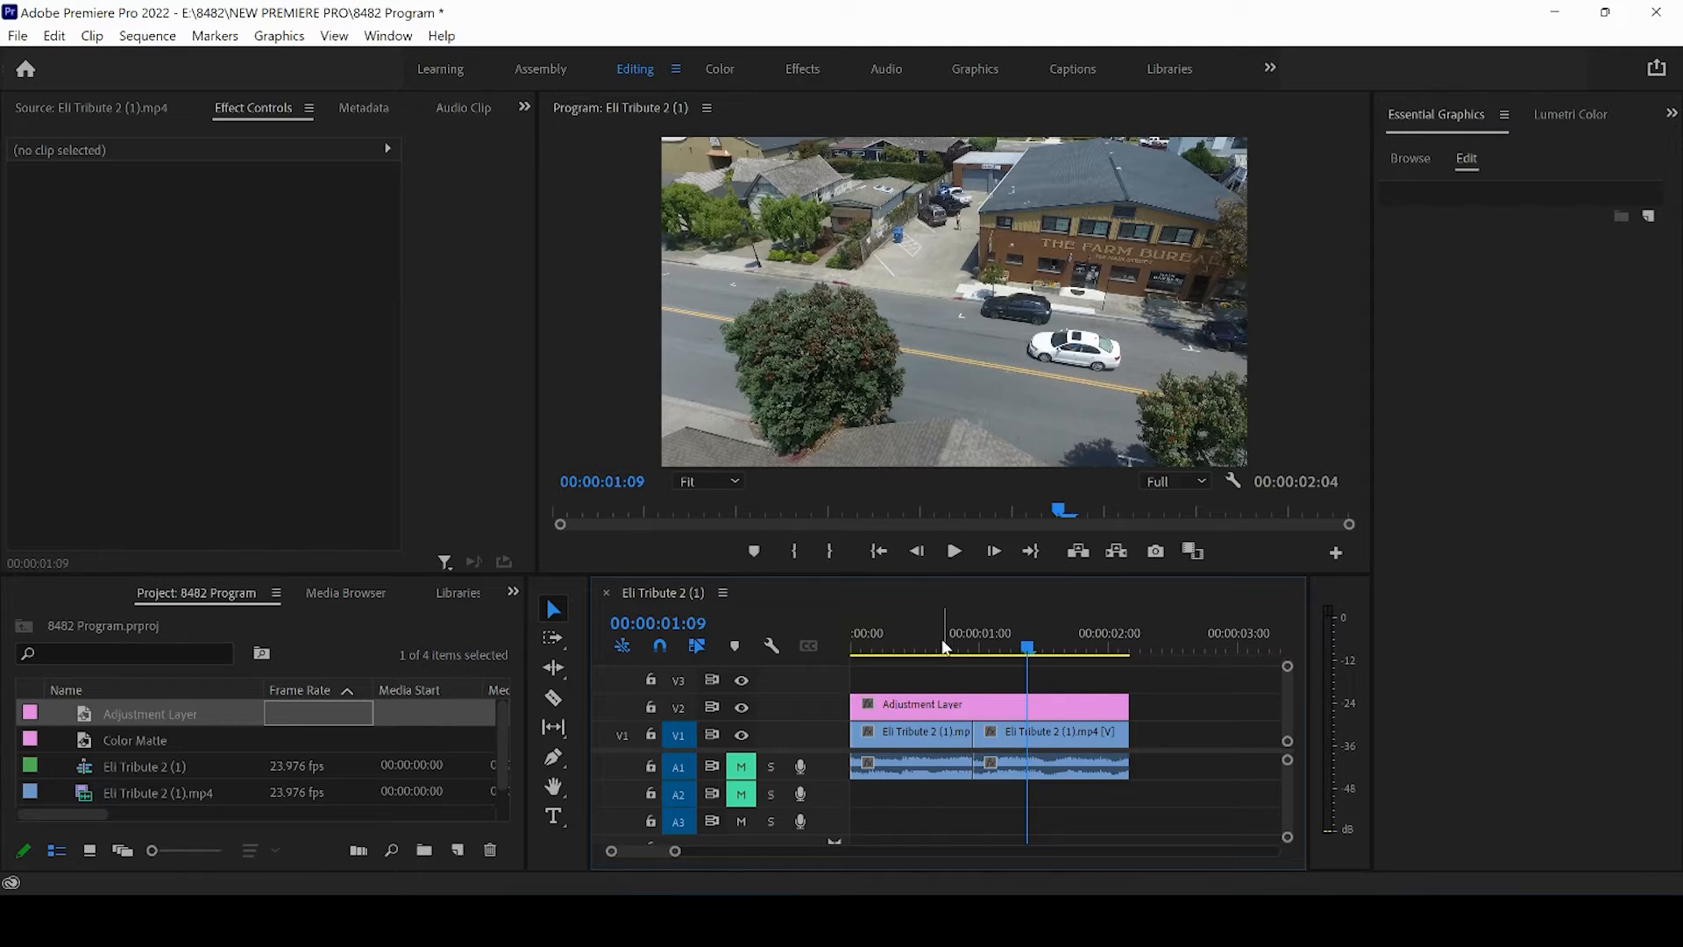
{"action": "mouse_move", "coordinate": [552, 698]}
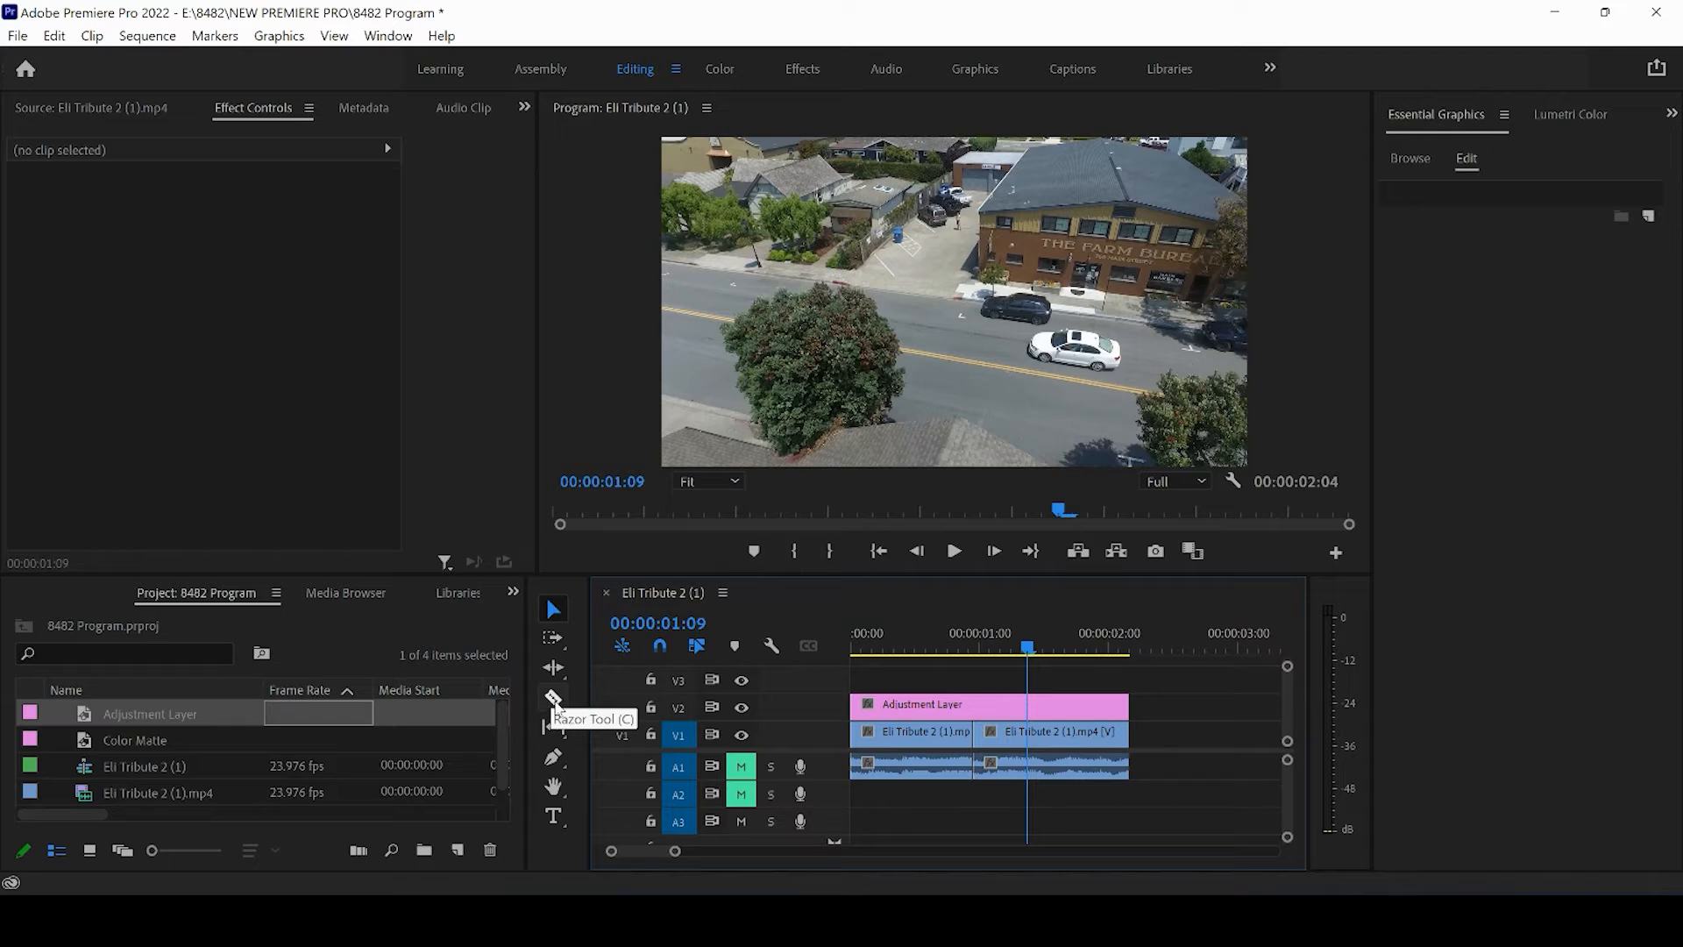
- Razor the V2 adjustment layer at the clips' edit point, then select one piece
{"action": "left_click", "coordinate": [553, 697]}
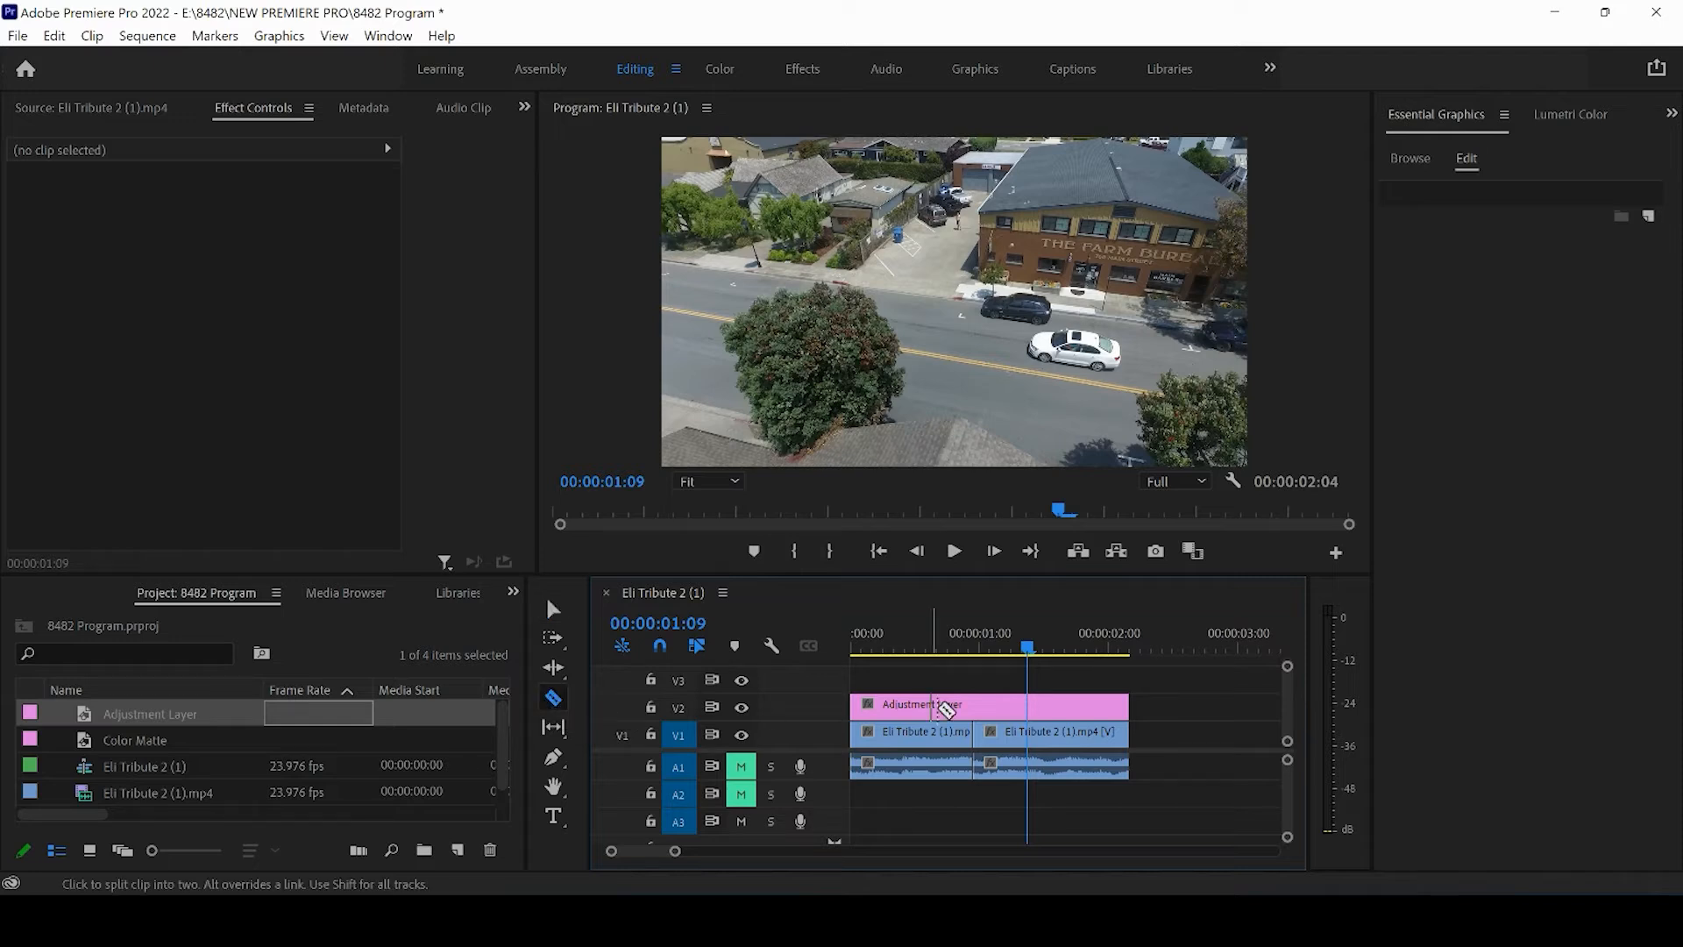
{"action": "left_click", "coordinate": [978, 705]}
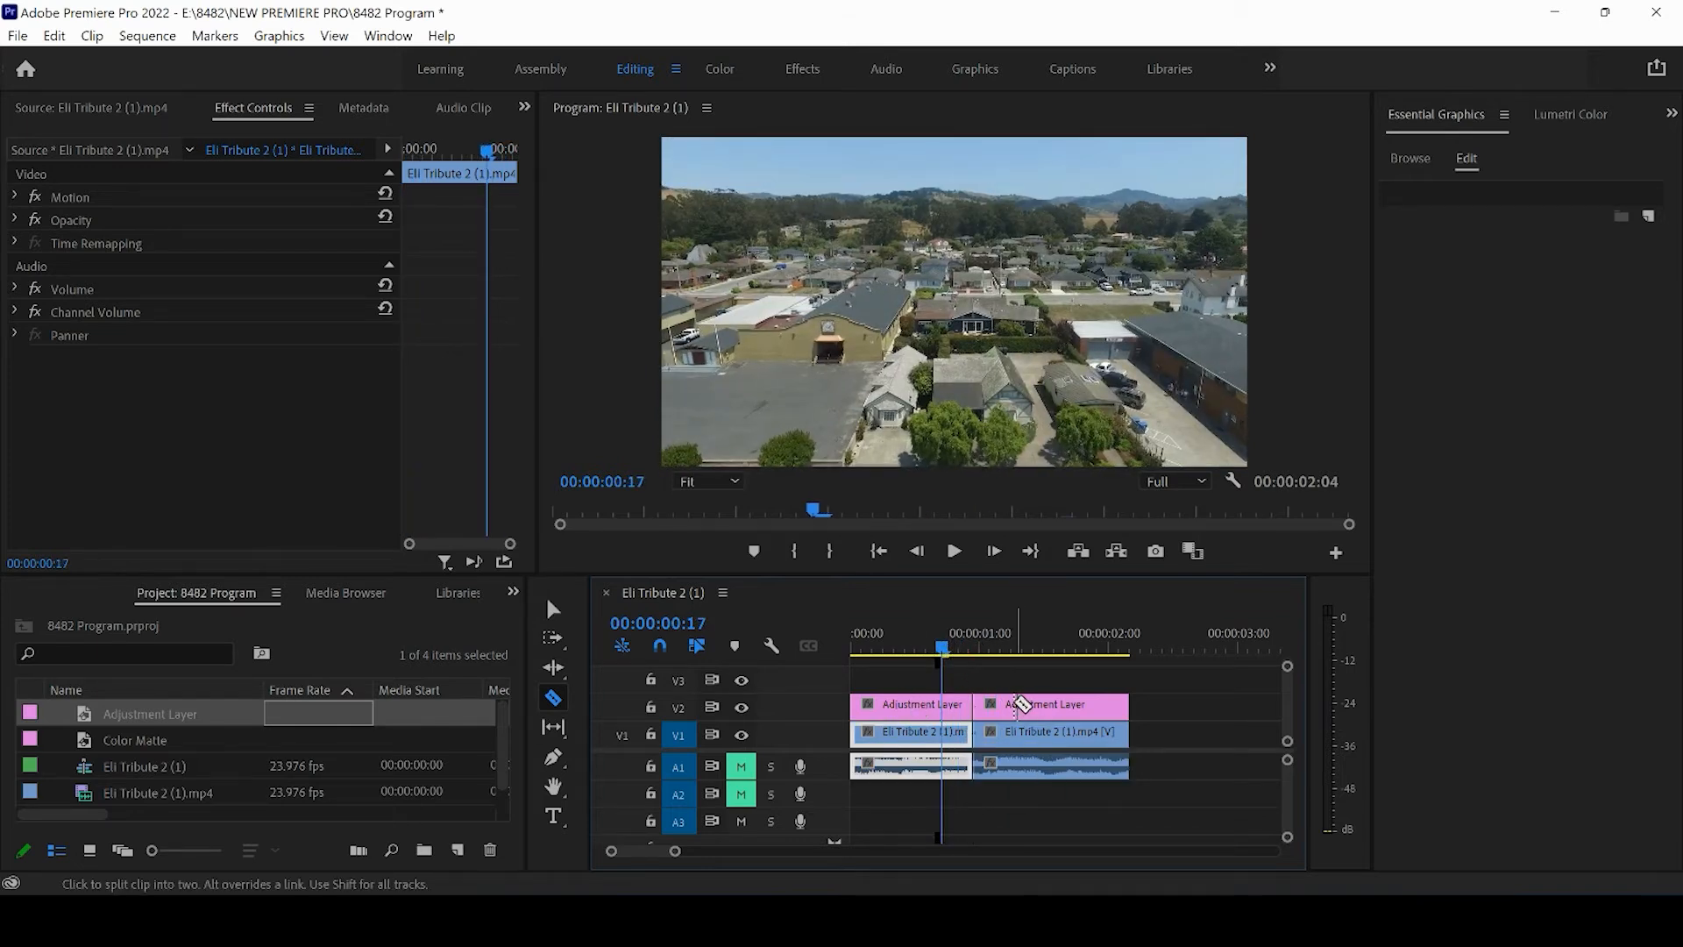
{"action": "left_click", "coordinate": [1017, 647]}
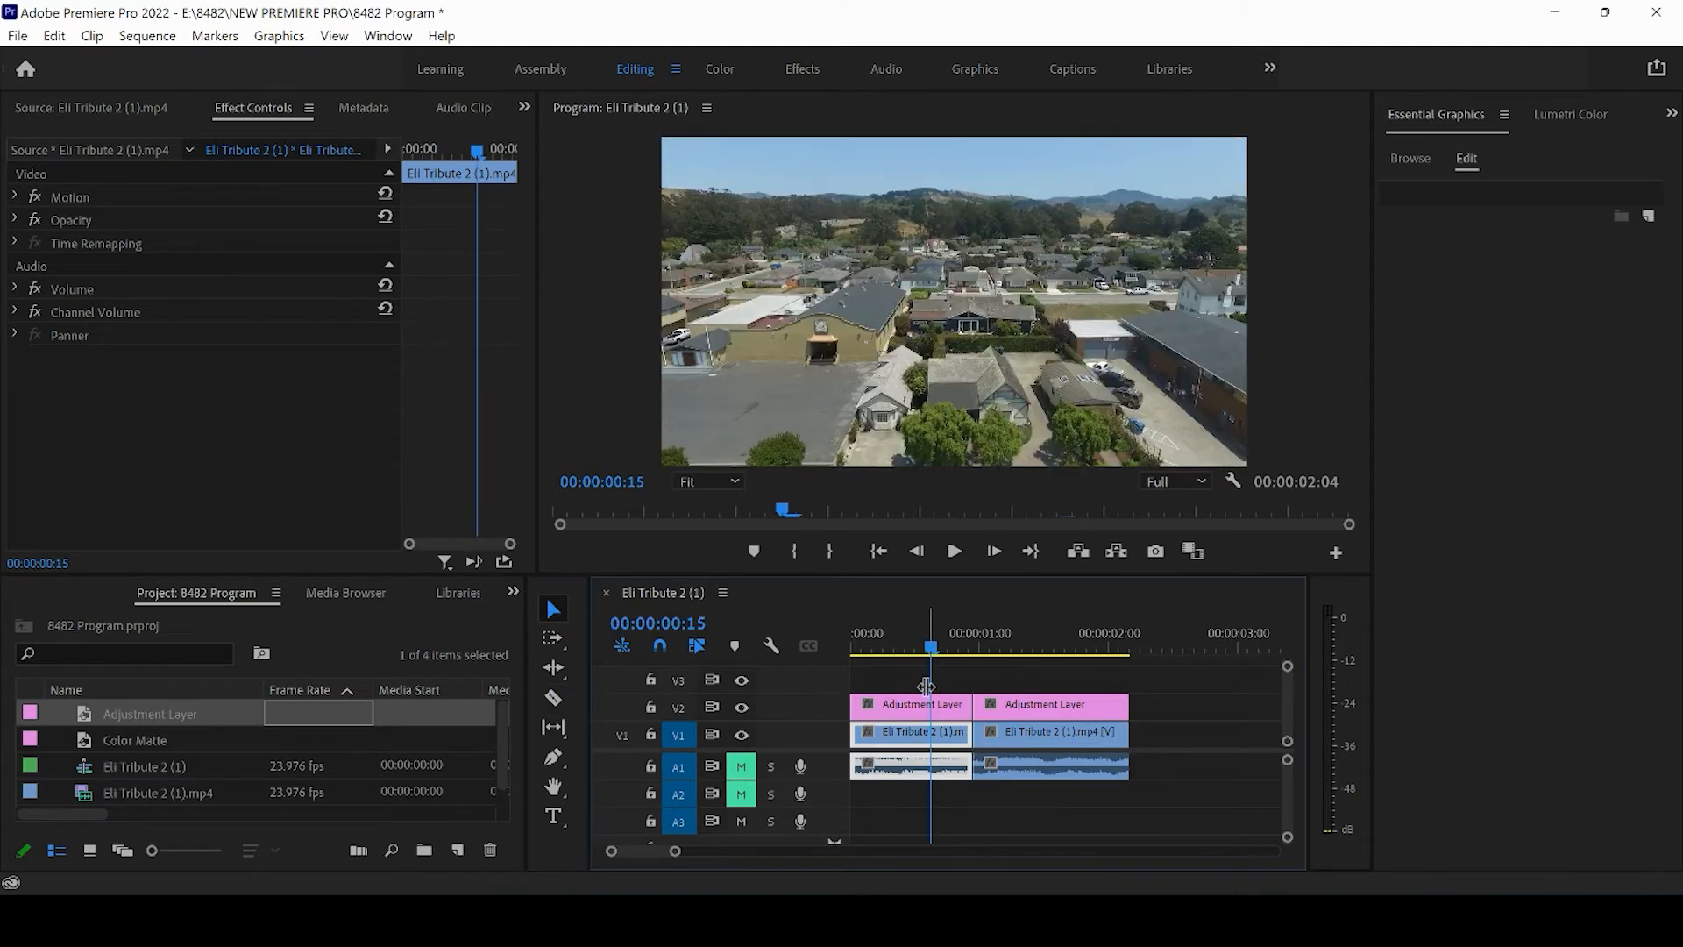
{"action": "left_click", "coordinate": [998, 706]}
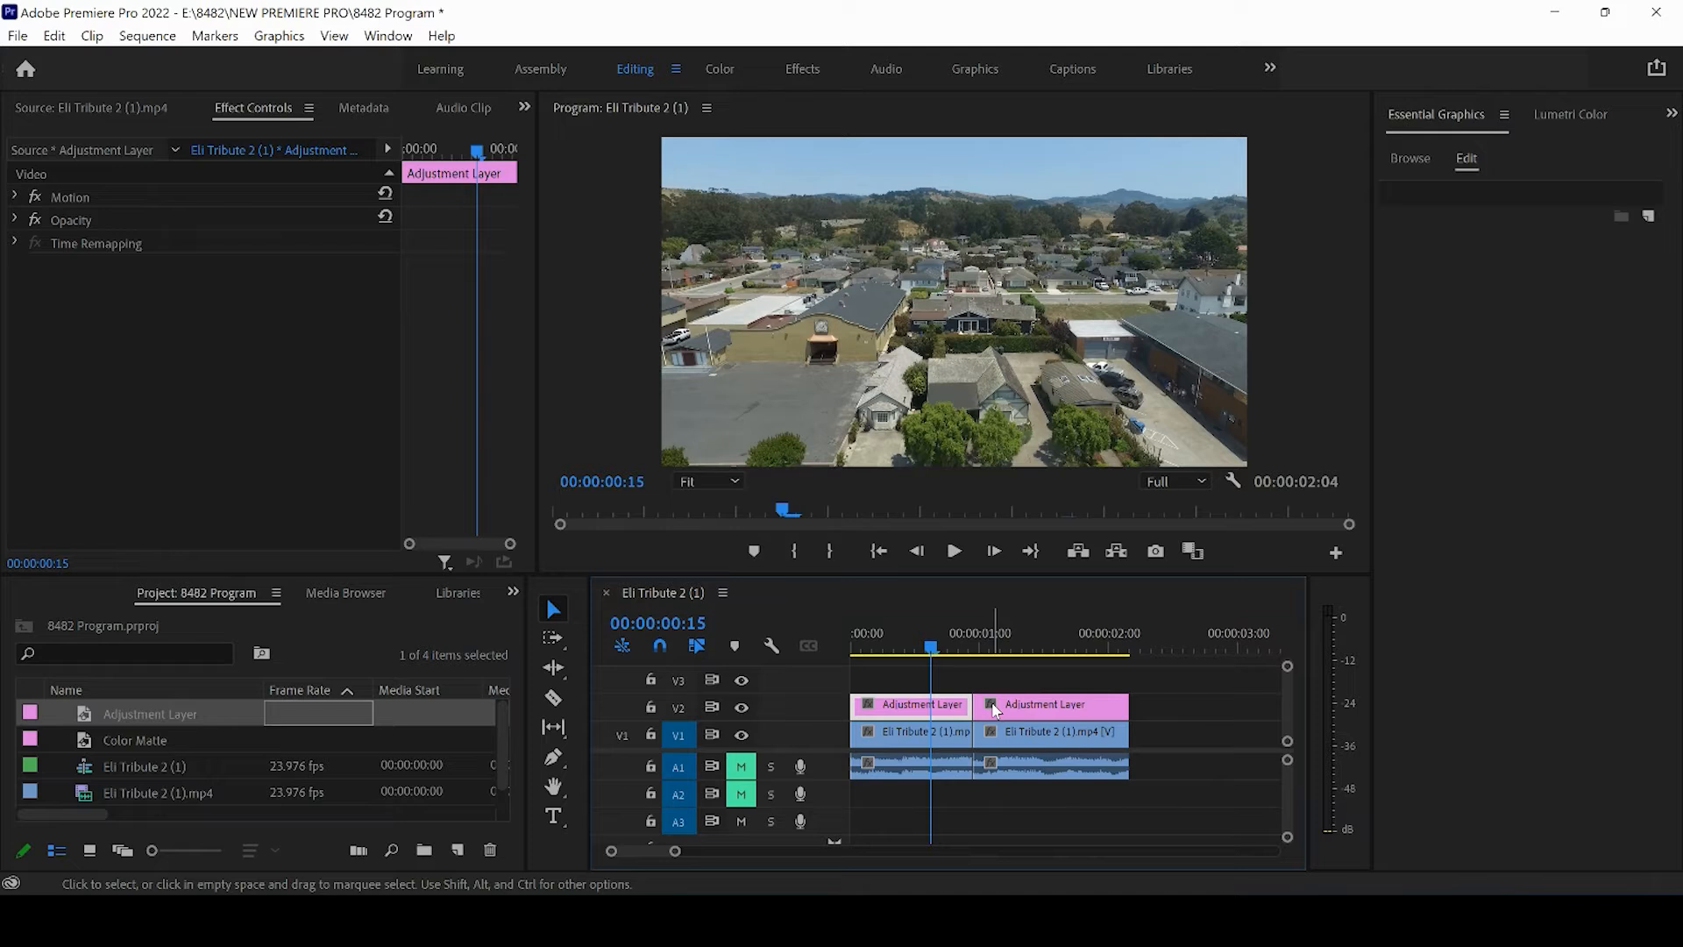
- Select the first adjustment layer piece and warm its colour temperature
{"action": "left_click", "coordinate": [1569, 114]}
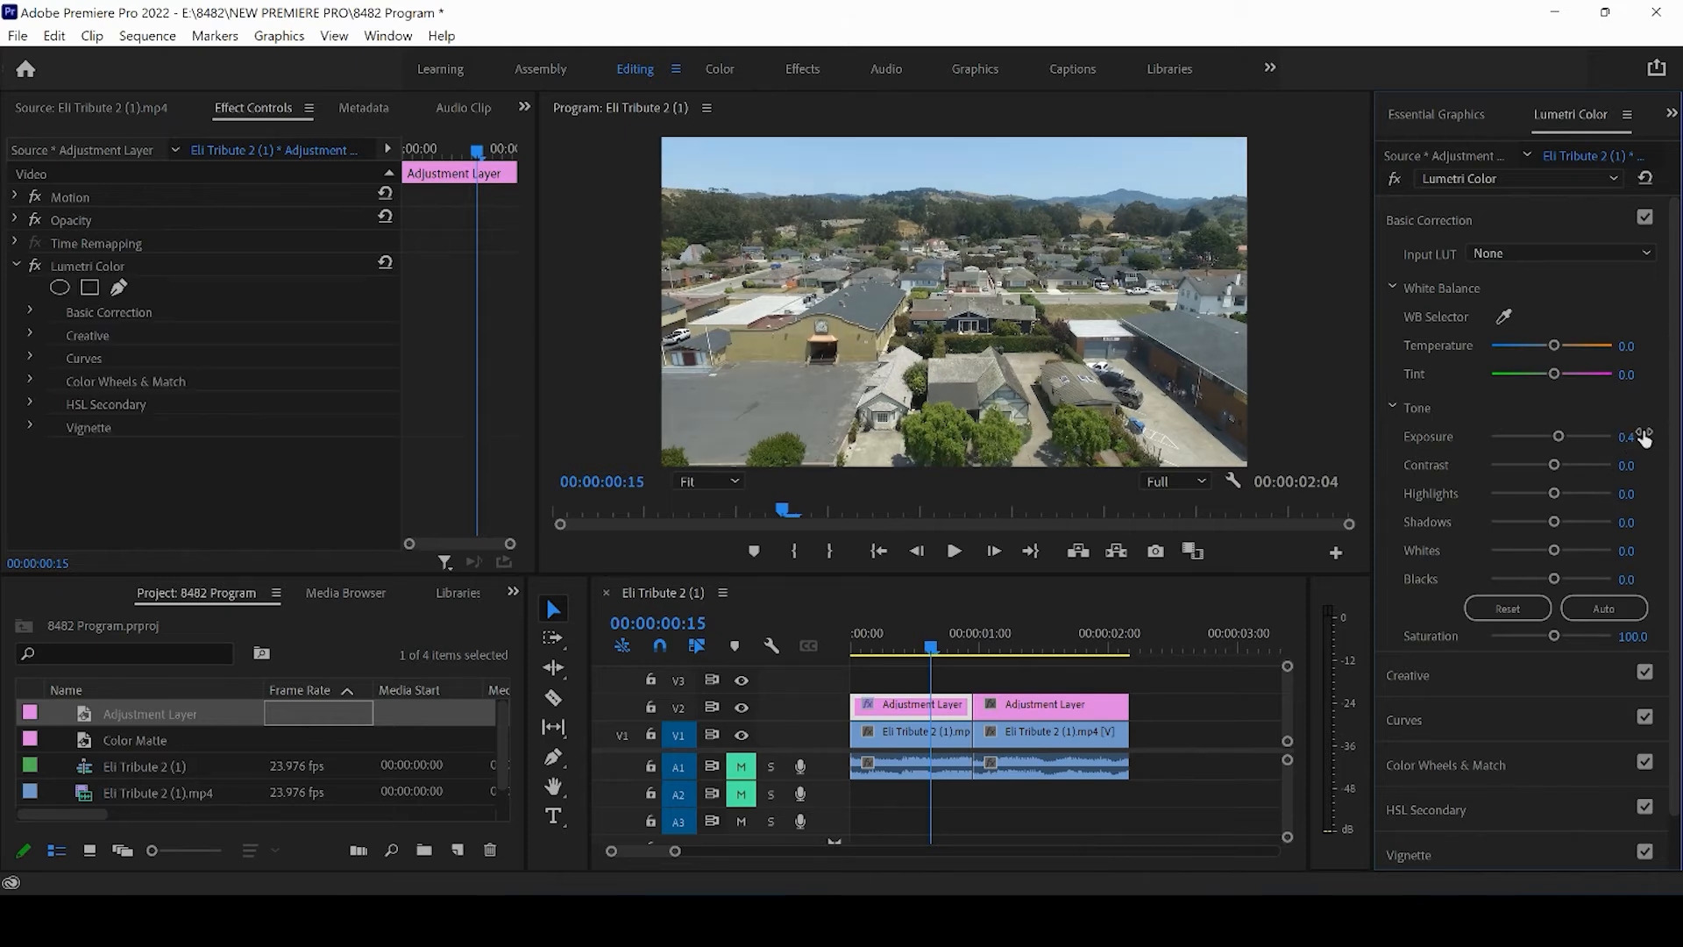
{"action": "left_click_drag", "start_coordinate": [1554, 344], "coordinate": [1563, 345]}
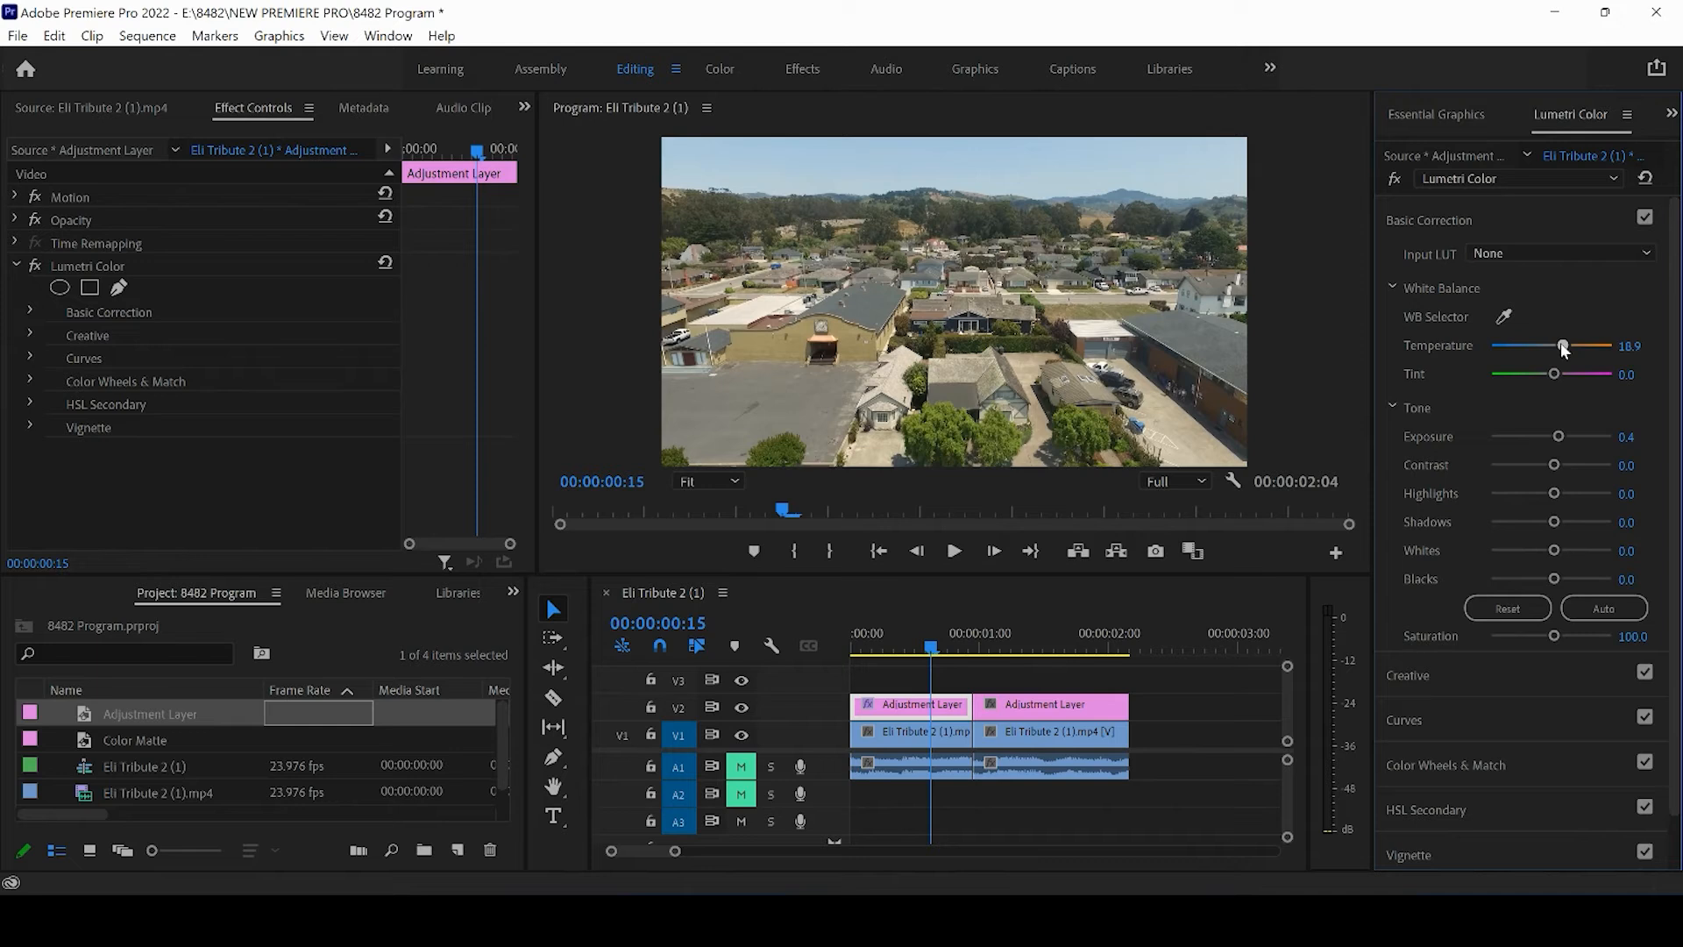
{"action": "left_click_drag", "start_coordinate": [1563, 346], "coordinate": [1571, 345]}
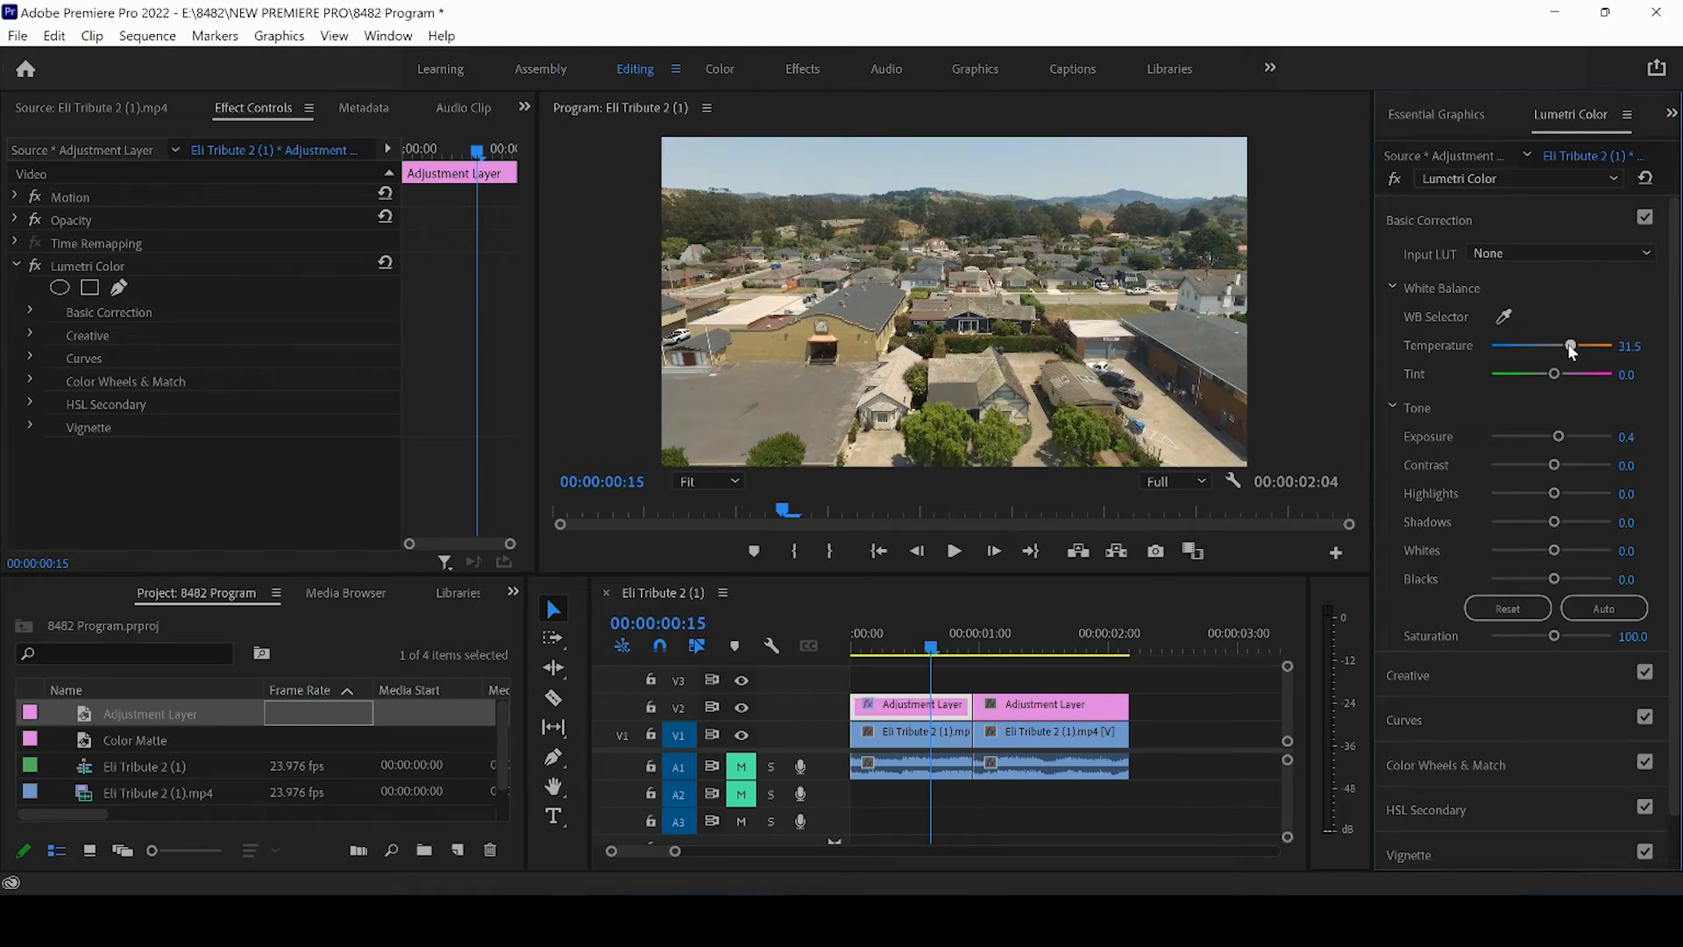
{"action": "left_click_drag", "start_coordinate": [1572, 345], "coordinate": [1564, 345]}
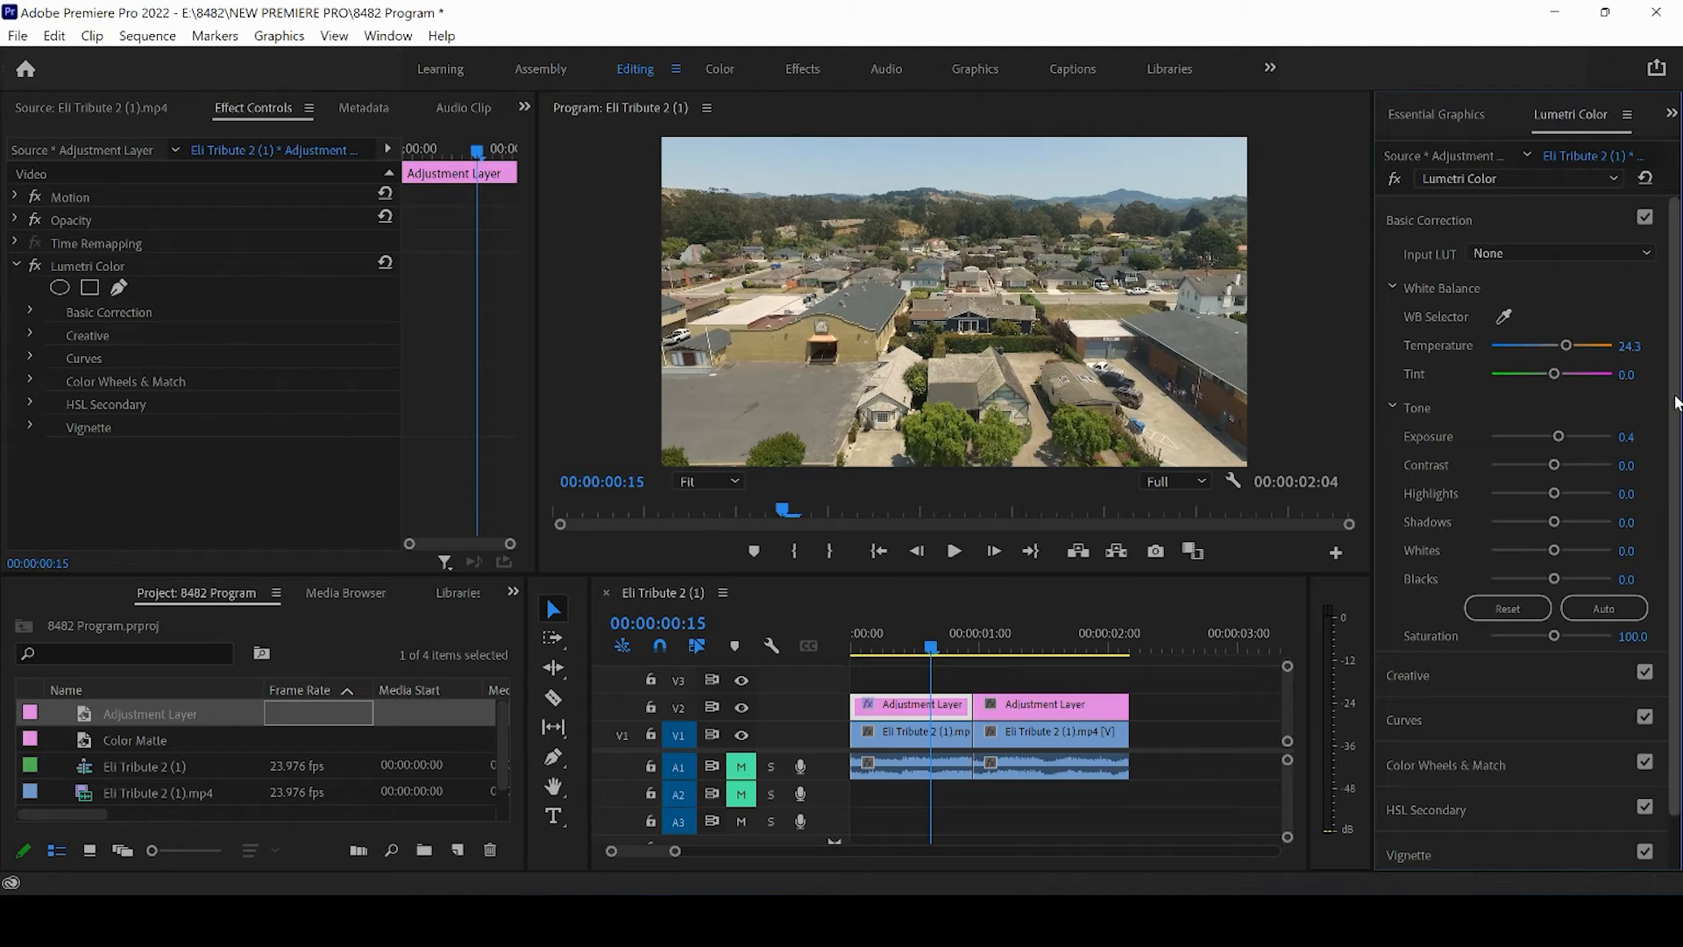
{"action": "scroll", "scroll_direction": "down", "scroll_amount": 3}
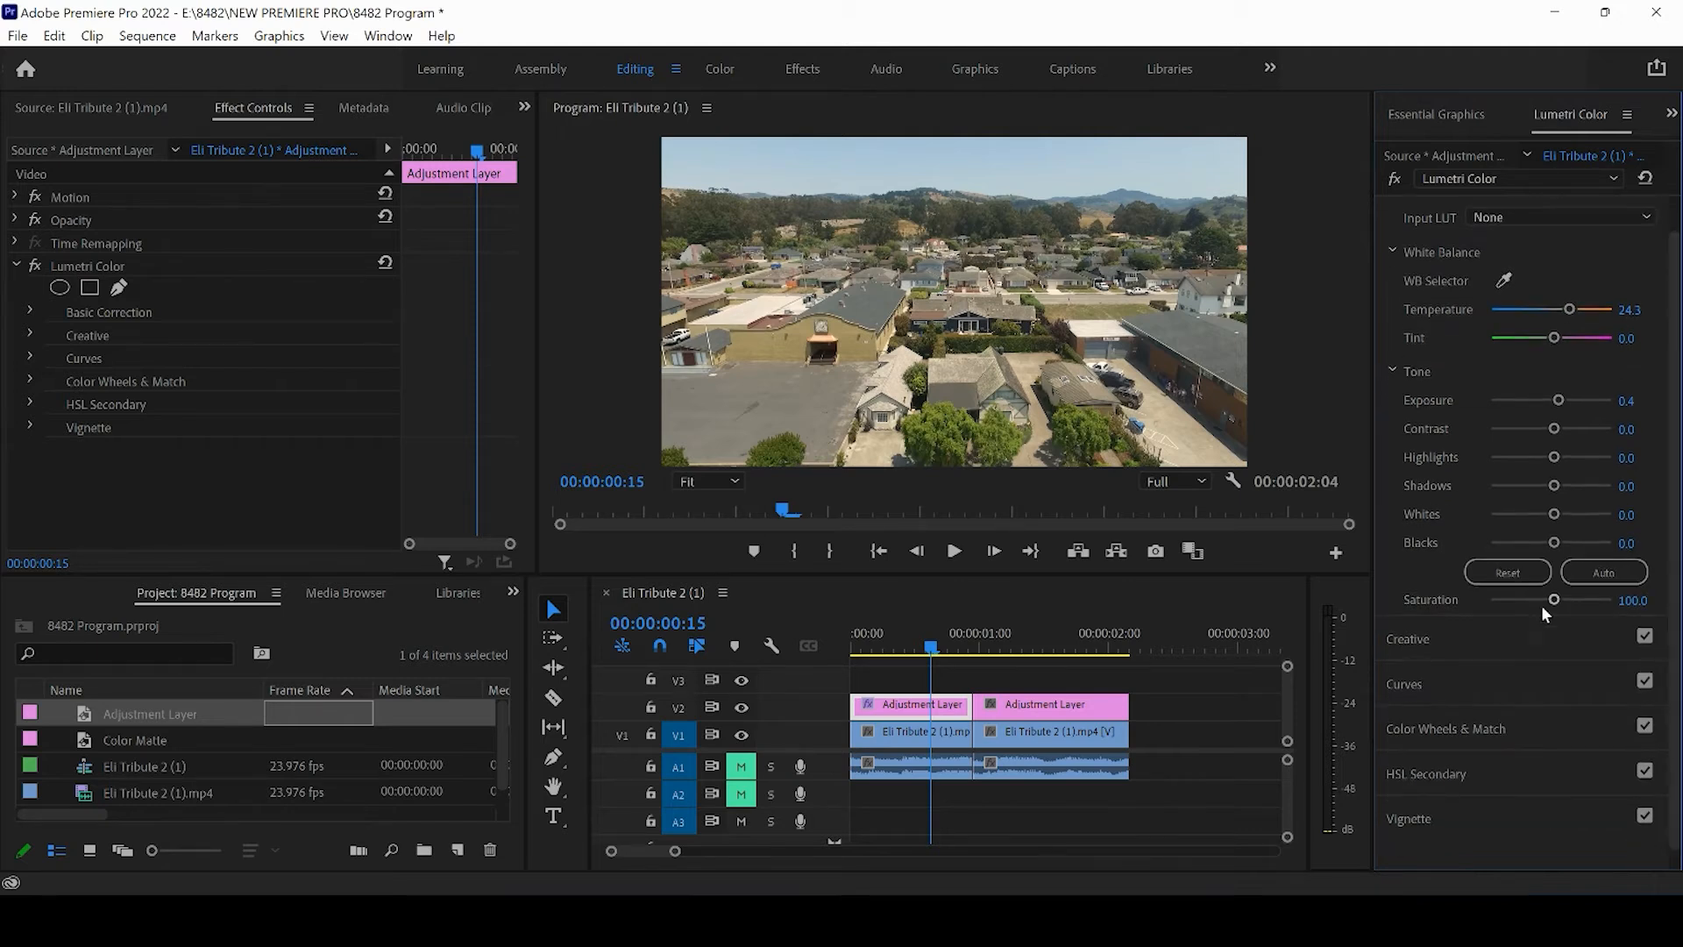
- Boost saturation and contrast, and raise the upper point of the RGB curve
{"action": "left_click_drag", "start_coordinate": [1554, 599], "coordinate": [1569, 599]}
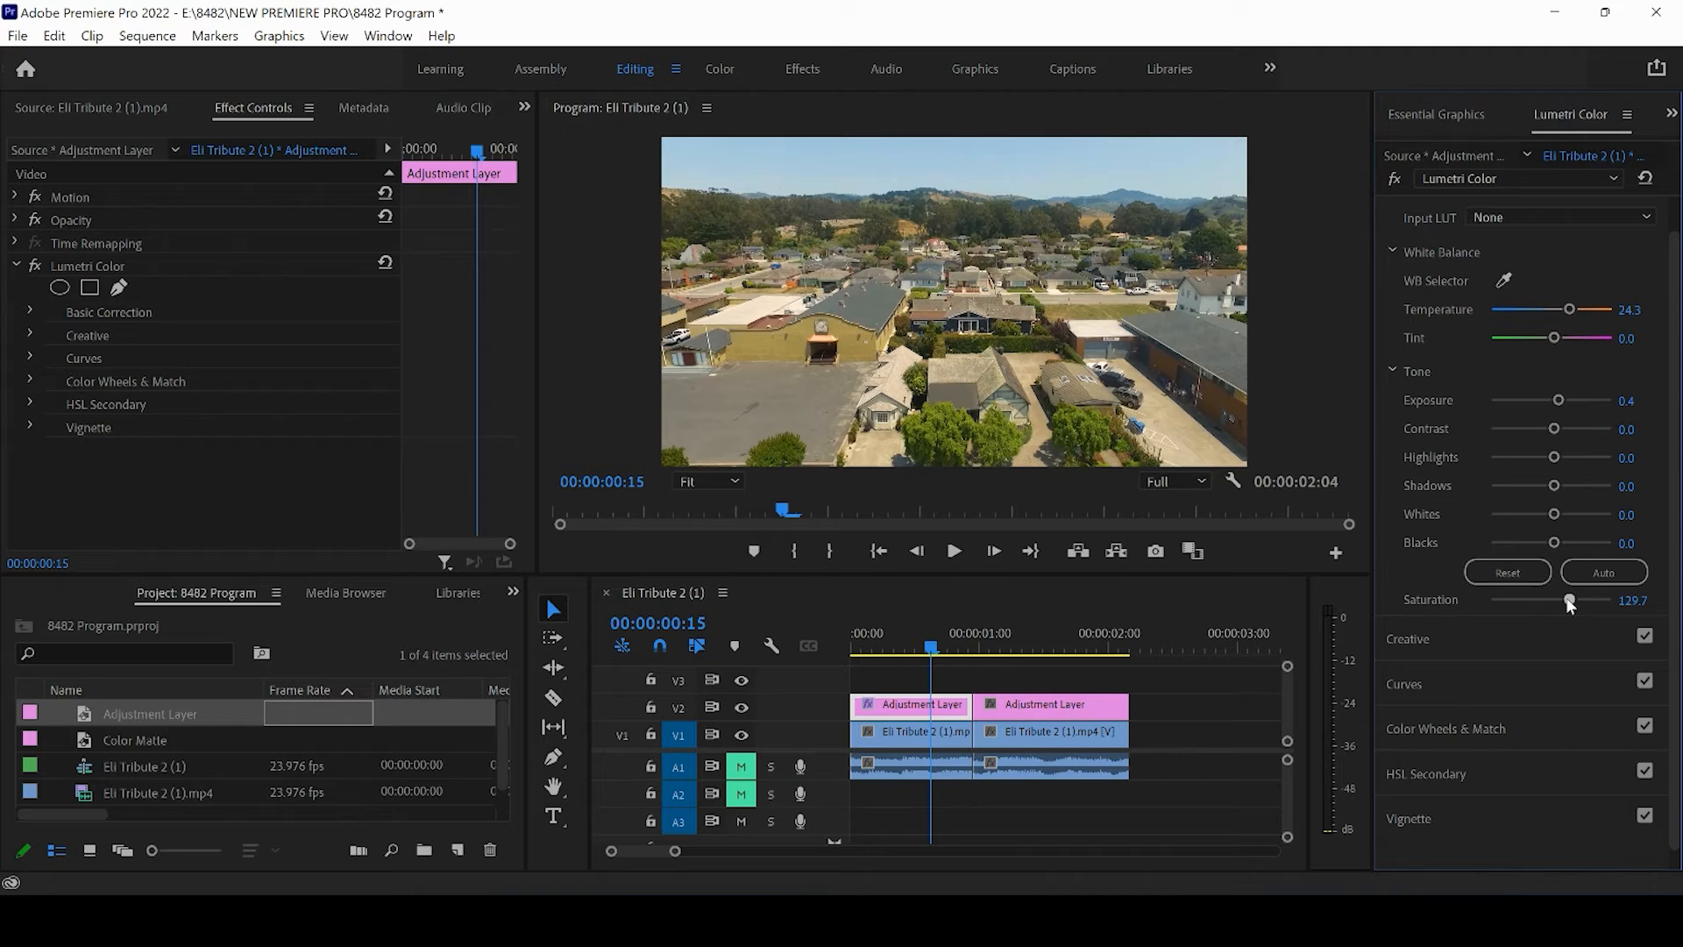
{"action": "left_click_drag", "start_coordinate": [1554, 427], "coordinate": [1576, 427]}
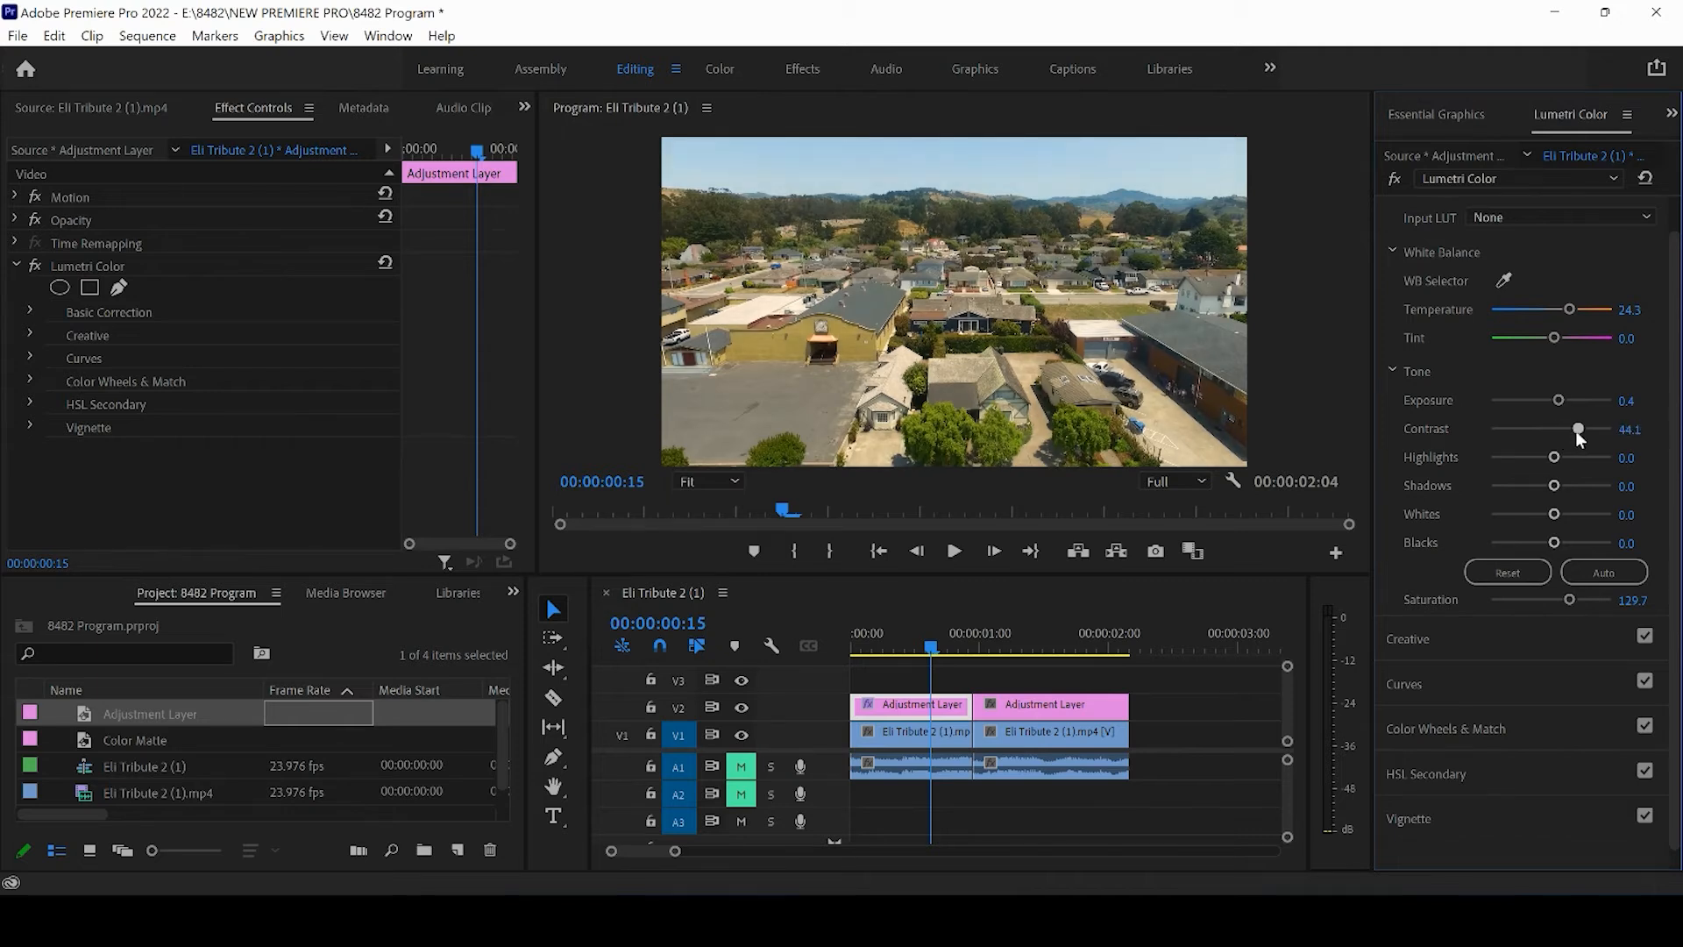
{"action": "left_click_drag", "start_coordinate": [1571, 455], "coordinate": [1534, 456]}
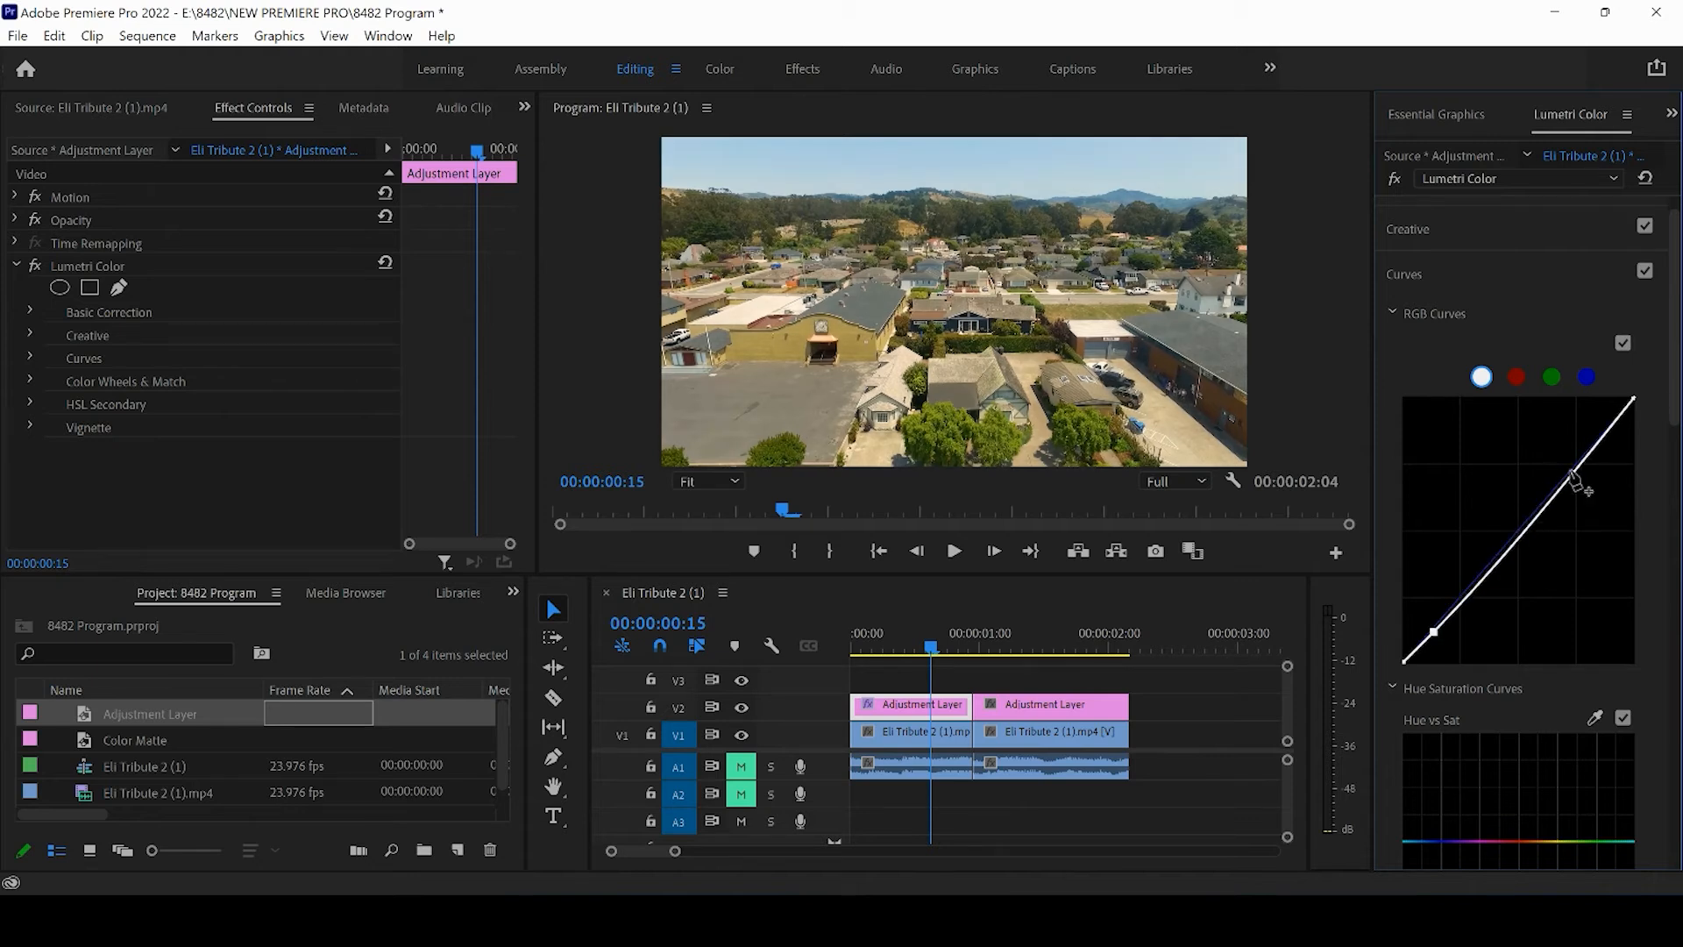
{"action": "left_click_drag", "start_coordinate": [1572, 478], "coordinate": [1586, 449]}
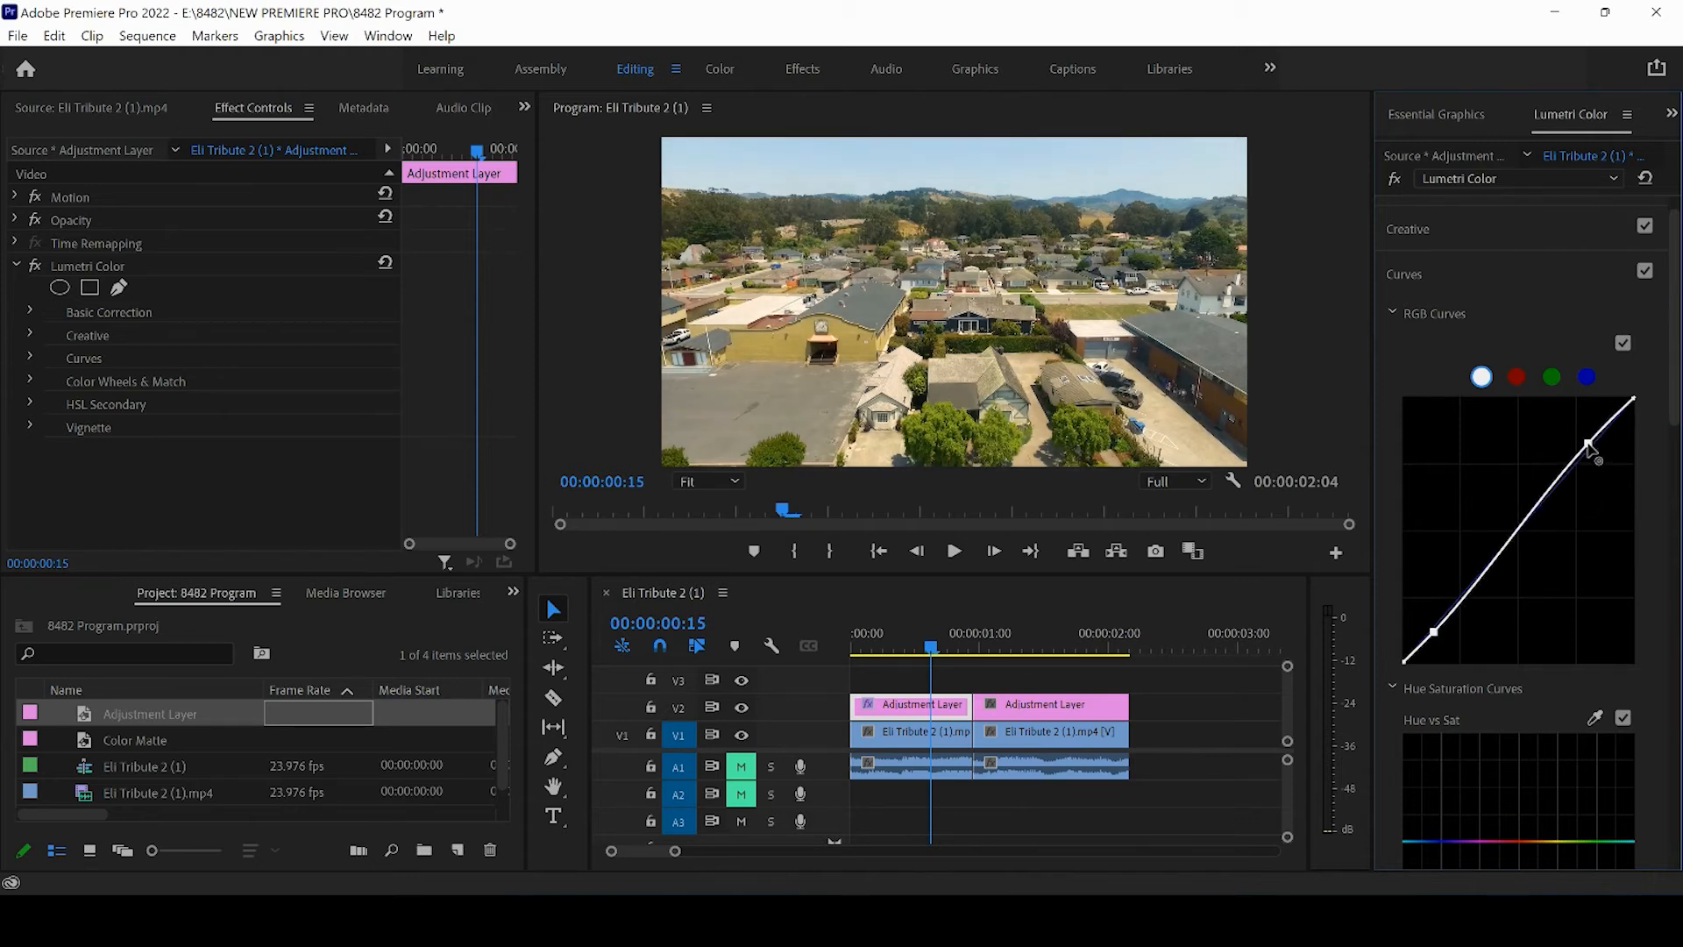
{"action": "left_click", "coordinate": [1406, 229]}
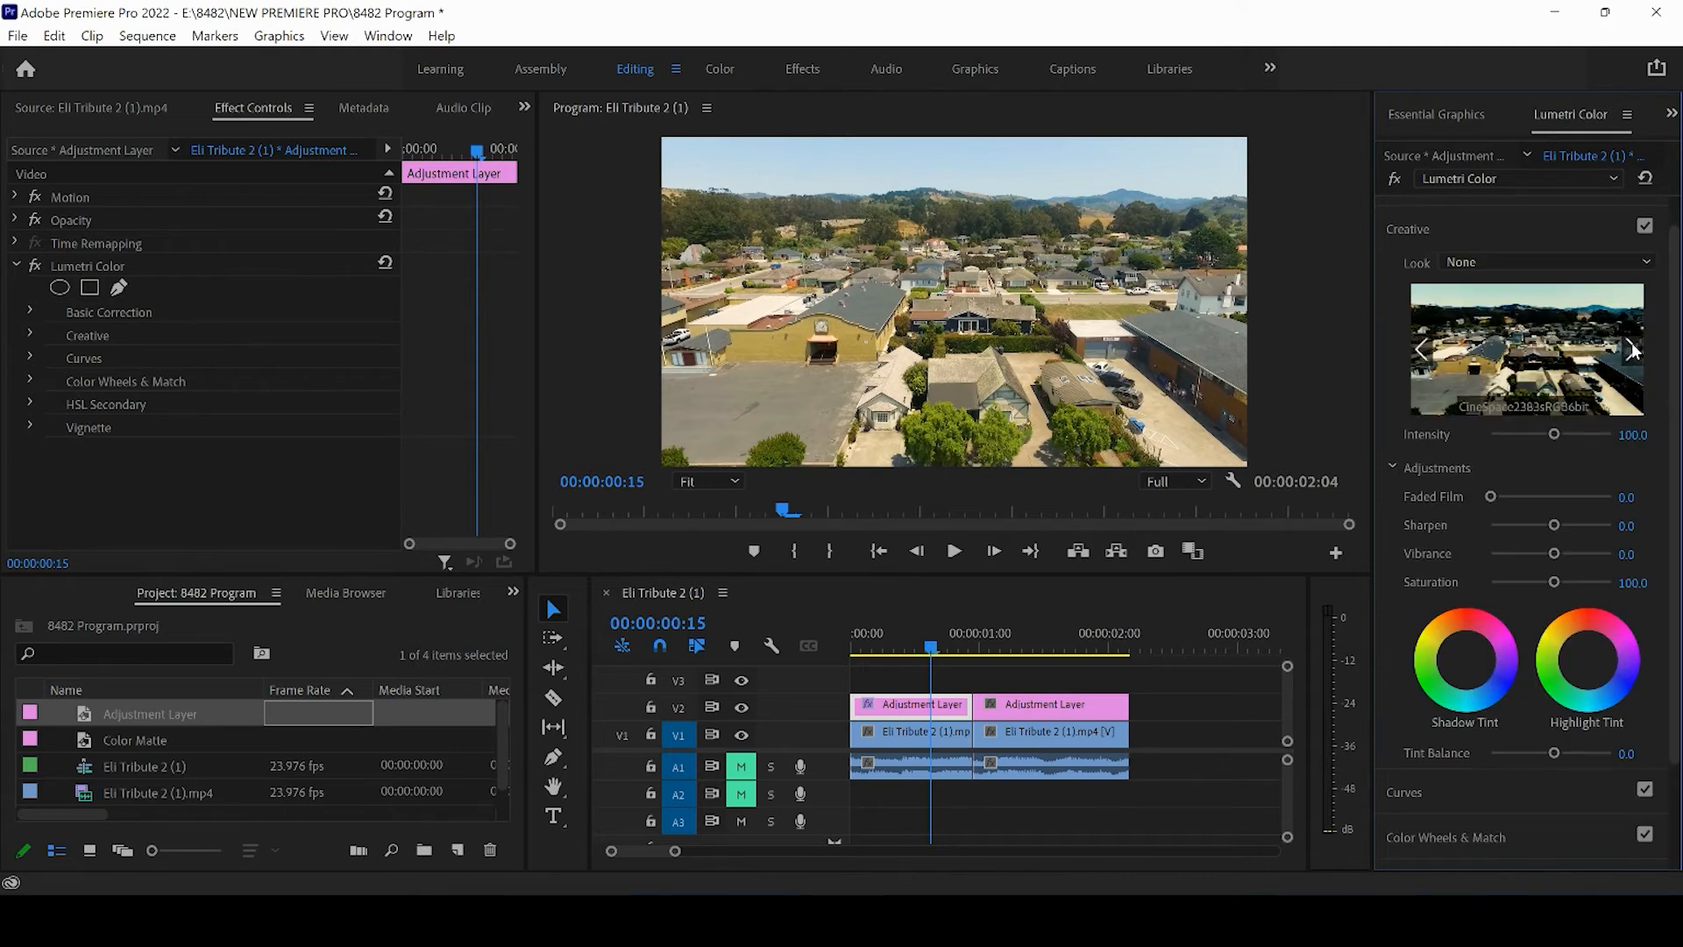
- Apply the Fuji ETERNA 250D Fuji 3510 look at 36 intensity
{"action": "left_click", "coordinate": [1633, 348]}
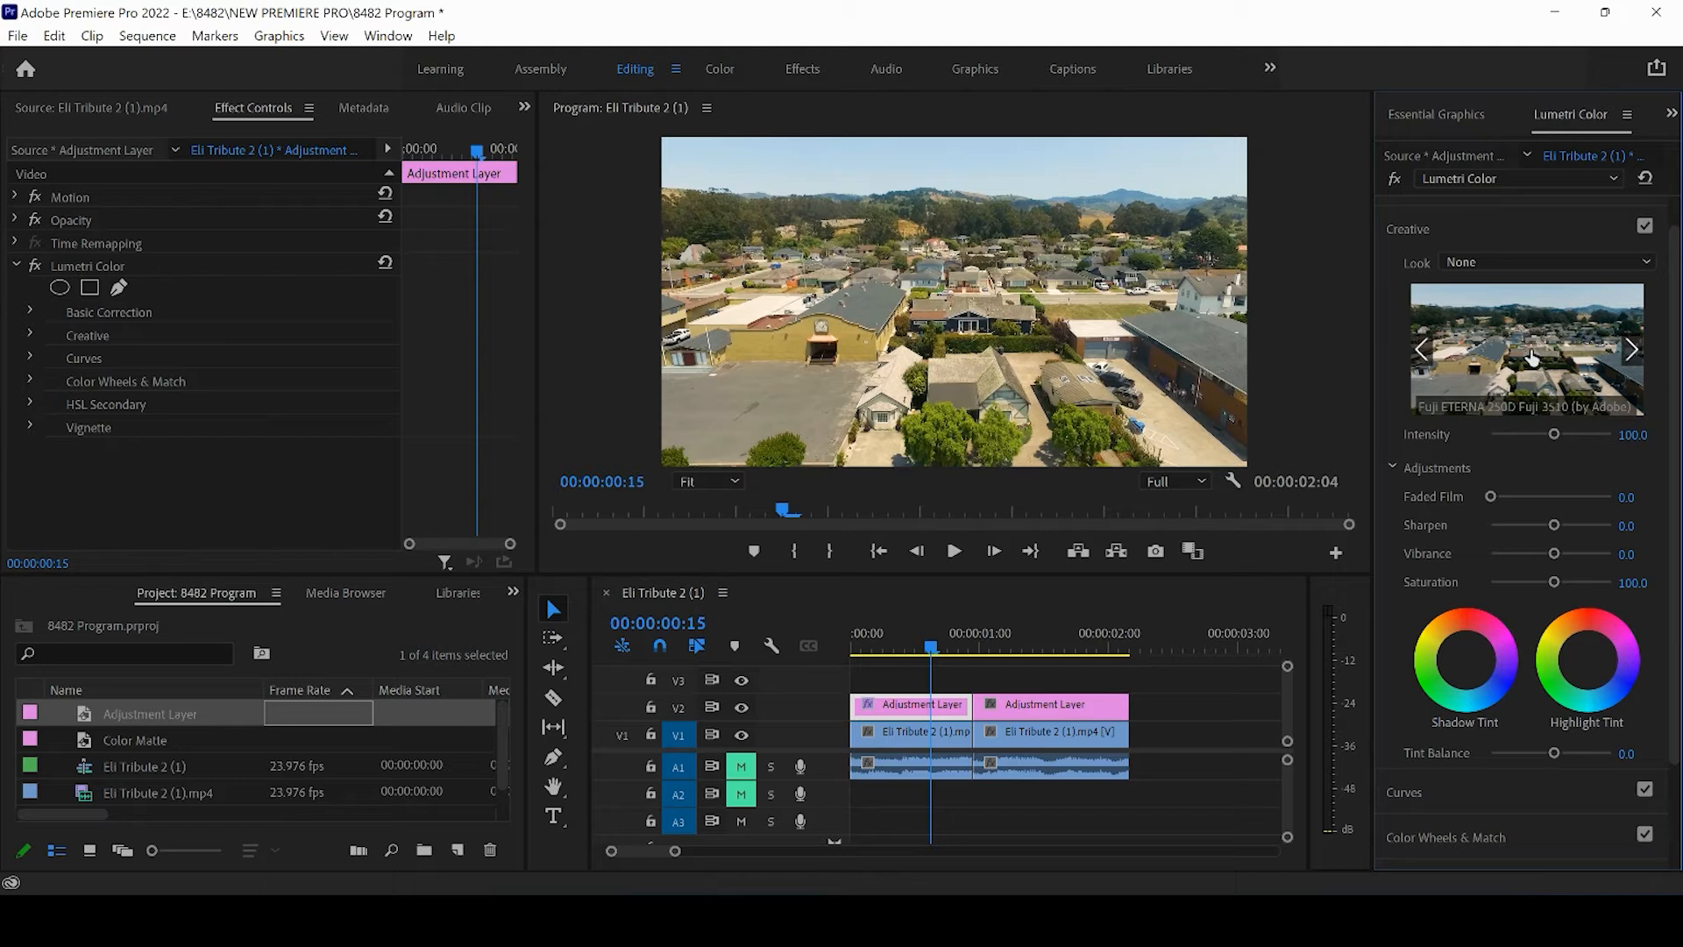
{"action": "left_click", "coordinate": [1538, 349]}
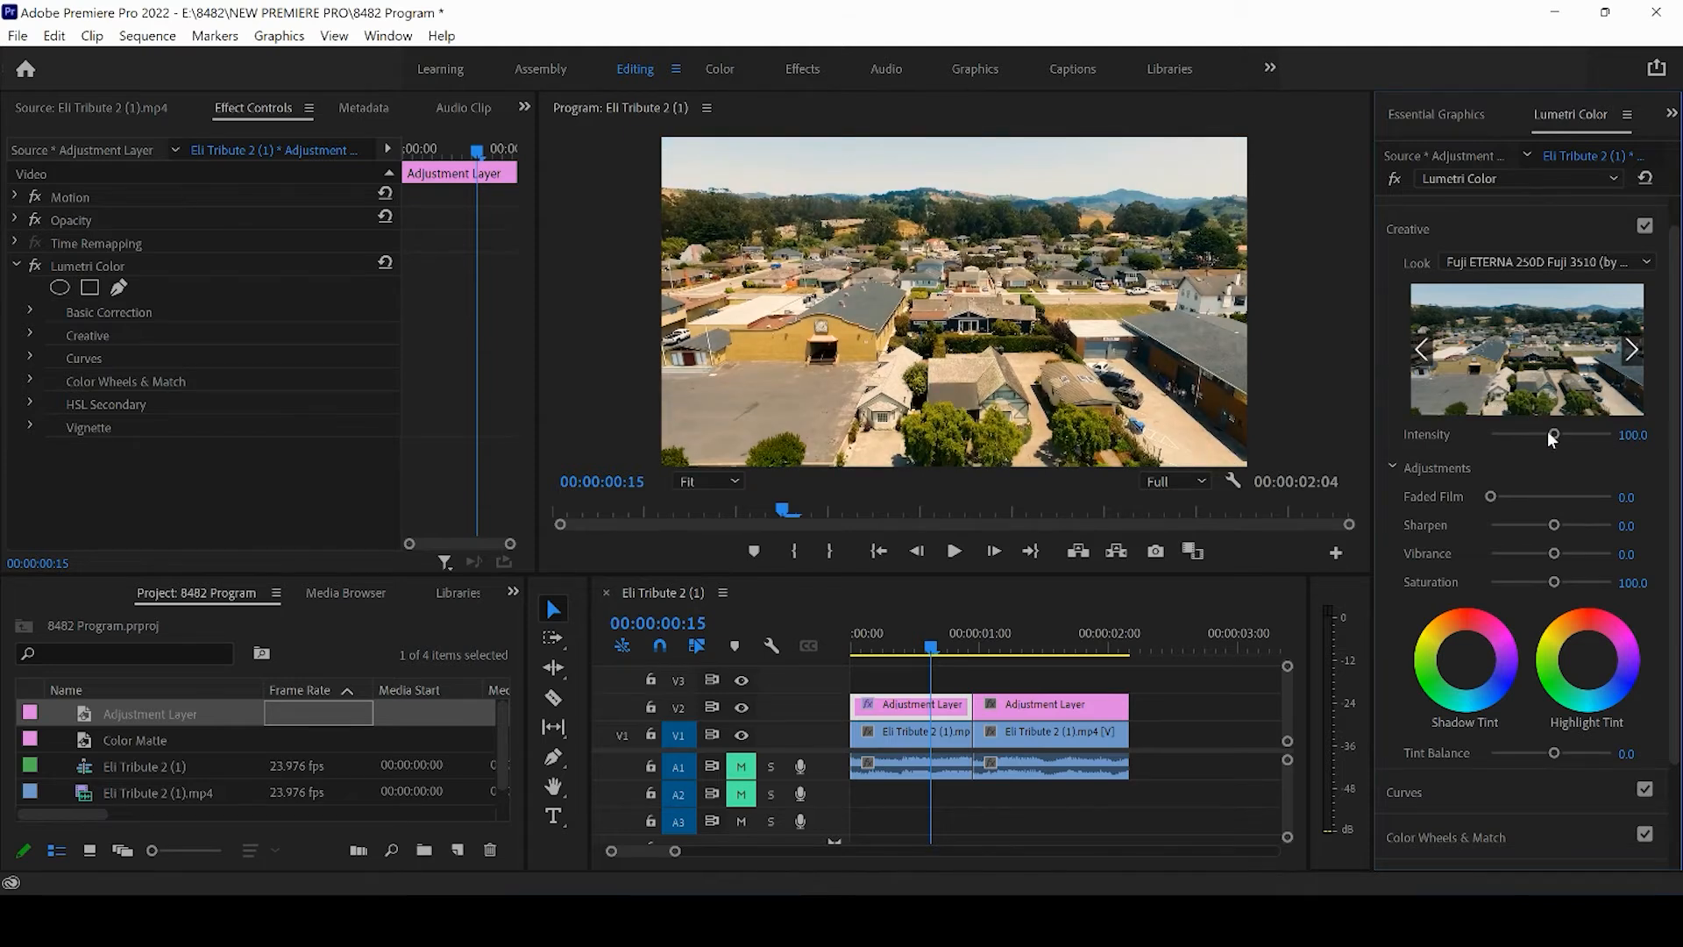
{"action": "left_click_drag", "start_coordinate": [1553, 434], "coordinate": [1510, 435]}
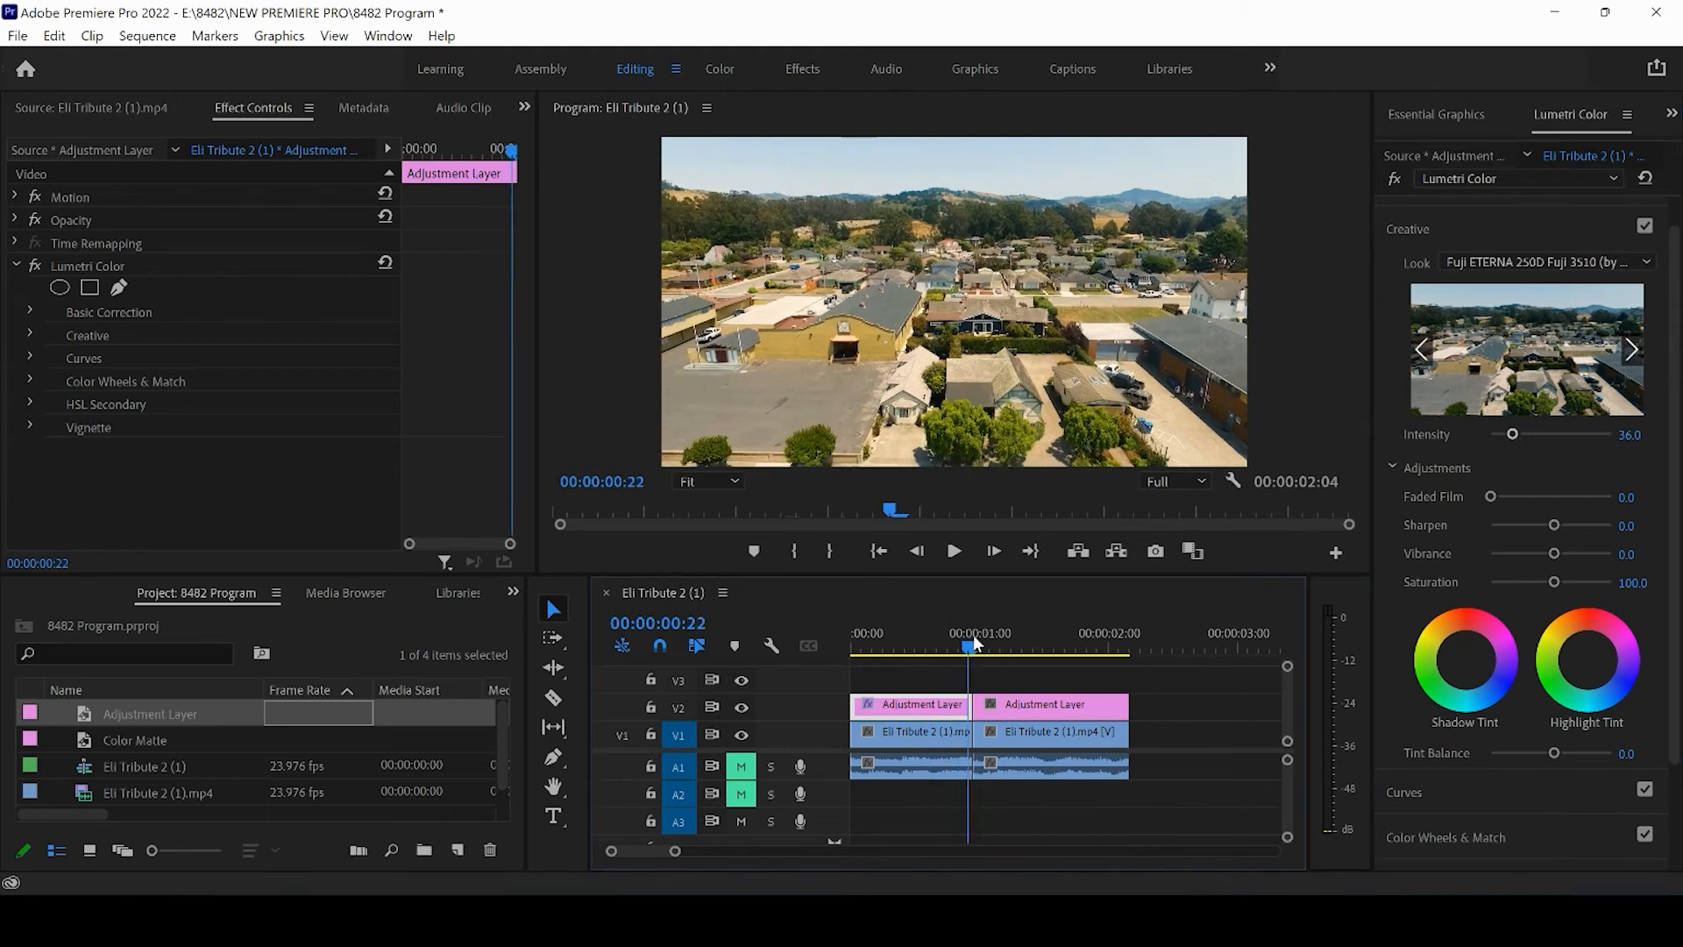
{"action": "left_click", "coordinate": [741, 706]}
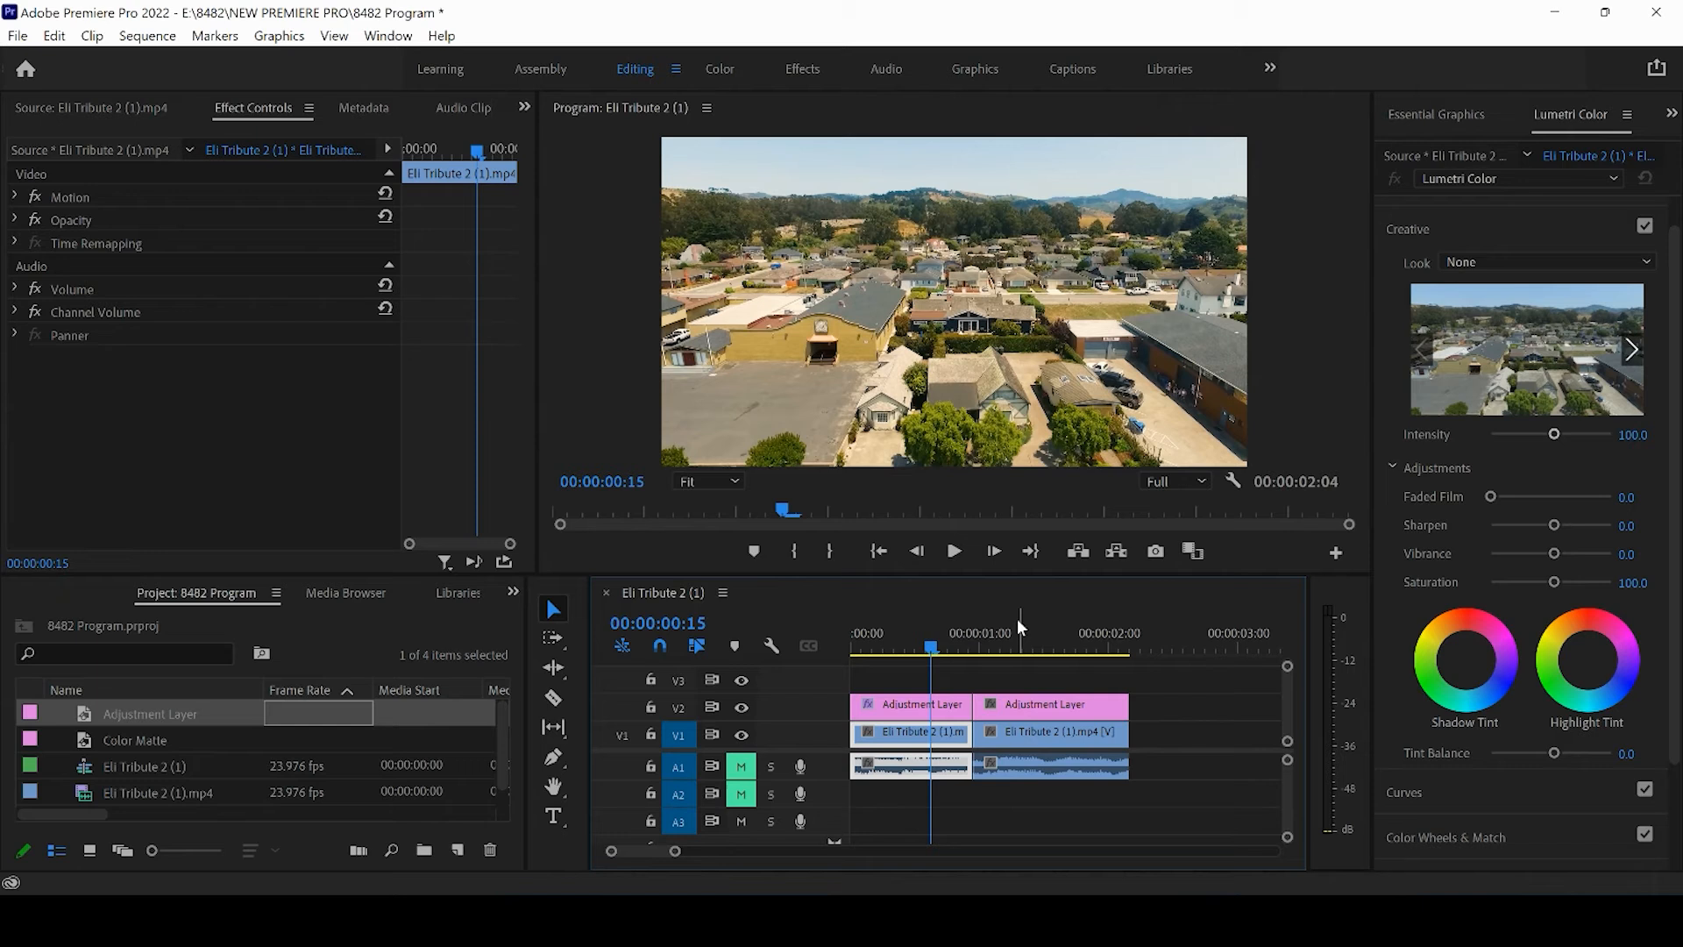
{"action": "mouse_move", "coordinate": [976, 662]}
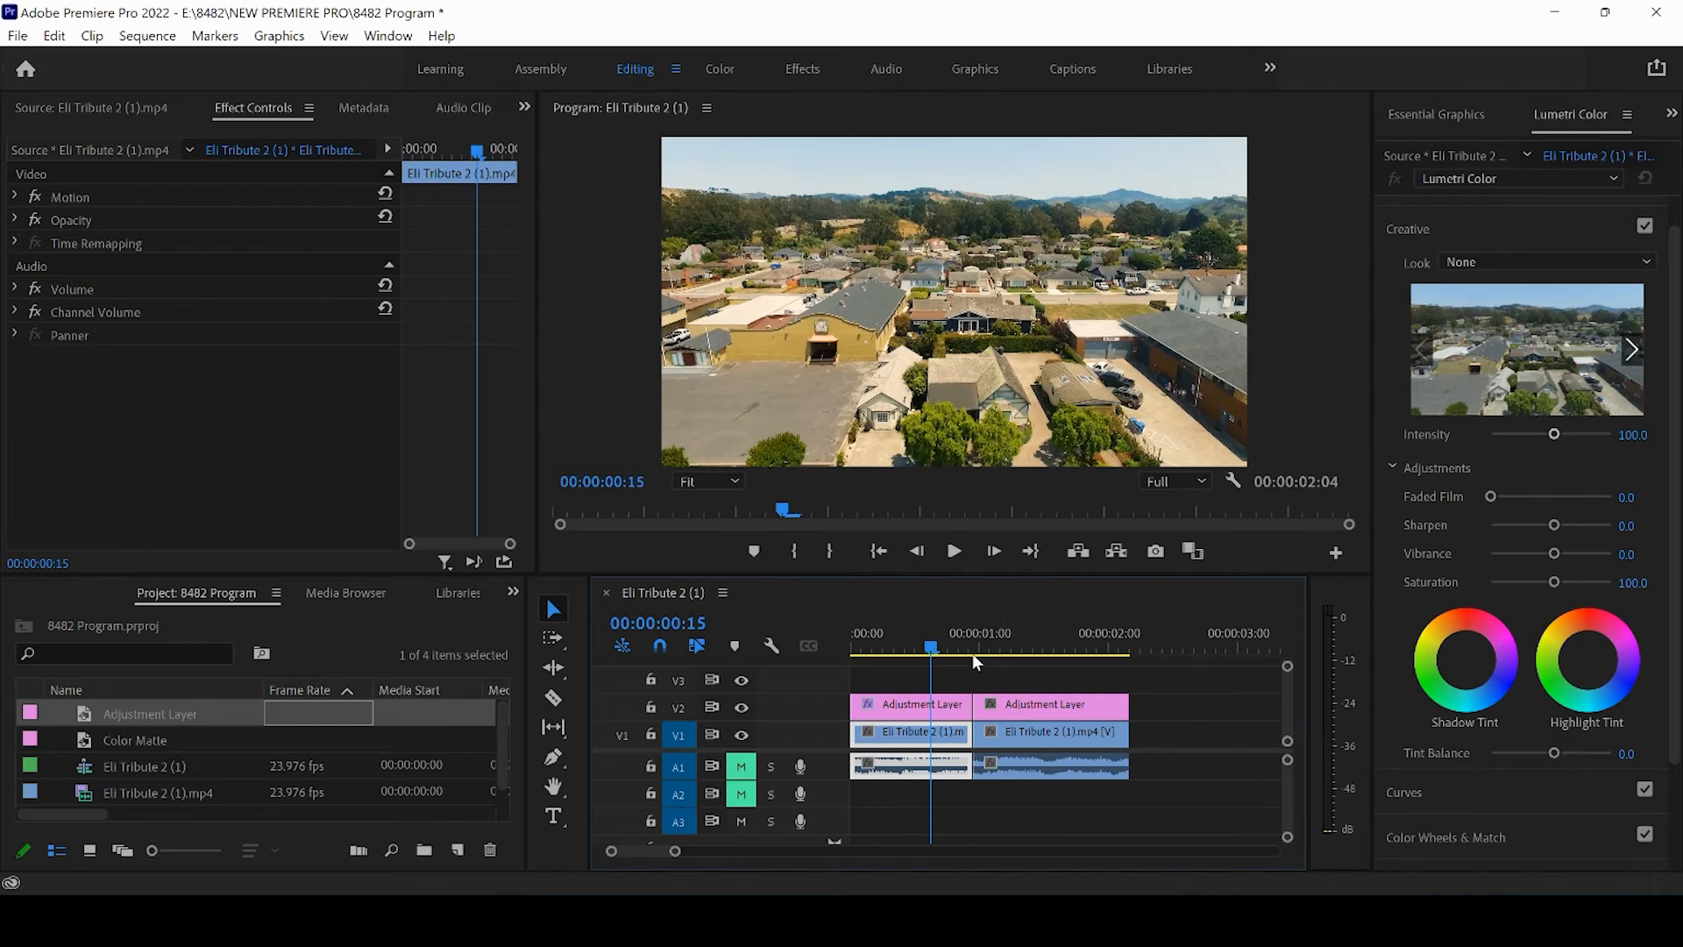
- Move the playhead into the street clip and select the second adjustment layer piece
{"action": "left_click", "coordinate": [1016, 644]}
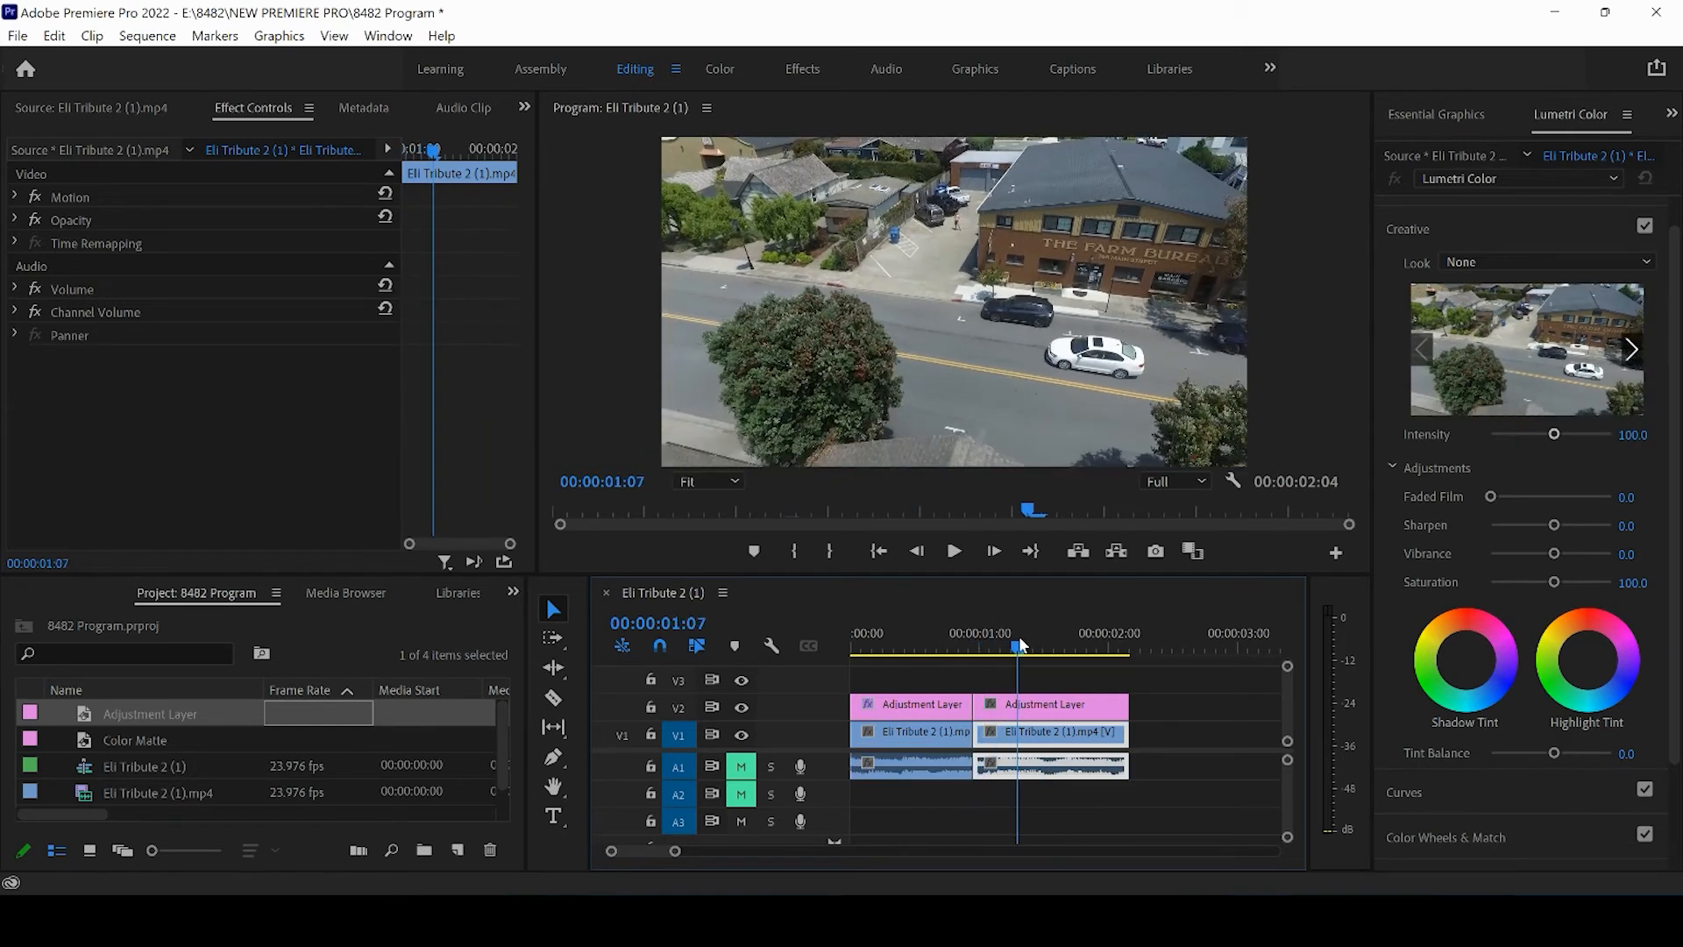
{"action": "left_click", "coordinate": [1051, 704]}
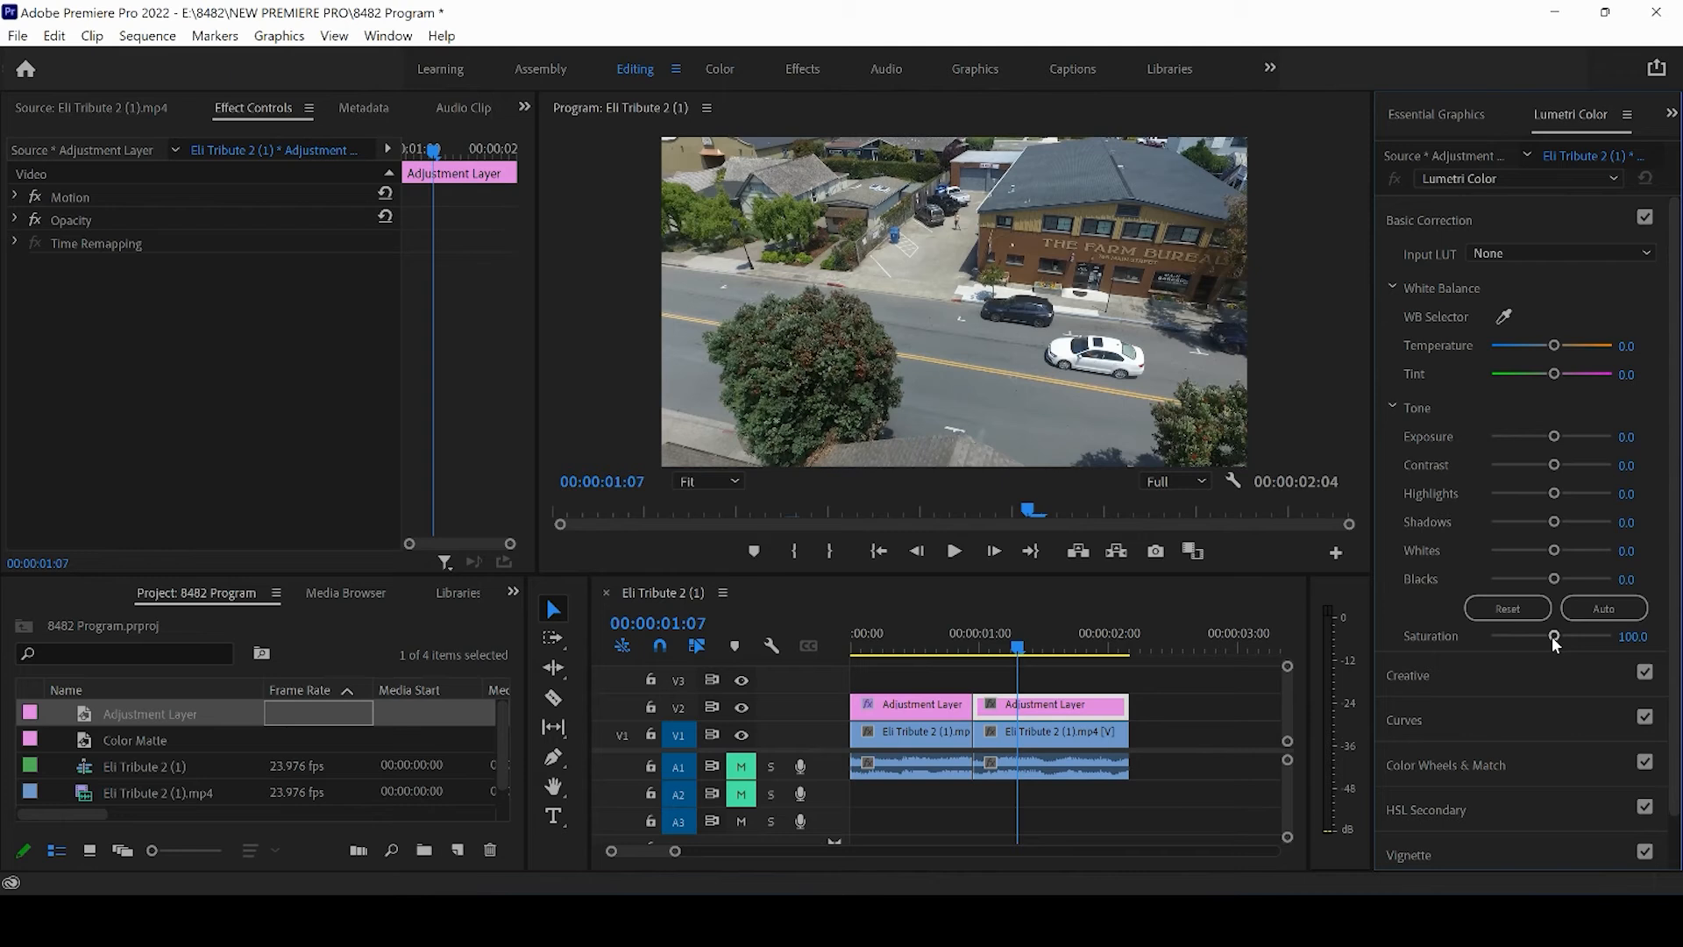
- Set saturation 46.8, contrast 36.9, shadows -42.3 and temperature -45.9
{"action": "left_click_drag", "start_coordinate": [1553, 634], "coordinate": [1519, 634]}
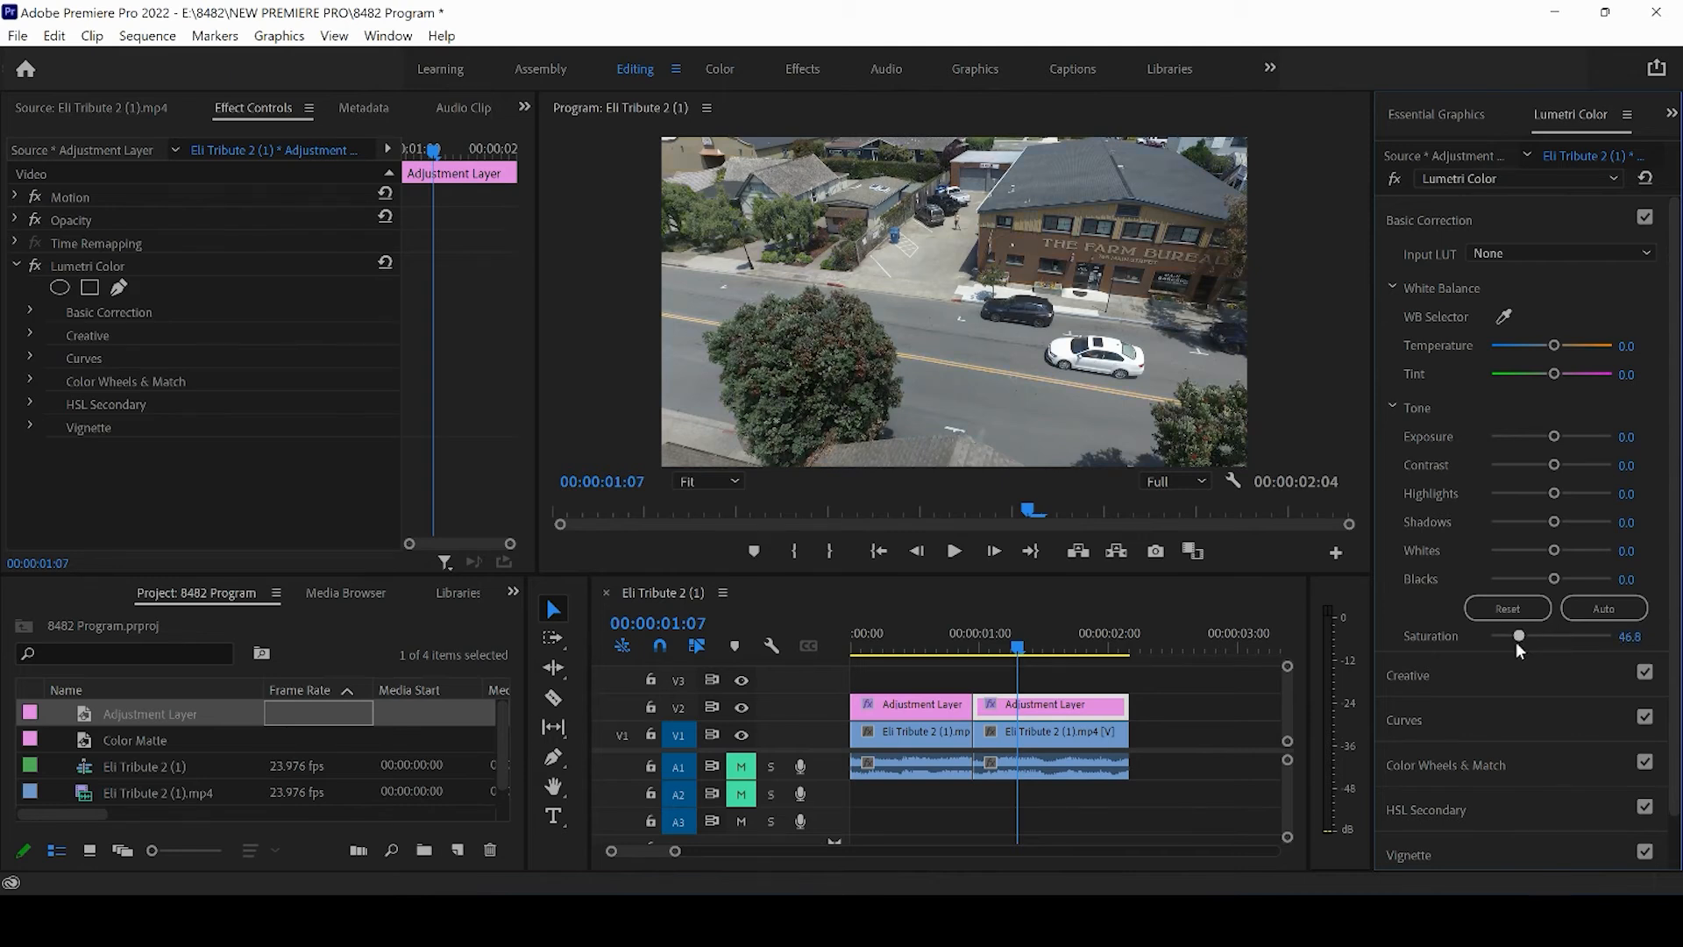
{"action": "left_click_drag", "start_coordinate": [1553, 464], "coordinate": [1576, 464]}
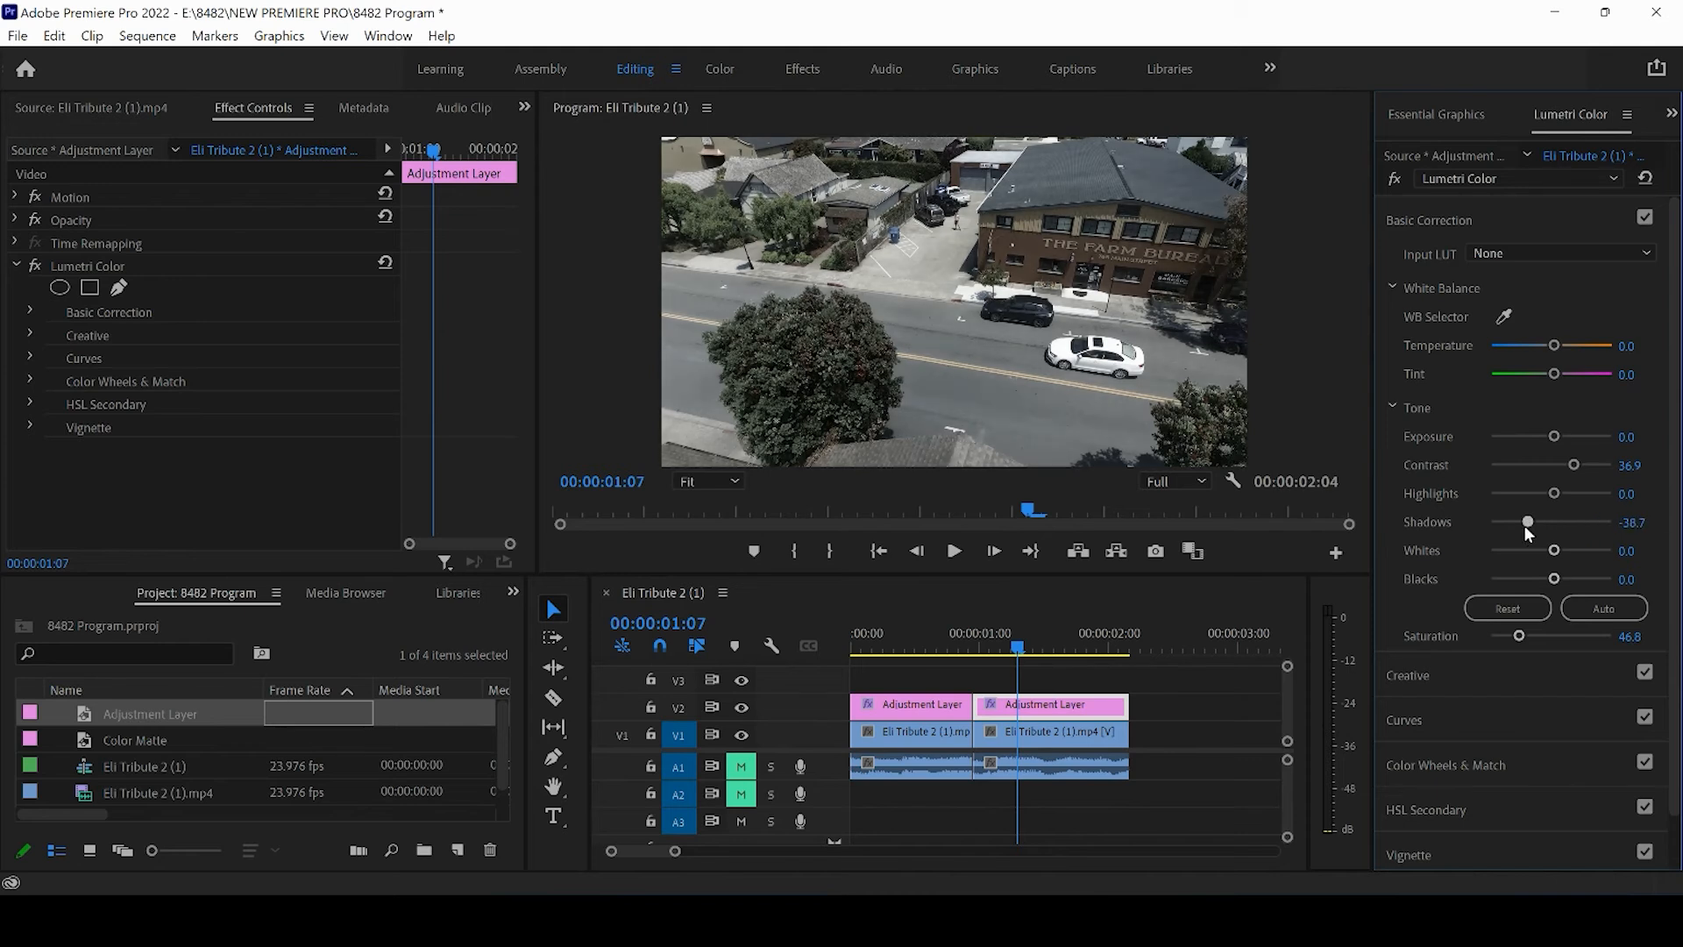
{"action": "left_click_drag", "start_coordinate": [1556, 344], "coordinate": [1522, 345]}
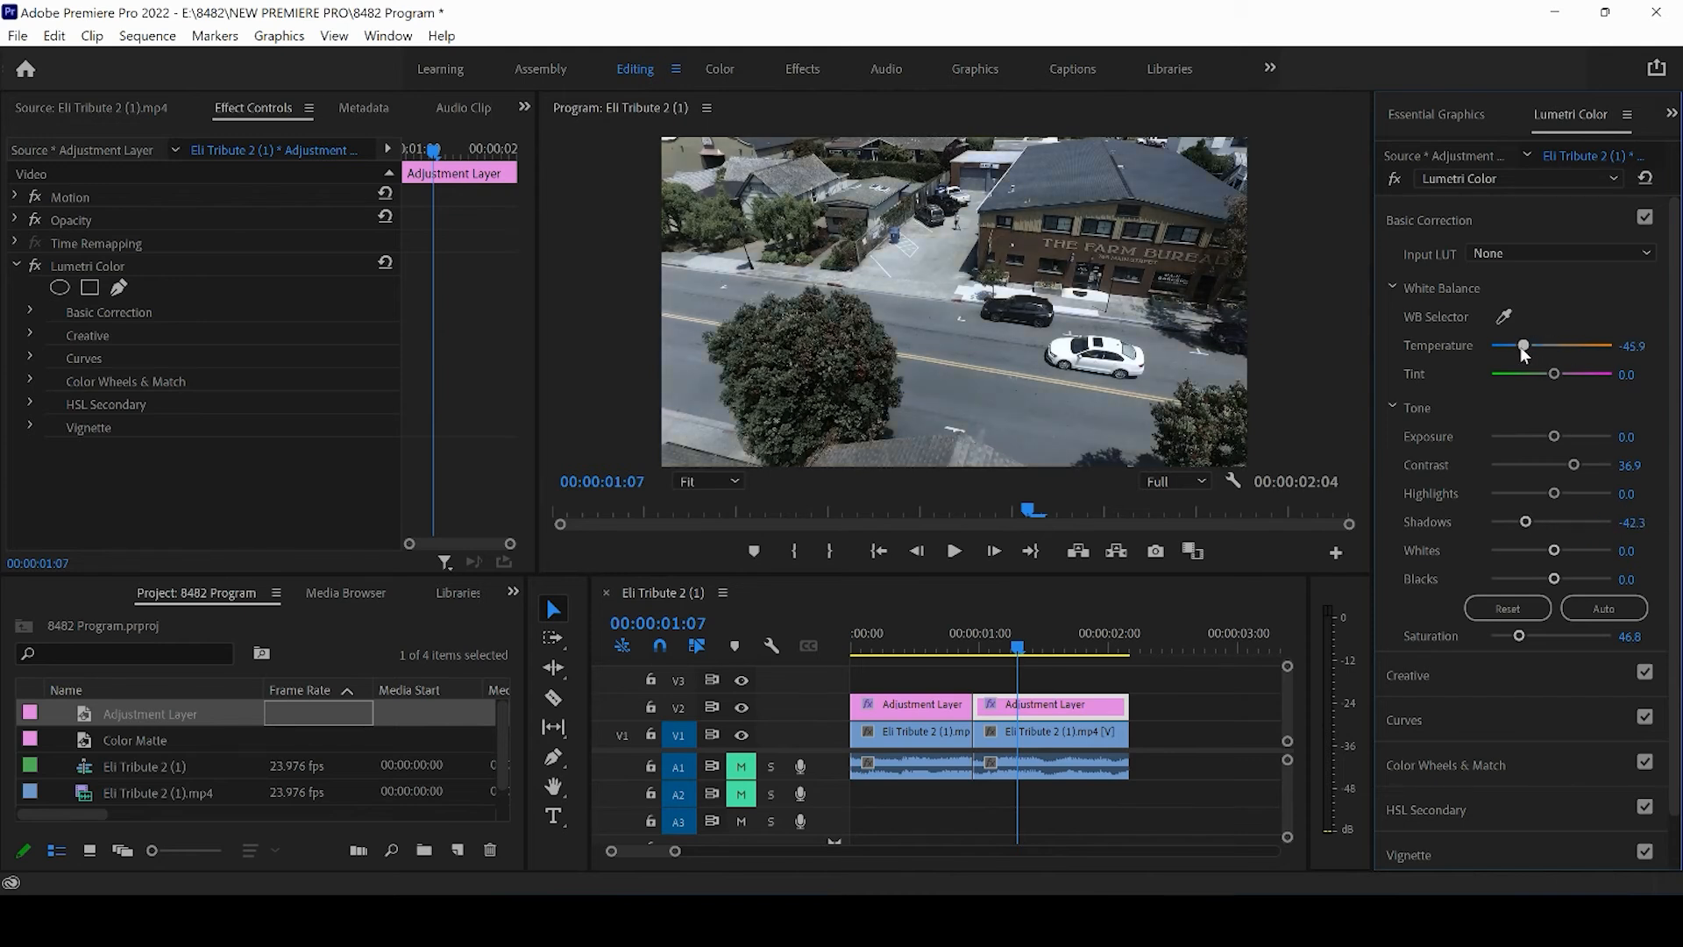
{"action": "left_click", "coordinate": [954, 643]}
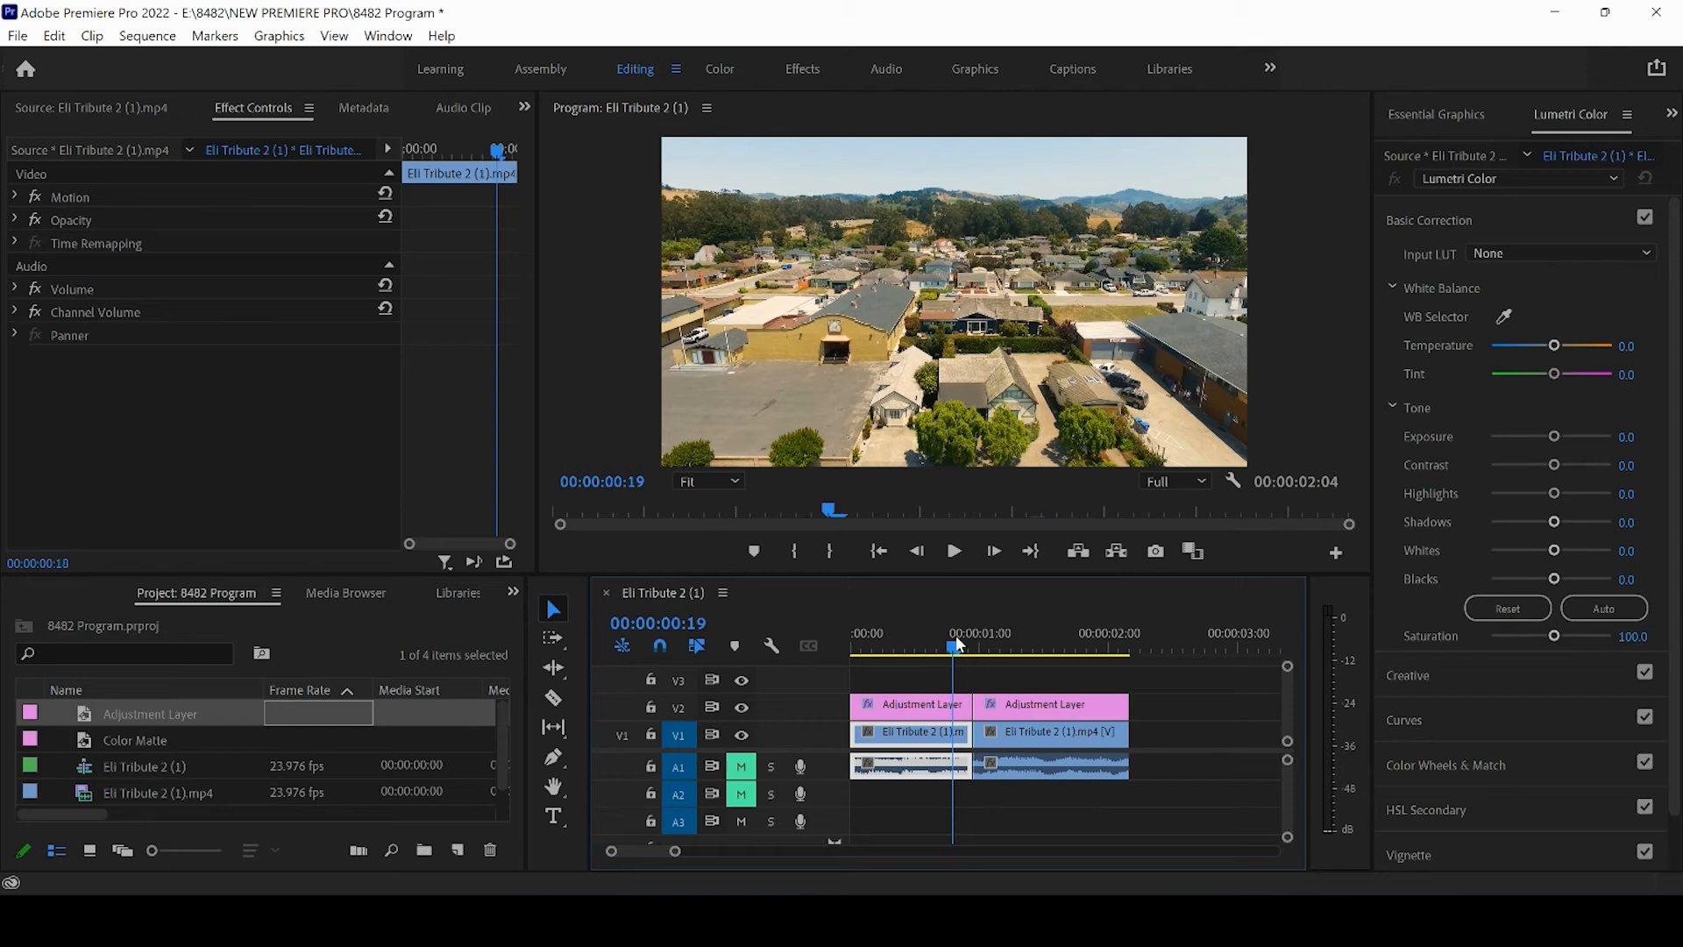
{"action": "left_click", "coordinate": [975, 641]}
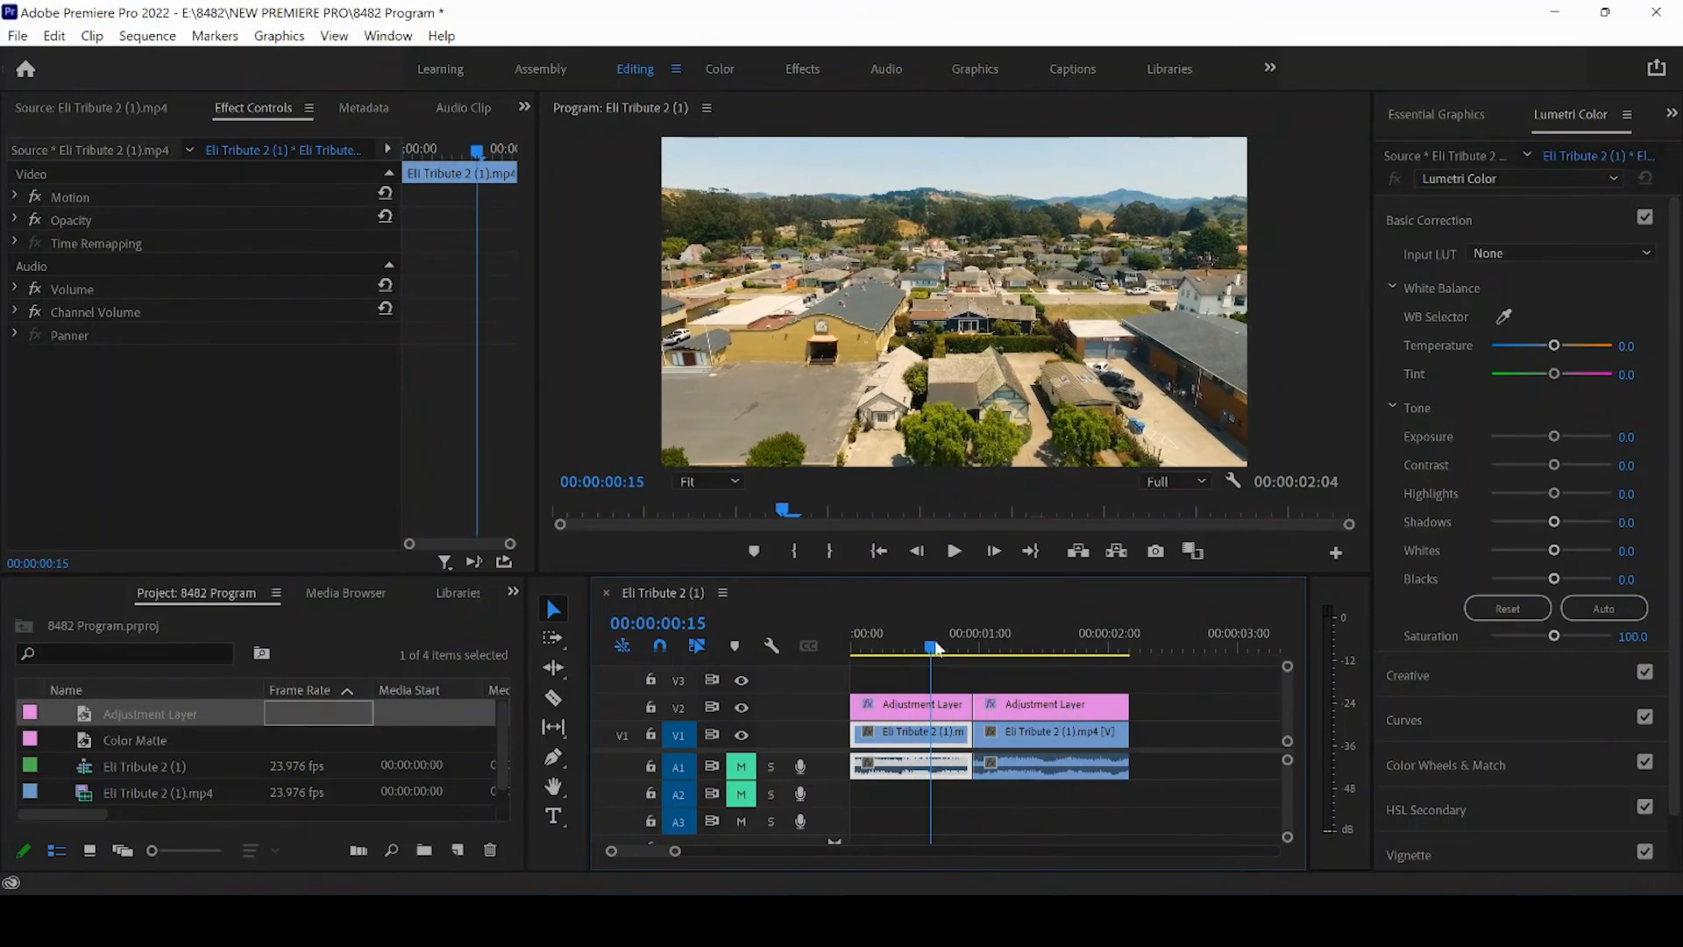
{"action": "left_click", "coordinate": [1010, 646]}
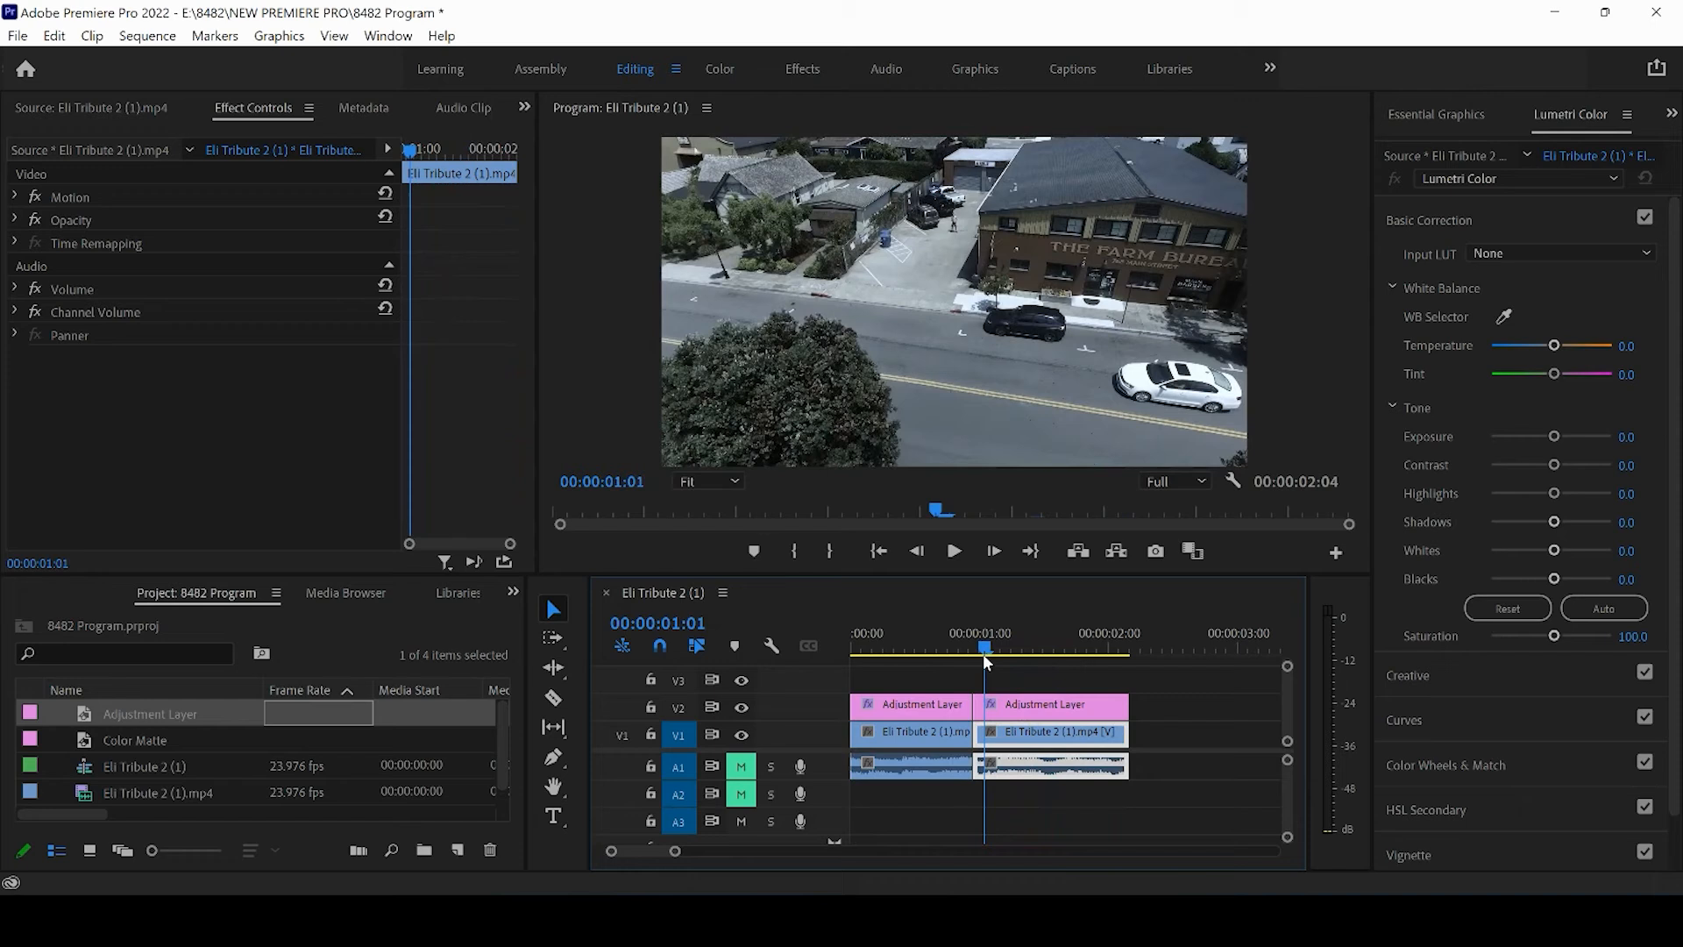
{"action": "left_click", "coordinate": [958, 645]}
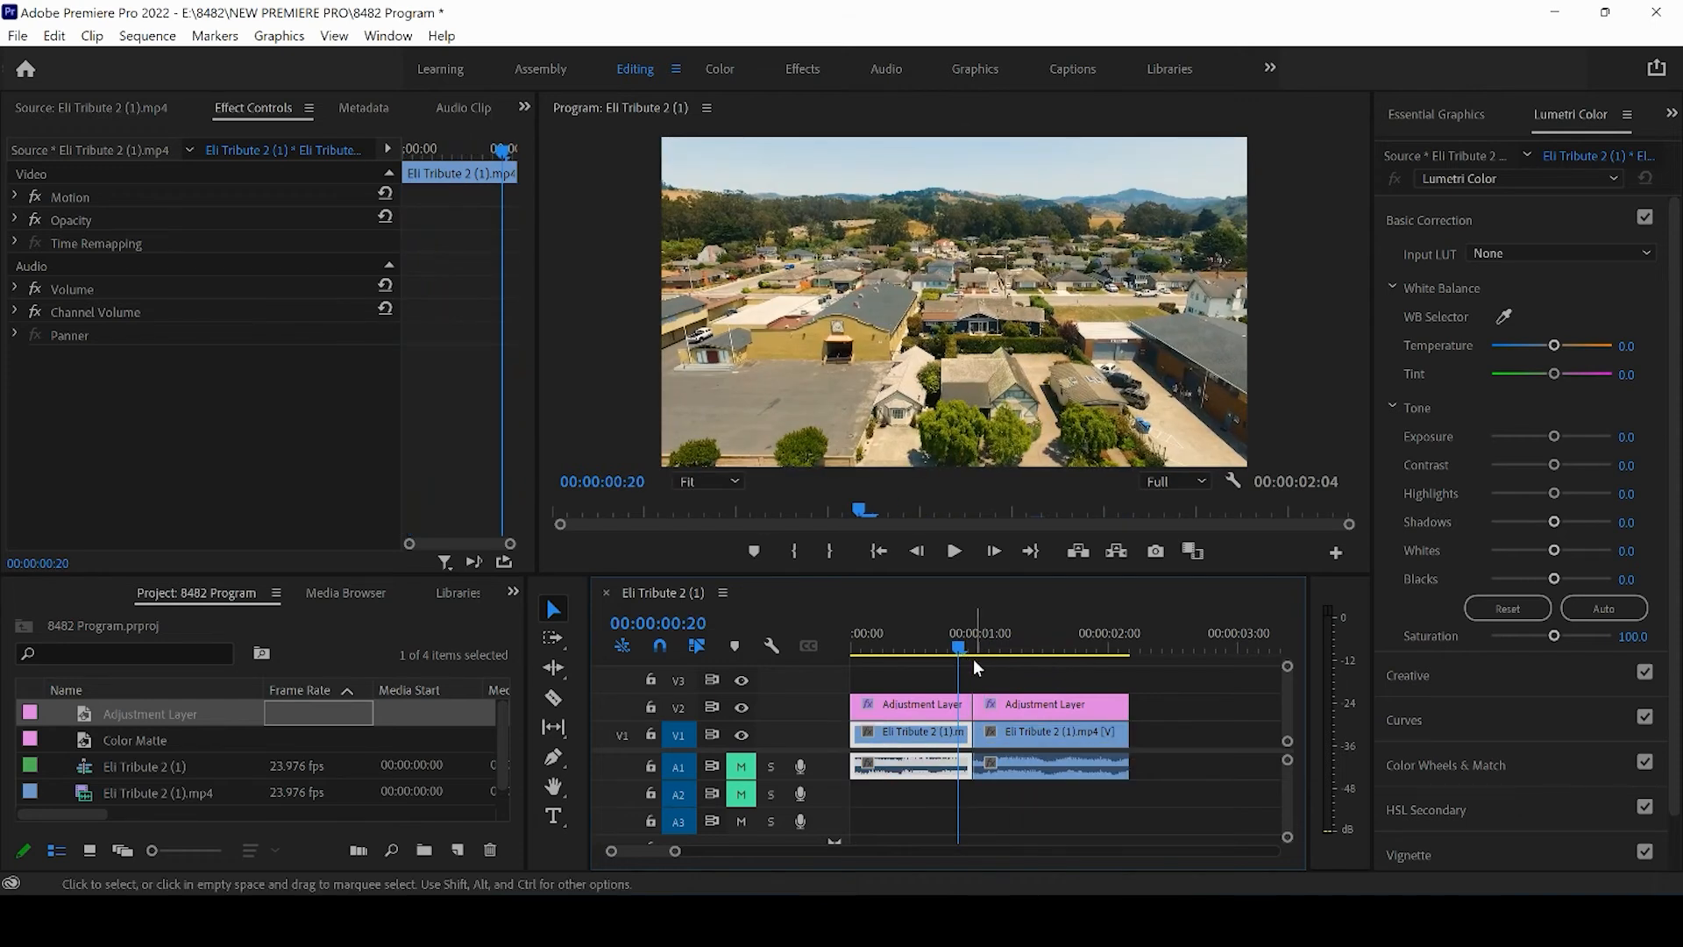
{"action": "left_click", "coordinate": [954, 552]}
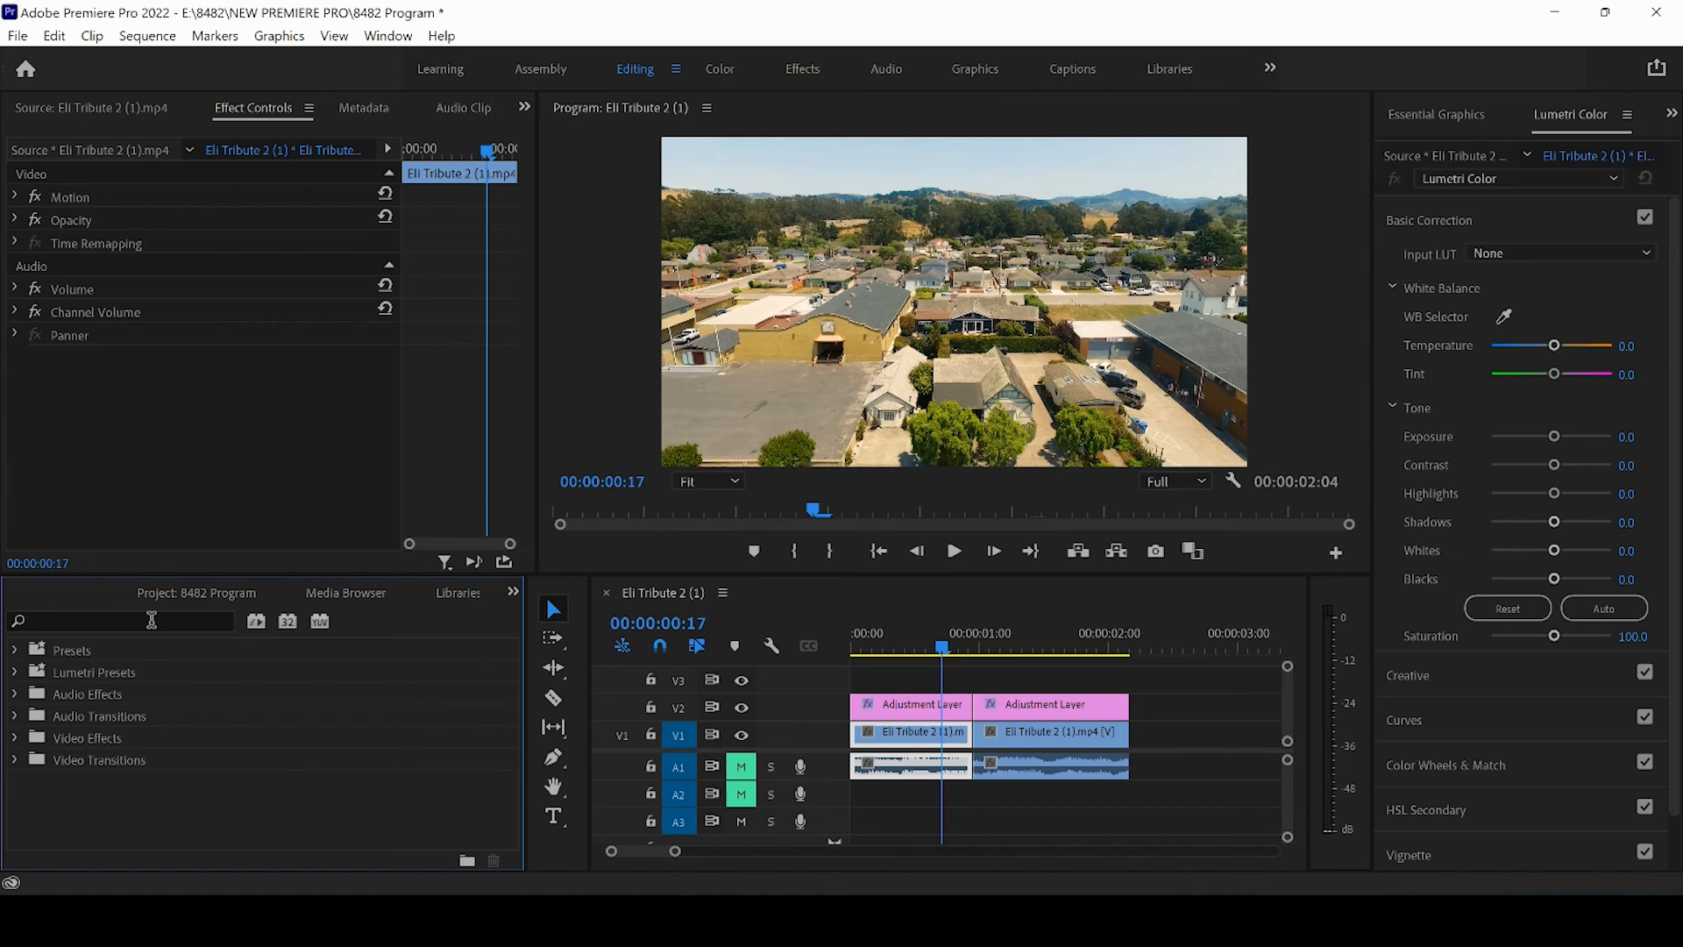
- Search the Effects panel for 'cross d' to reveal Cross Dissolve
{"action": "type", "text": "cross"}
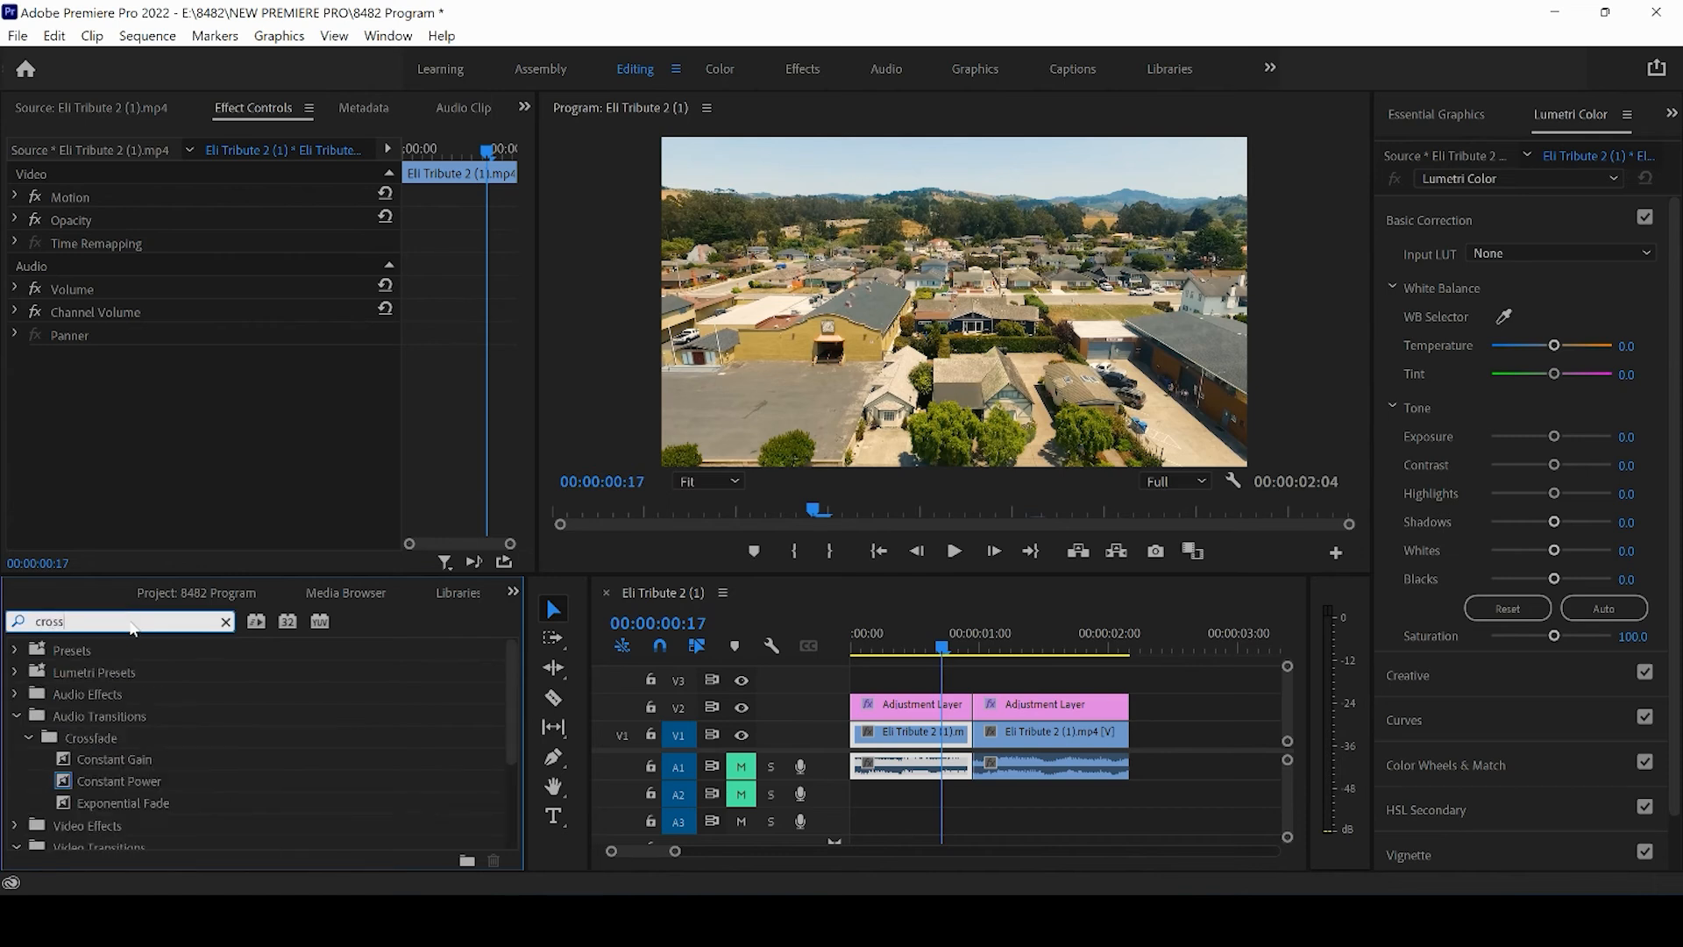
{"action": "mouse_move", "coordinate": [100, 664]}
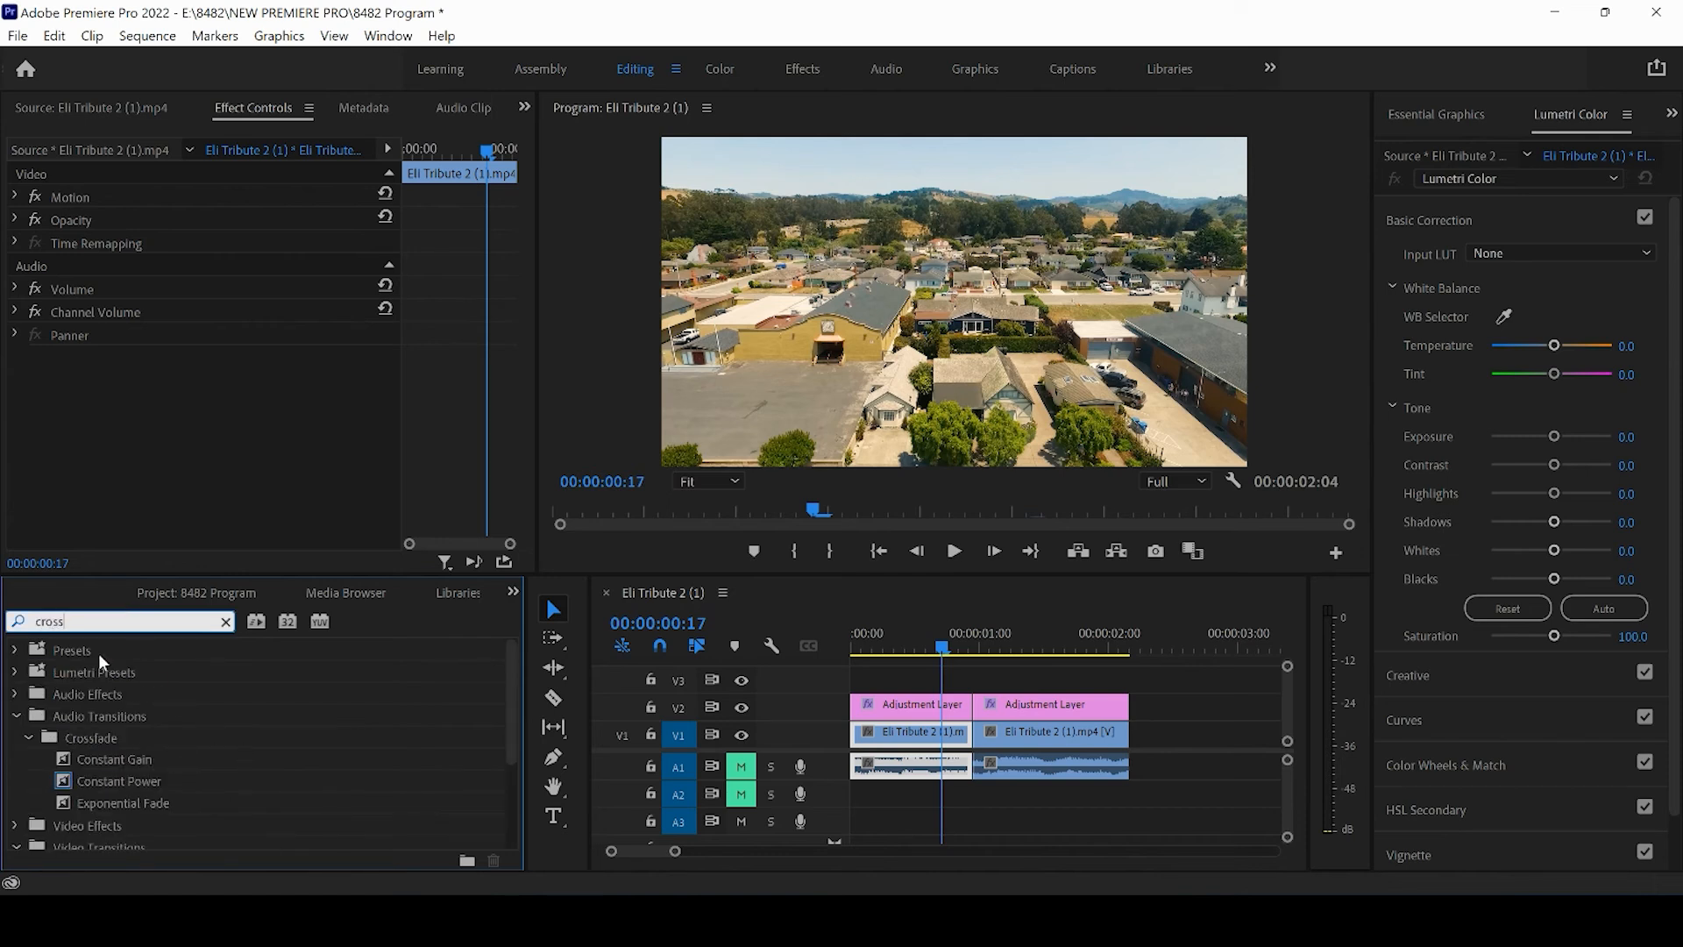
{"action": "type", "text": "d"}
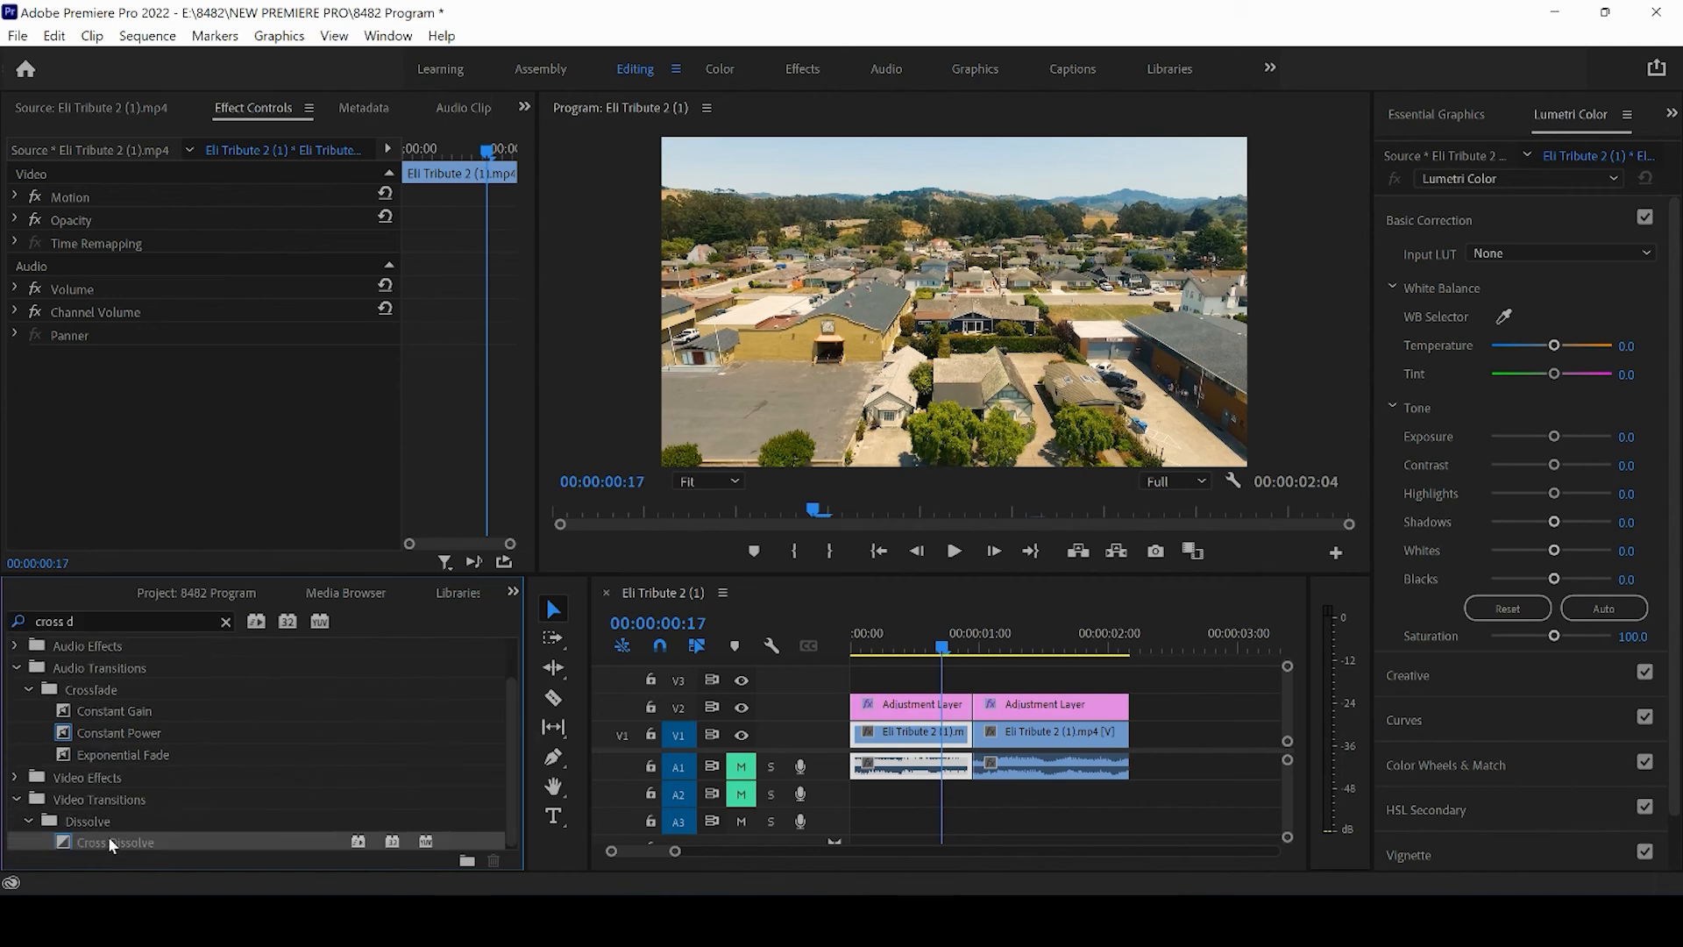
- Drop Cross Dissolve on the cut between the adjustment layers and scrub to preview it
{"action": "left_click_drag", "start_coordinate": [113, 842], "coordinate": [907, 705]}
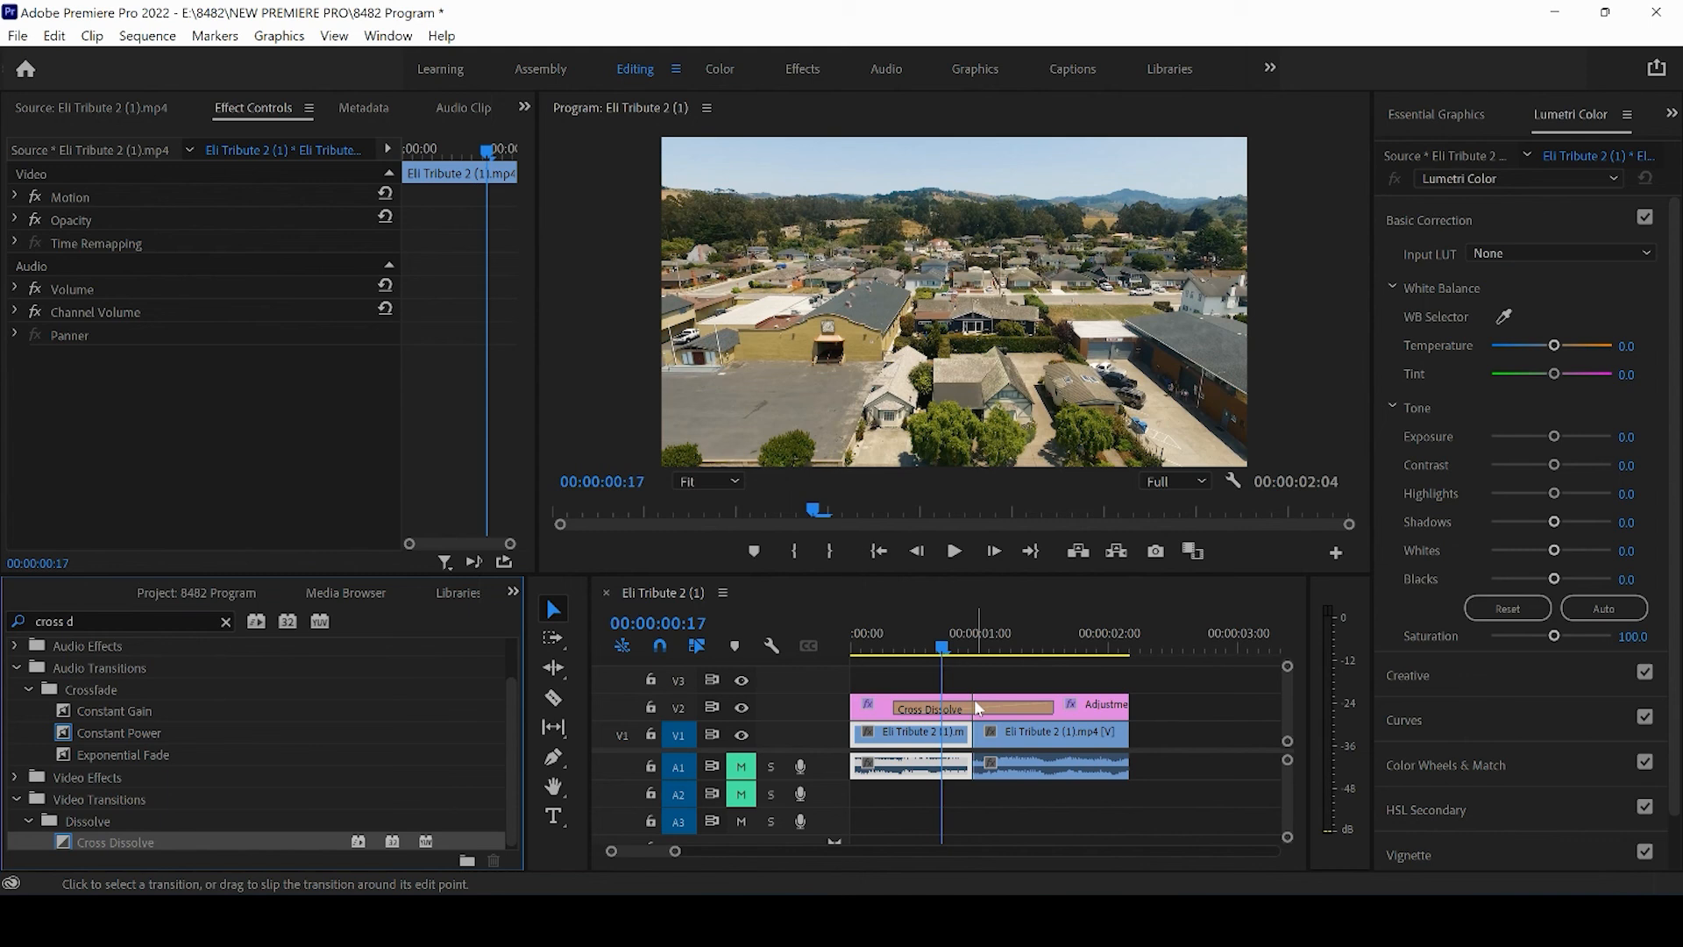
{"action": "left_click", "coordinate": [963, 649]}
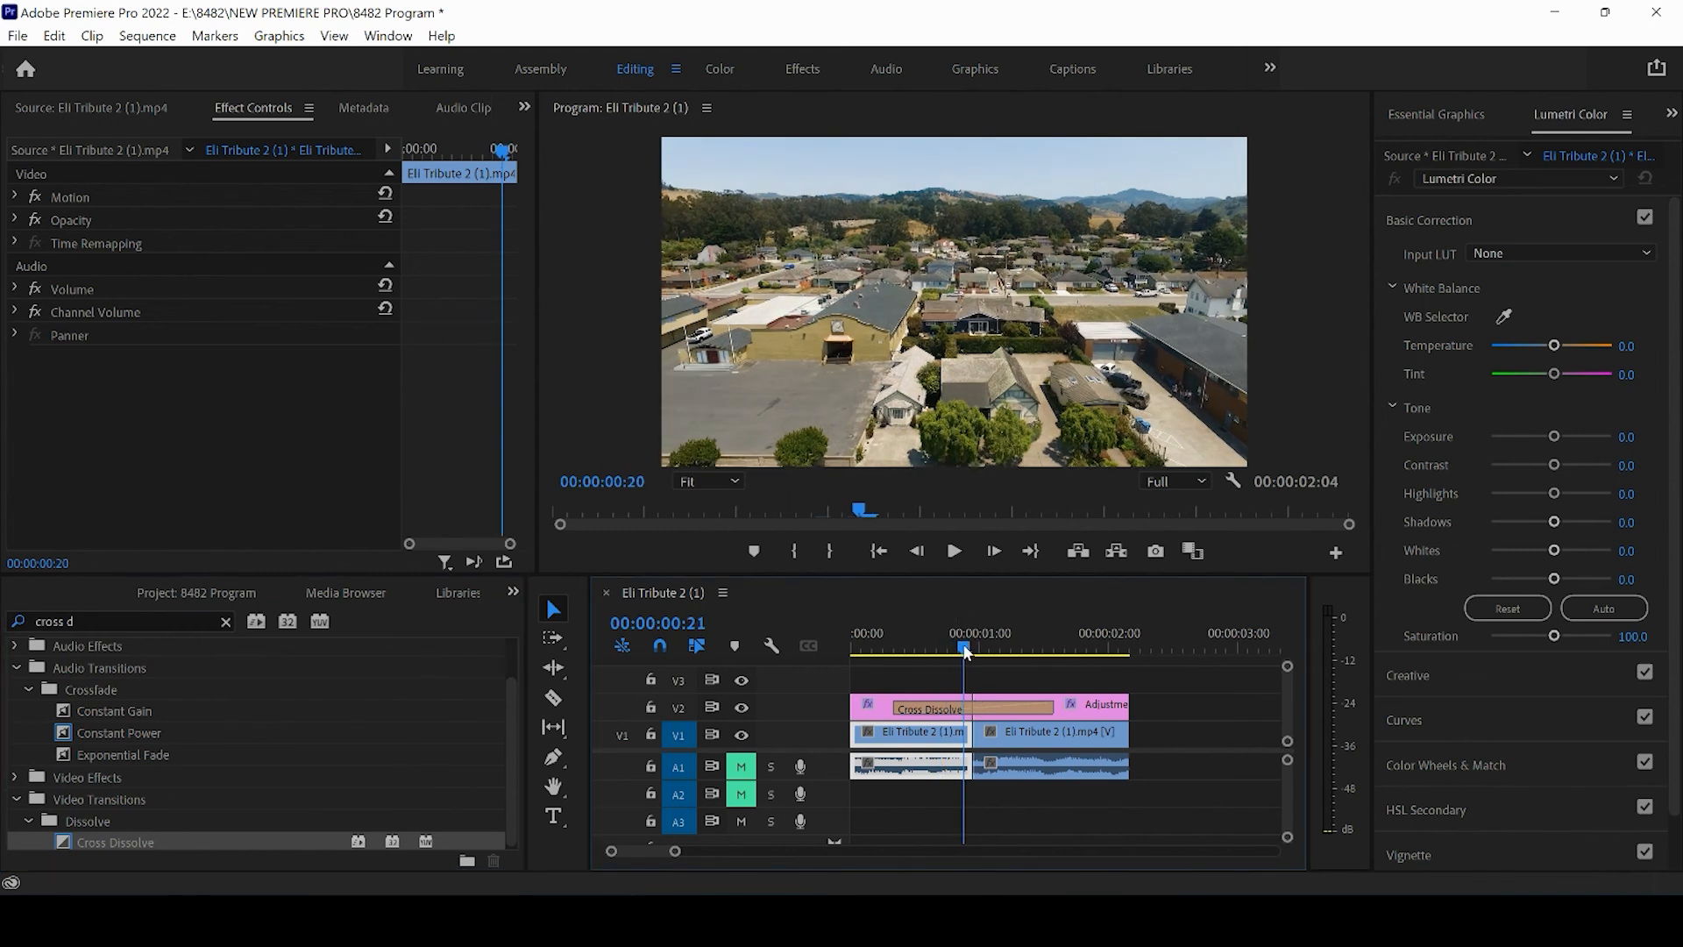
{"action": "left_click", "coordinate": [971, 648]}
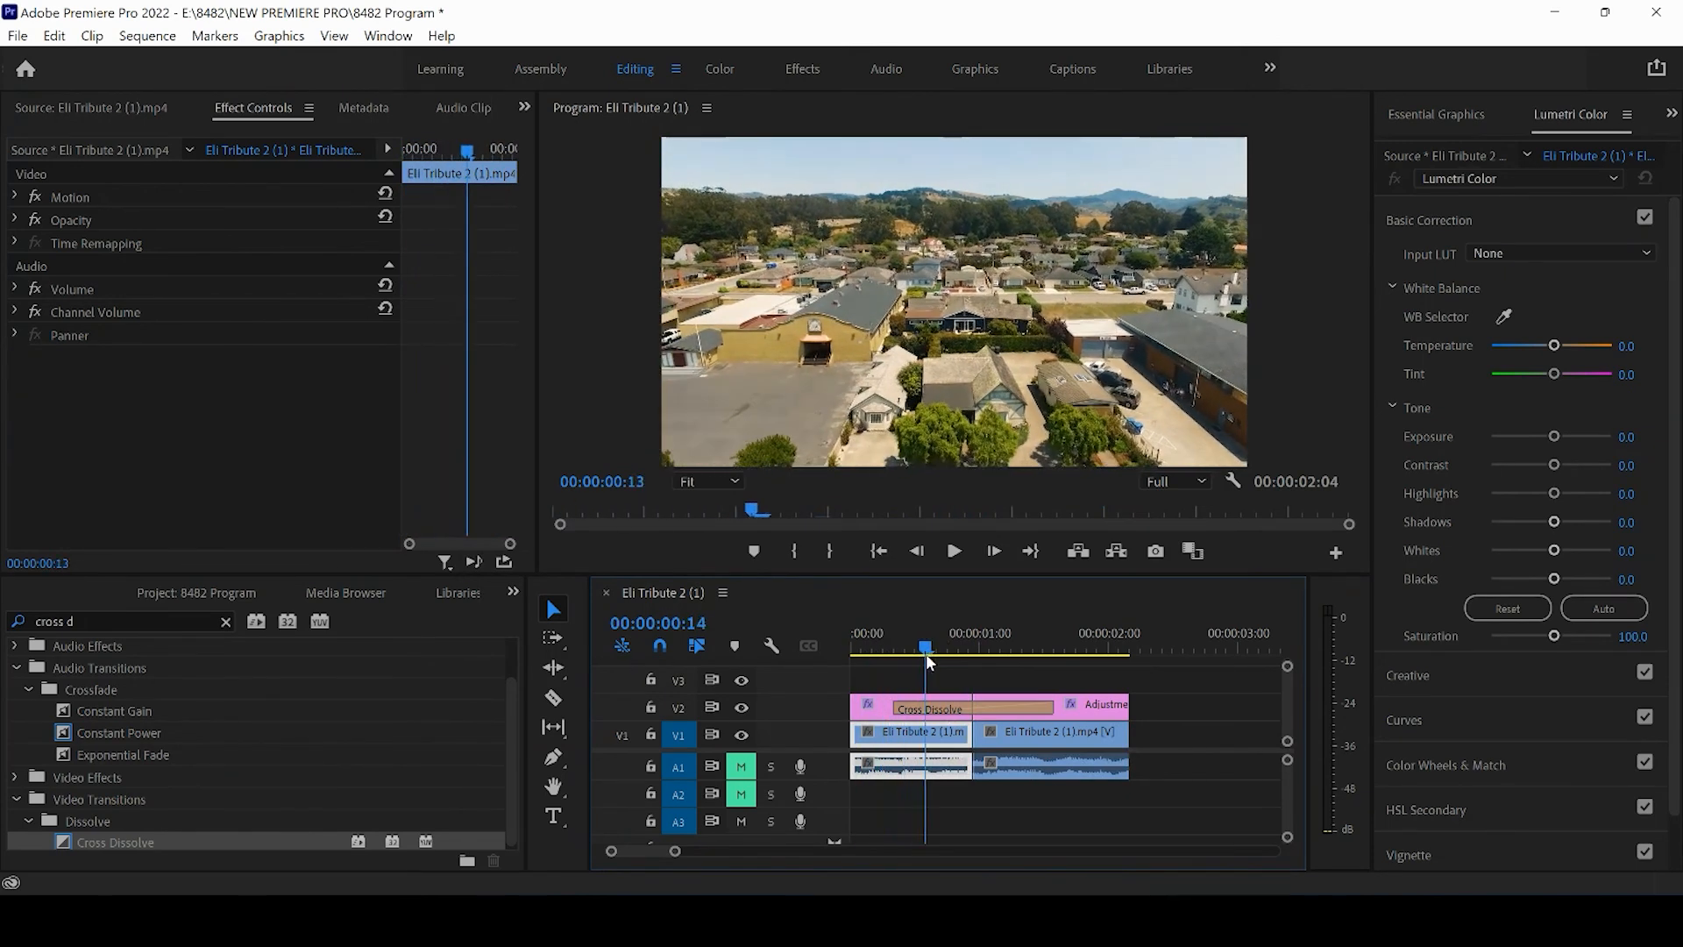
{"action": "left_click", "coordinate": [1015, 648]}
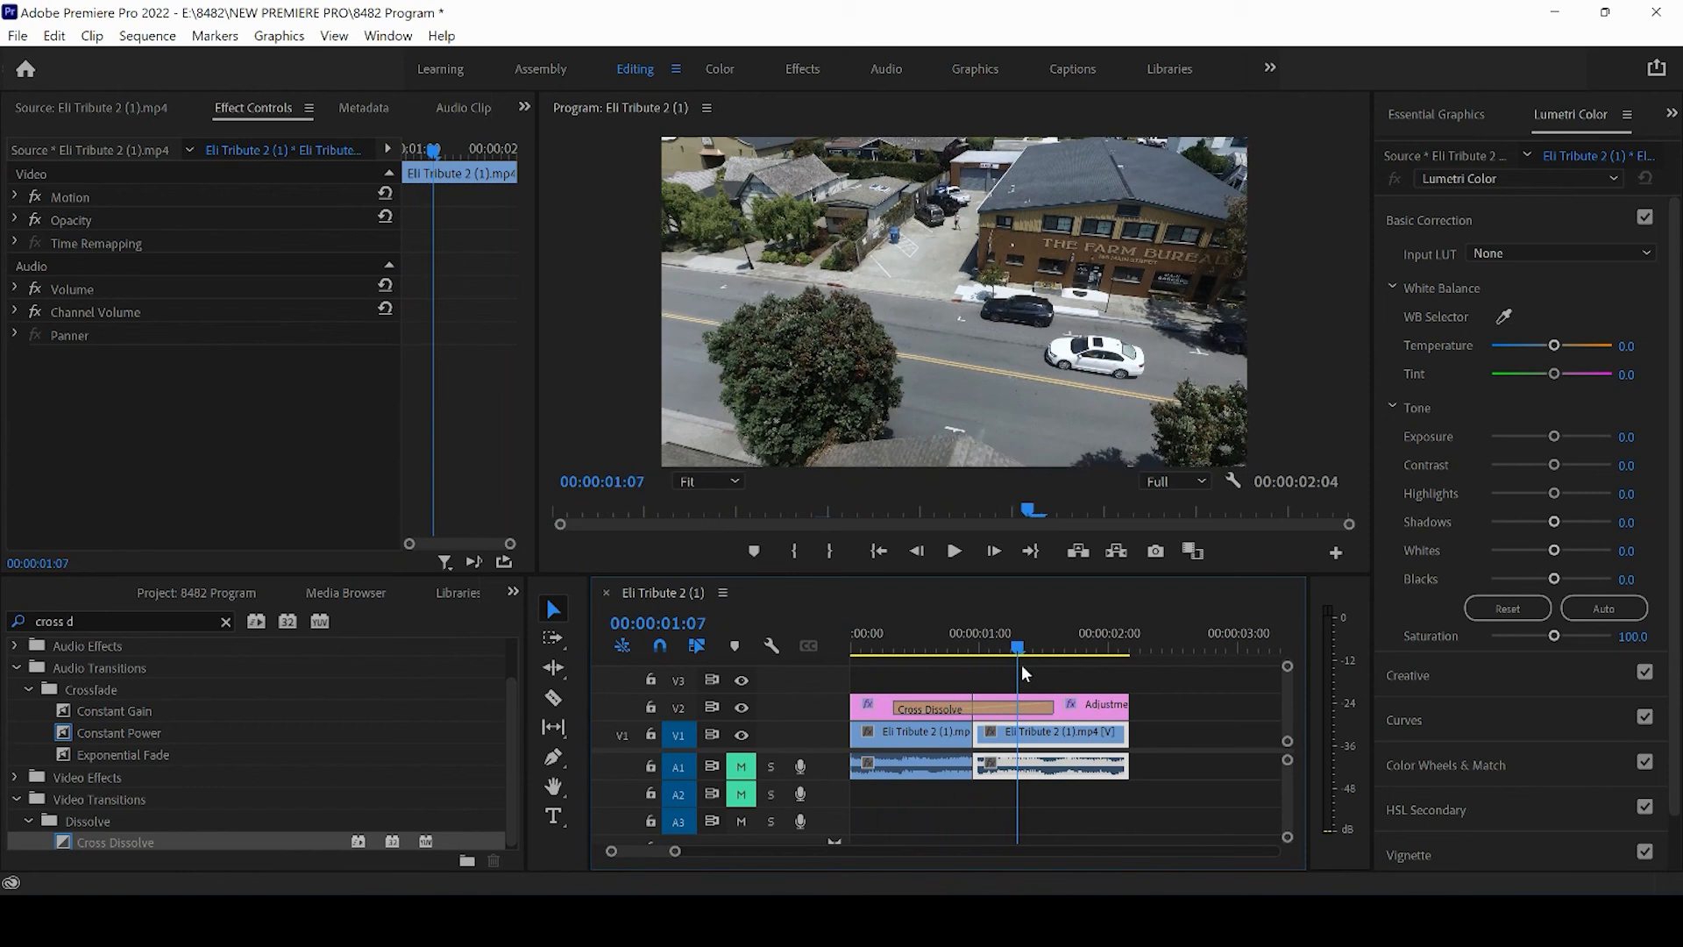
{"action": "left_click", "coordinate": [1087, 647]}
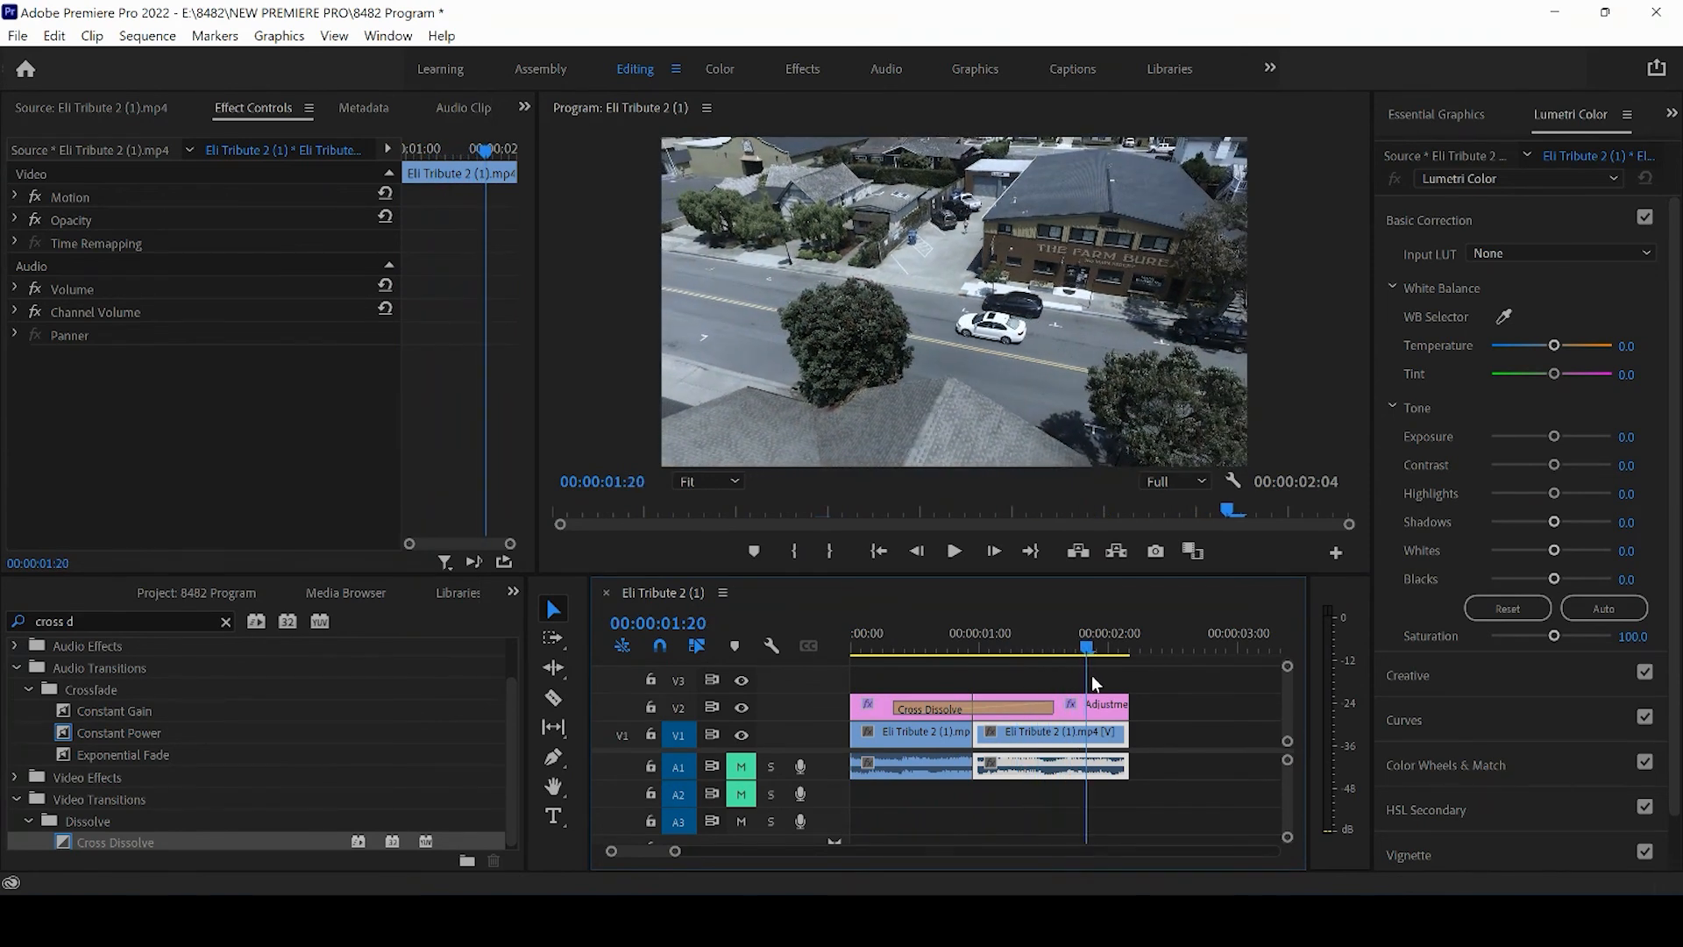
{"action": "left_click", "coordinate": [919, 645]}
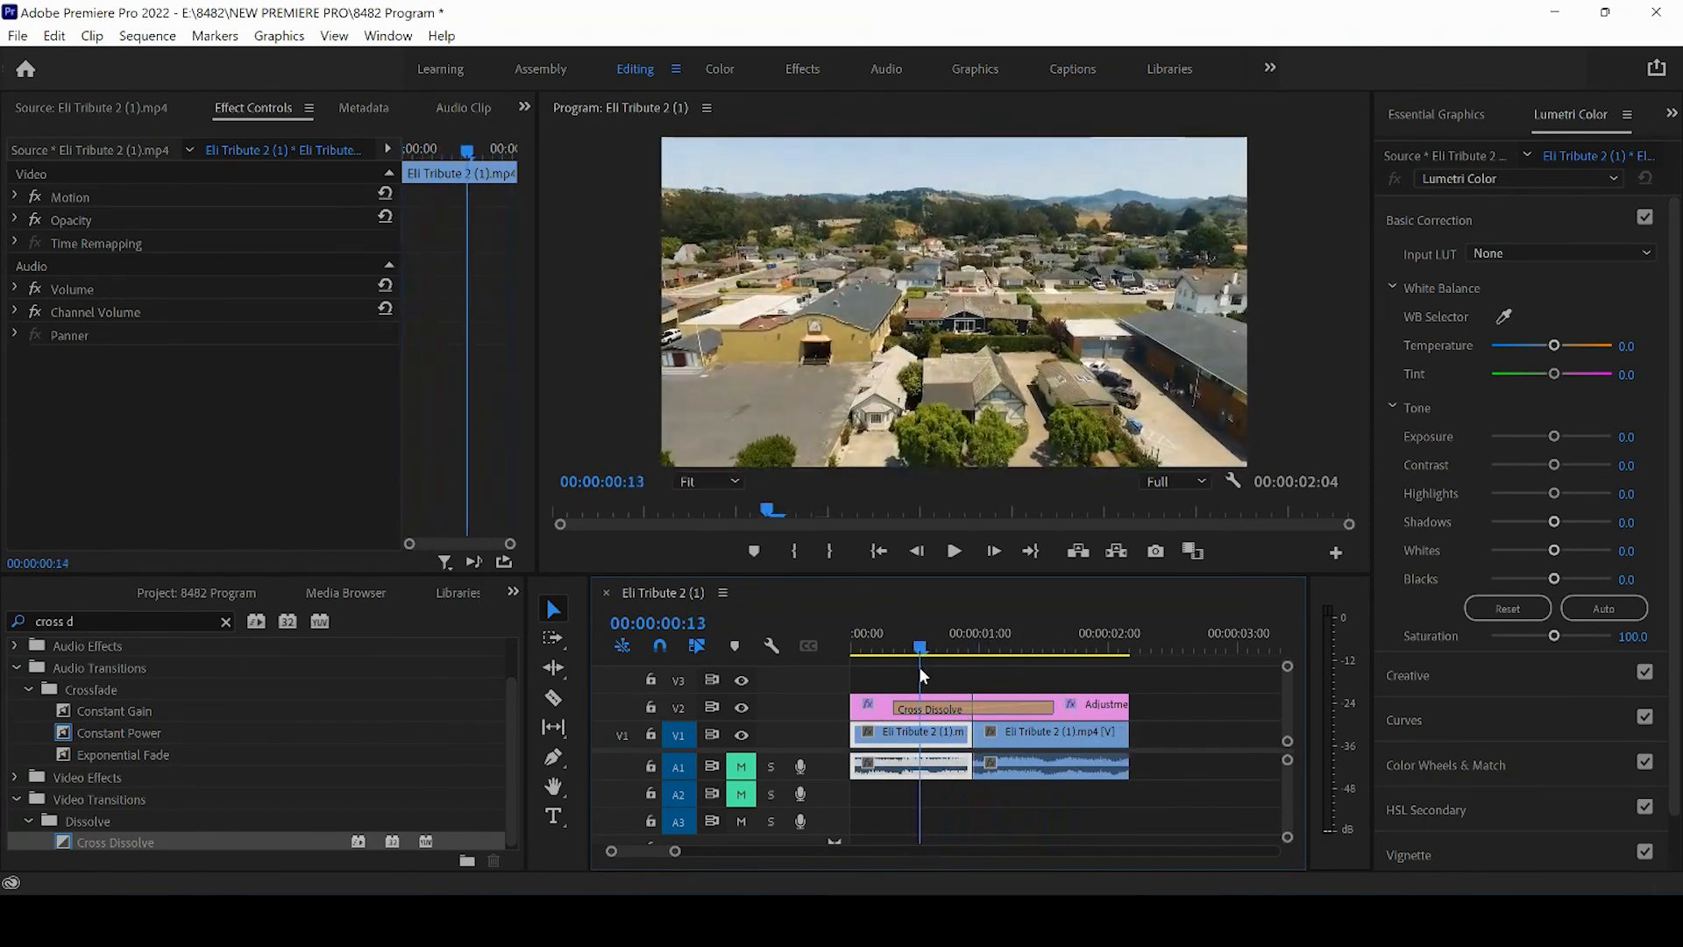
{"action": "left_click", "coordinate": [1069, 646]}
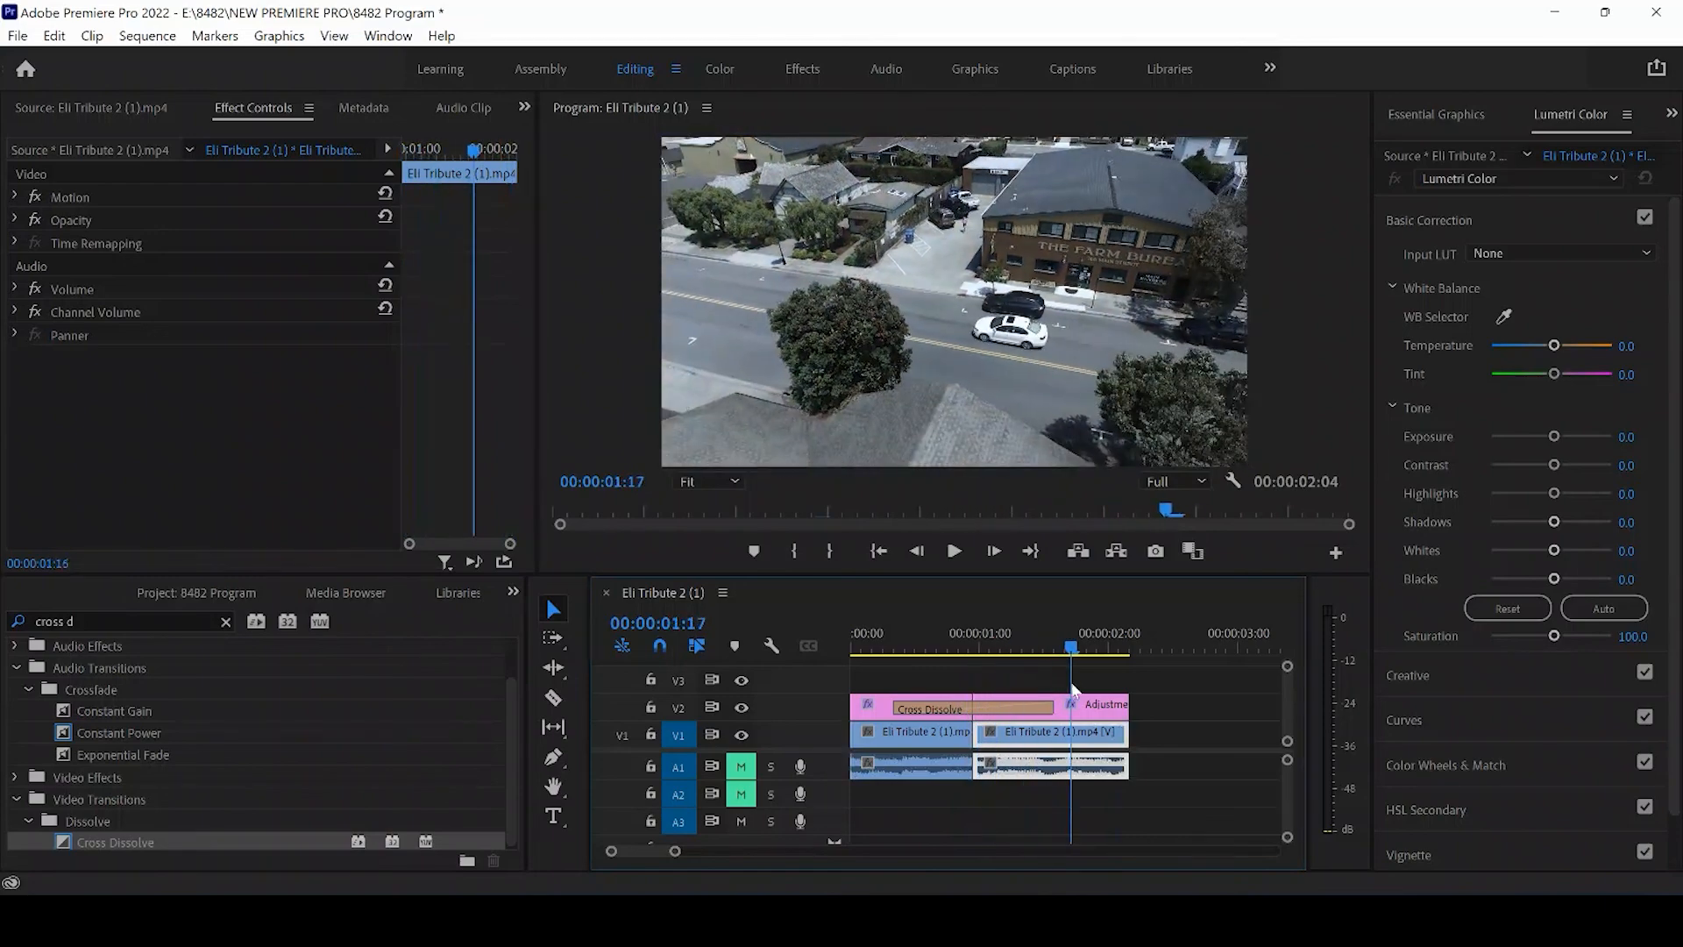